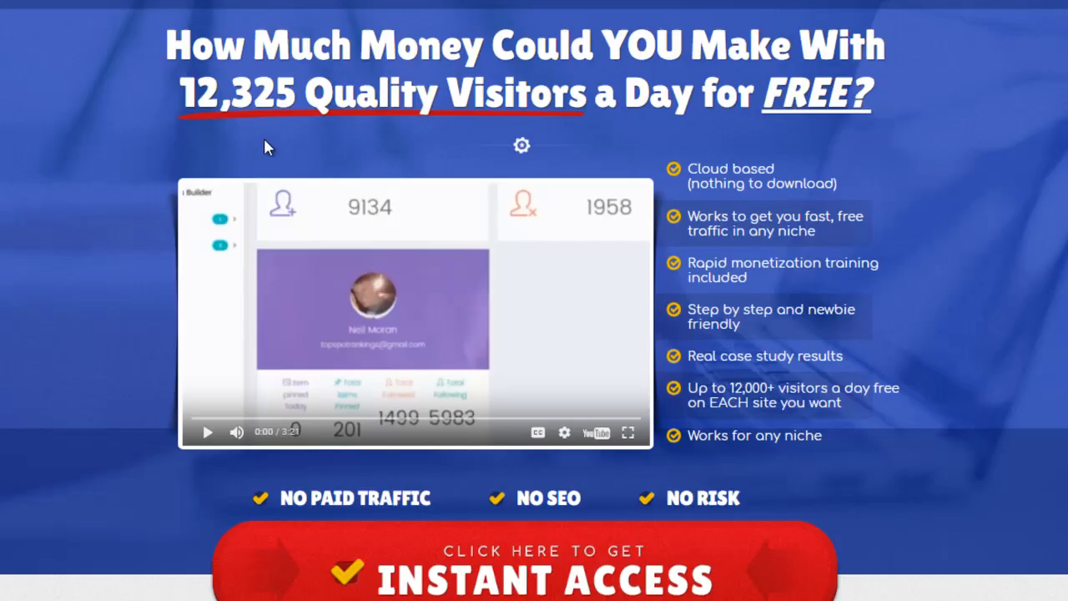
{"action": "mouse_move", "coordinate": [269, 134]}
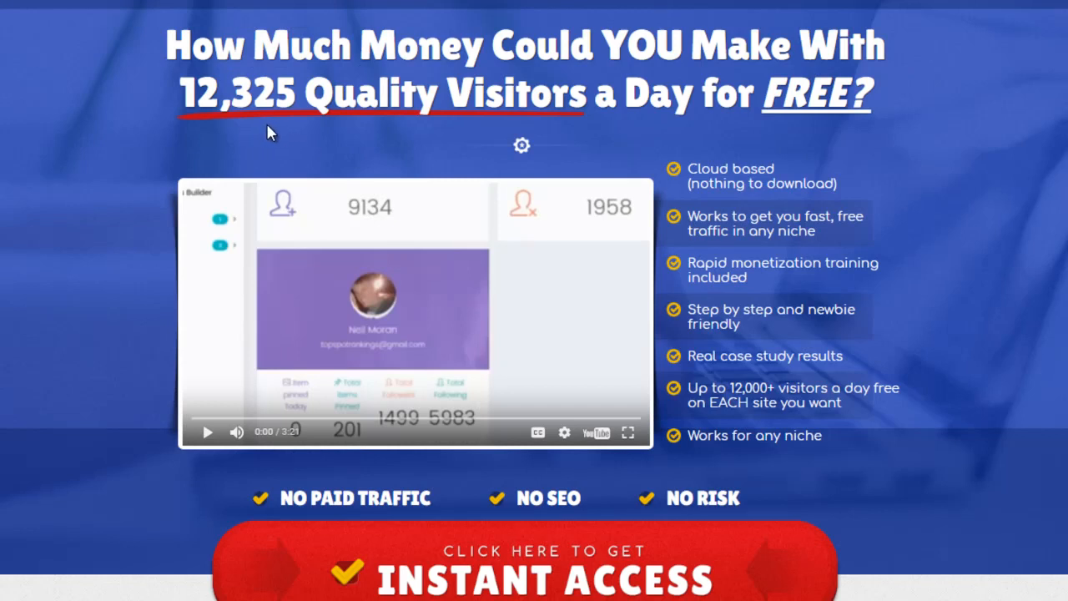
{"action": "mouse_move", "coordinate": [263, 135]}
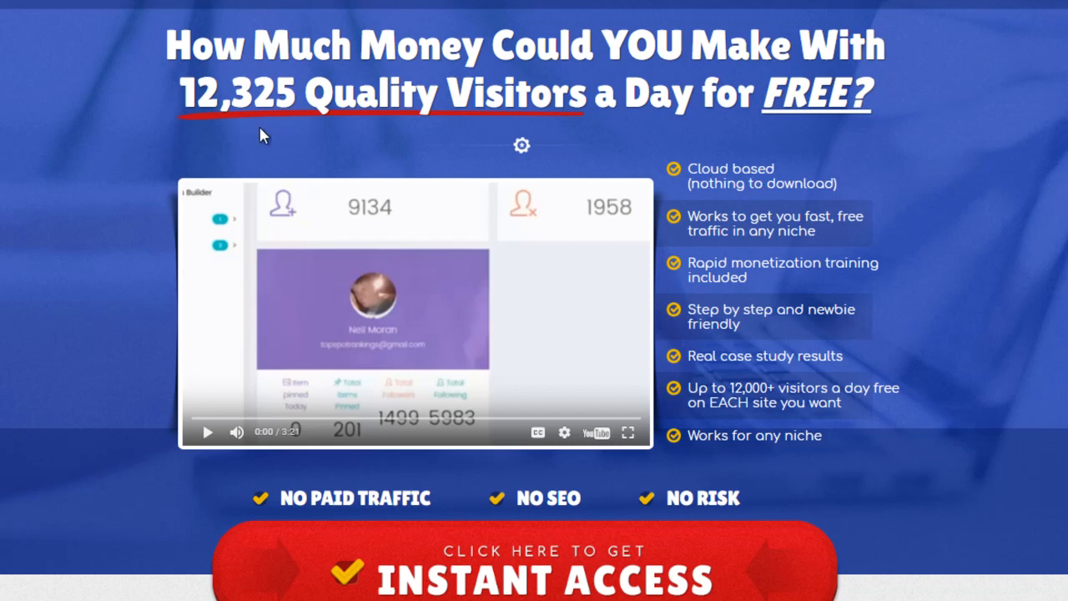
{"action": "mouse_move", "coordinate": [816, 138]}
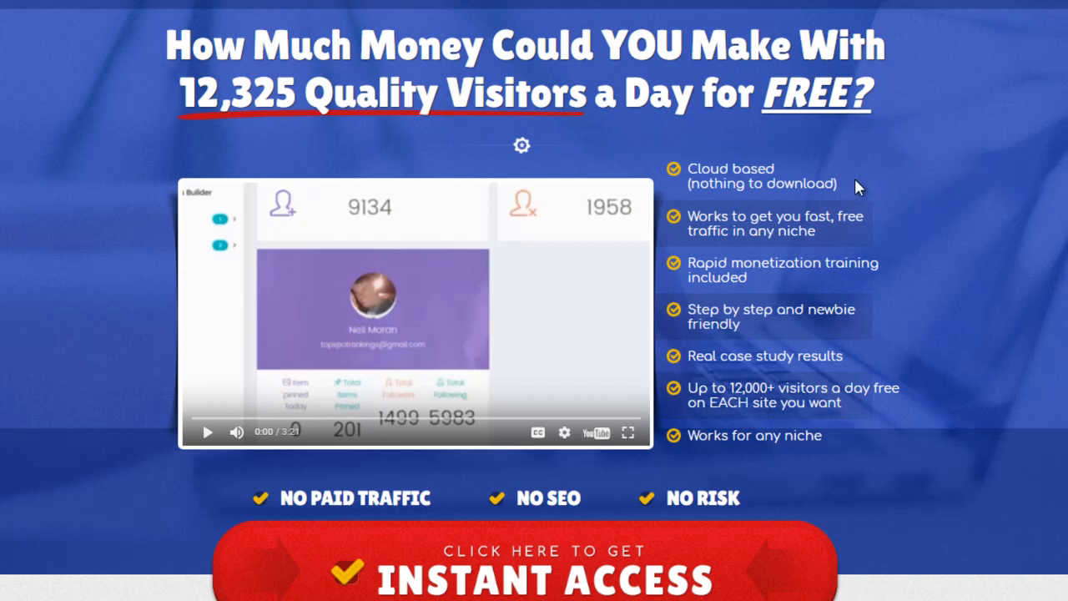
{"action": "mouse_move", "coordinate": [900, 207]}
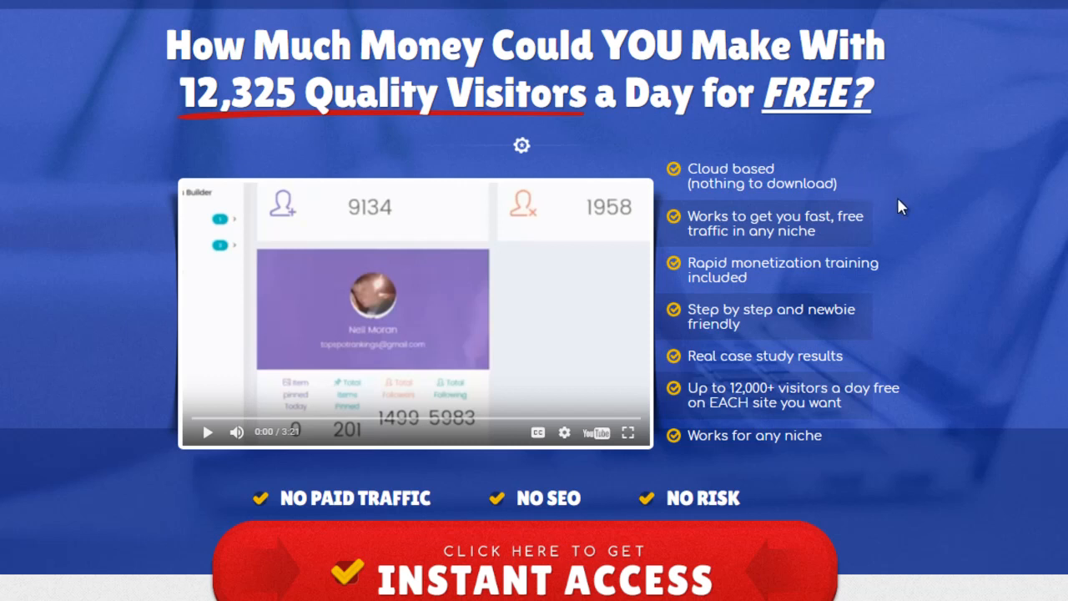
{"action": "mouse_move", "coordinate": [873, 234]}
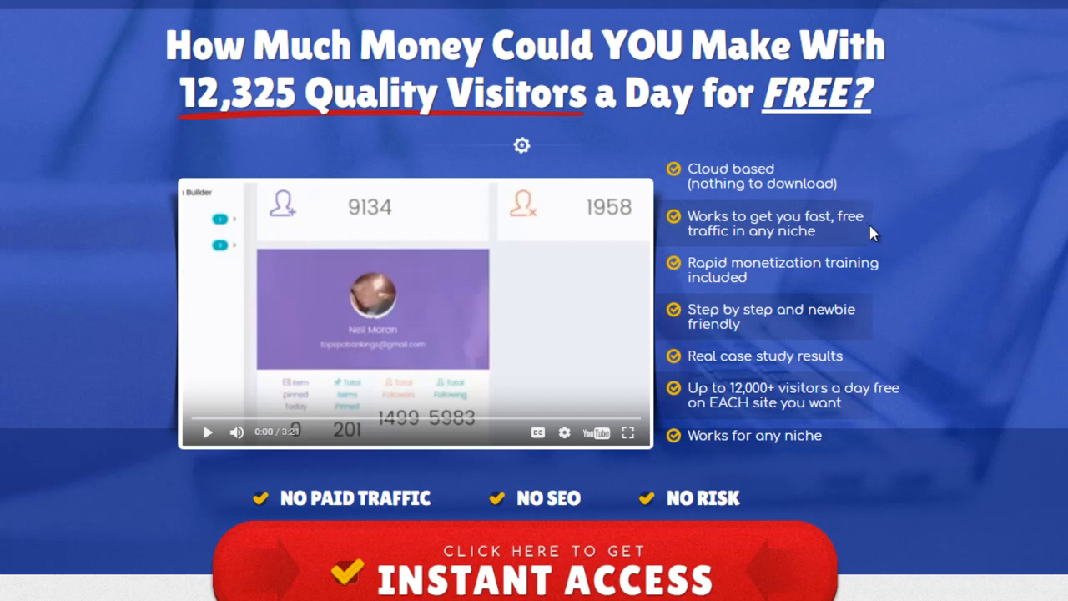
{"action": "mouse_move", "coordinate": [899, 281]}
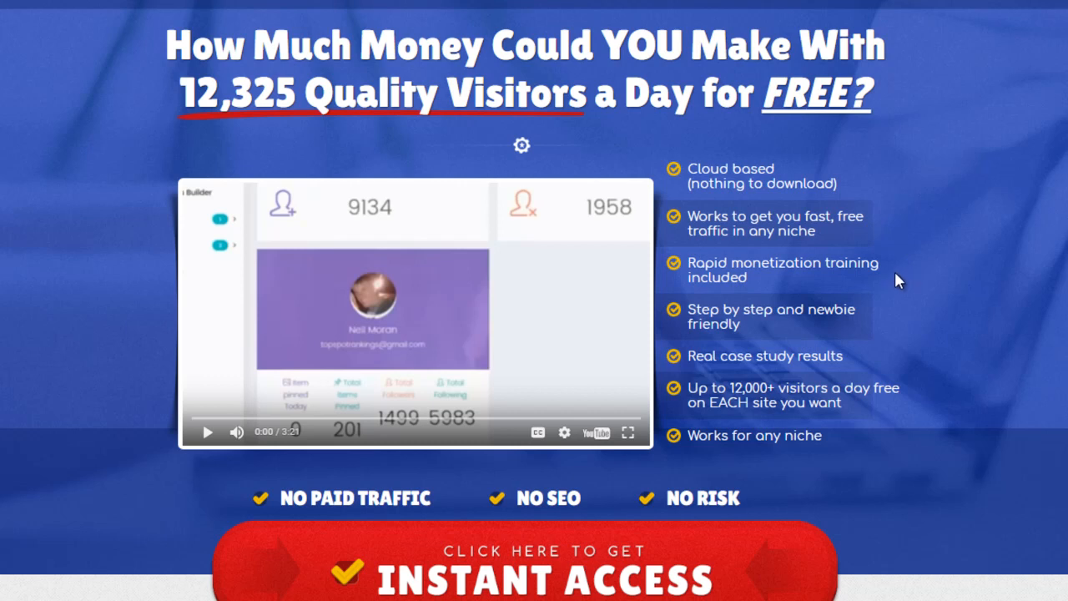
{"action": "mouse_move", "coordinate": [899, 290]}
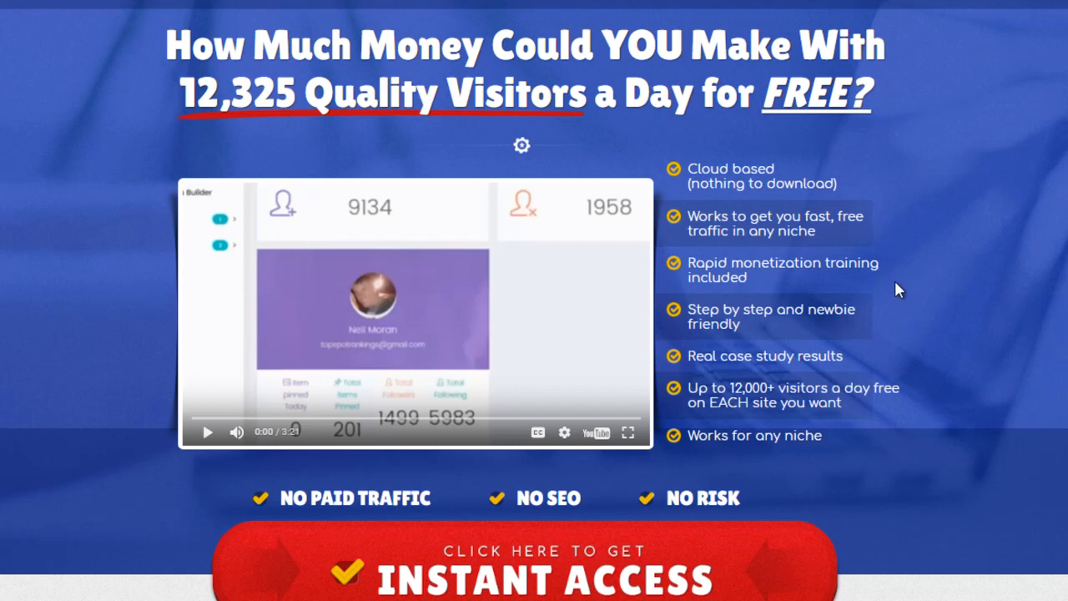
{"action": "mouse_move", "coordinate": [889, 334]}
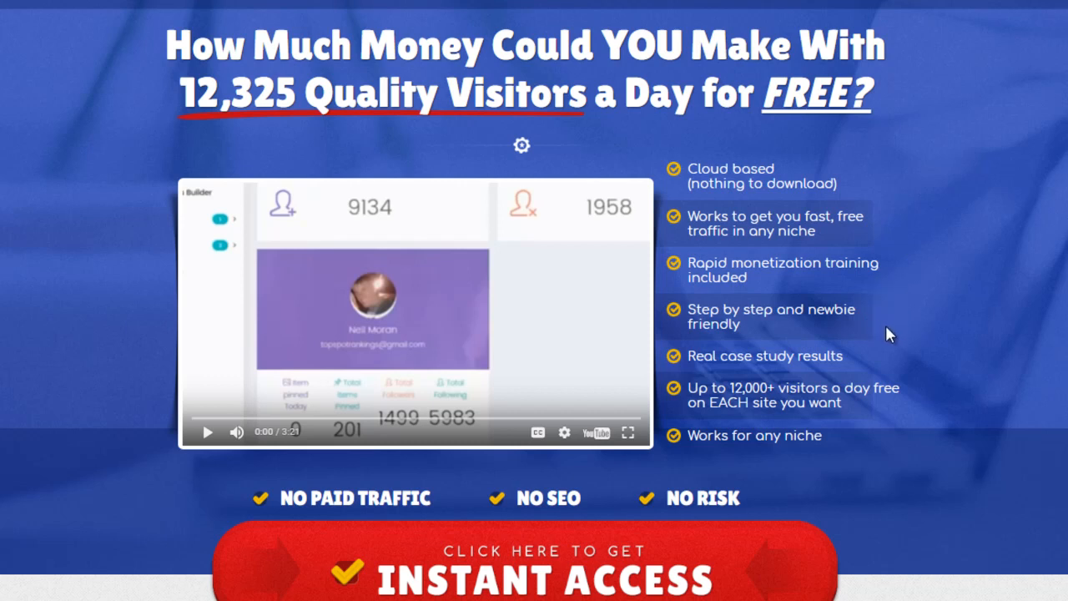
{"action": "mouse_move", "coordinate": [879, 363]}
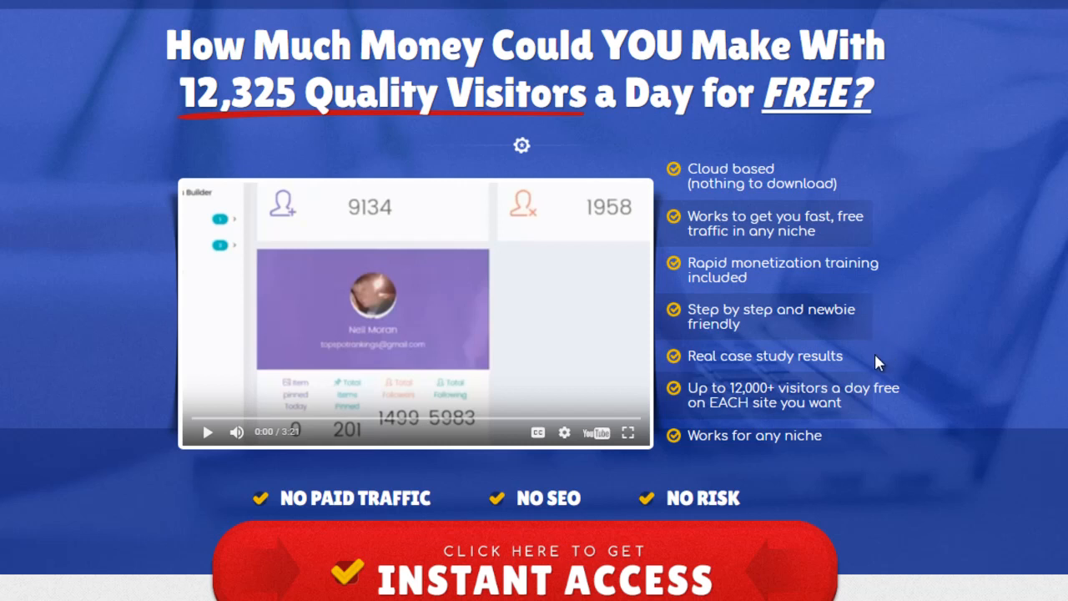
{"action": "mouse_move", "coordinate": [872, 363]}
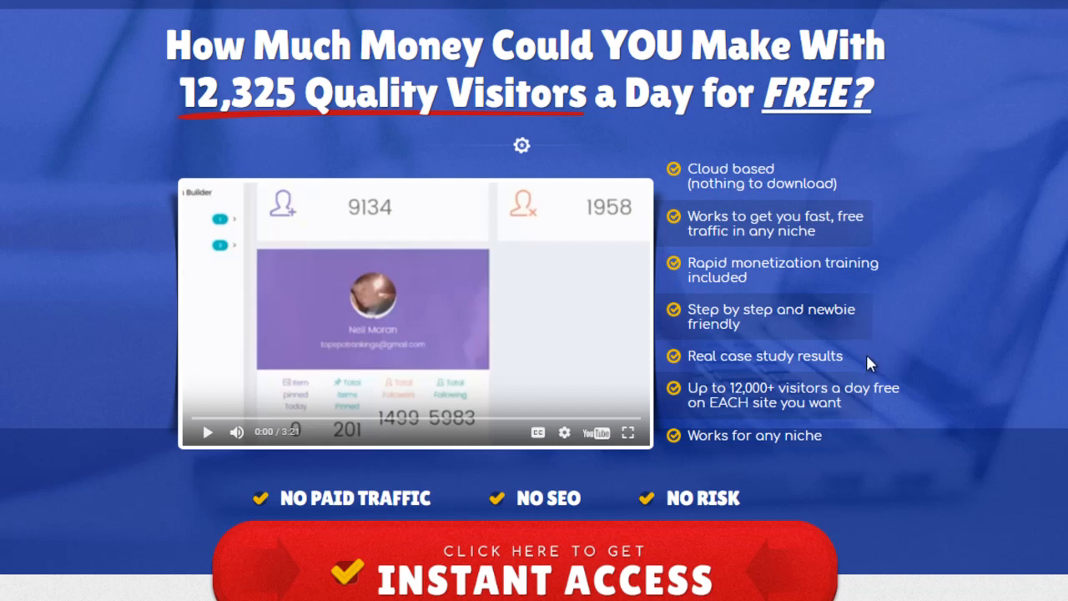
{"action": "mouse_move", "coordinate": [912, 345]}
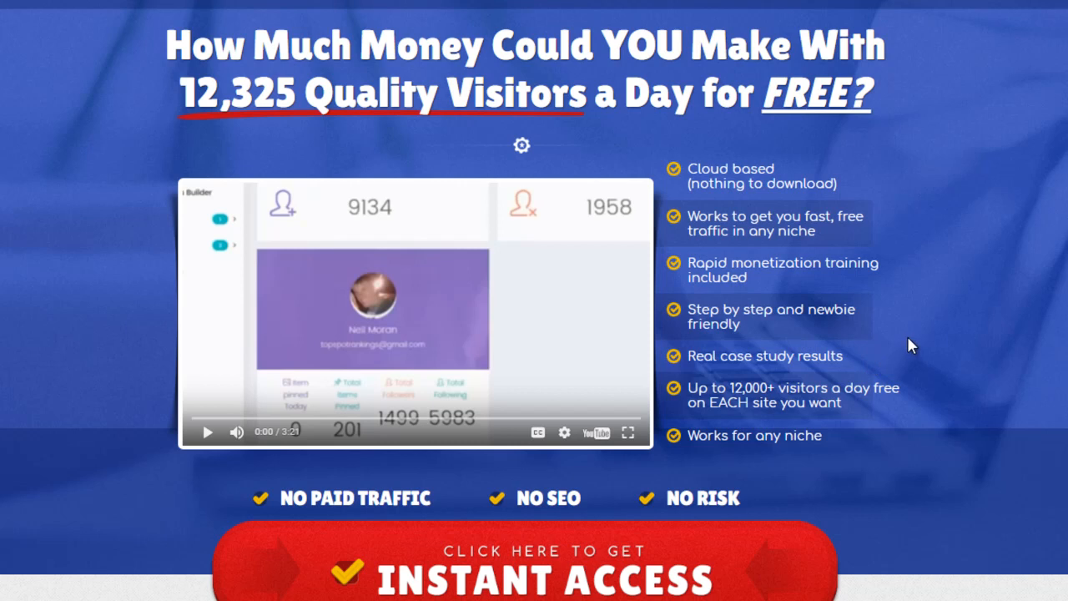
Scroll past the daily pageview screenshots to the 305,491 total pageviews chart.
{"action": "scroll", "scroll_direction": "down", "scroll_amount": 3}
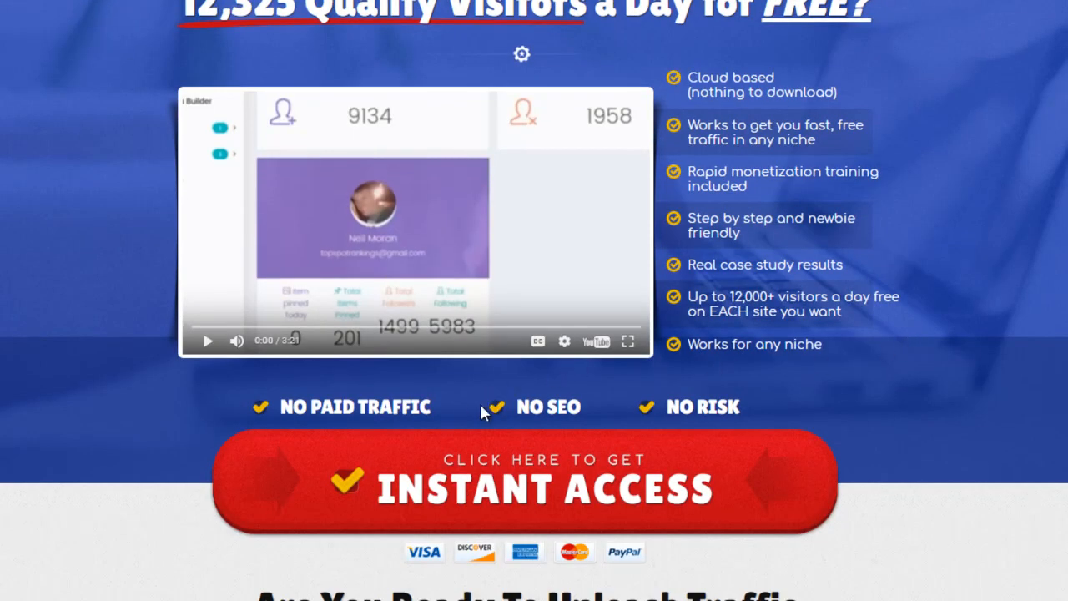
{"action": "mouse_move", "coordinate": [739, 405]}
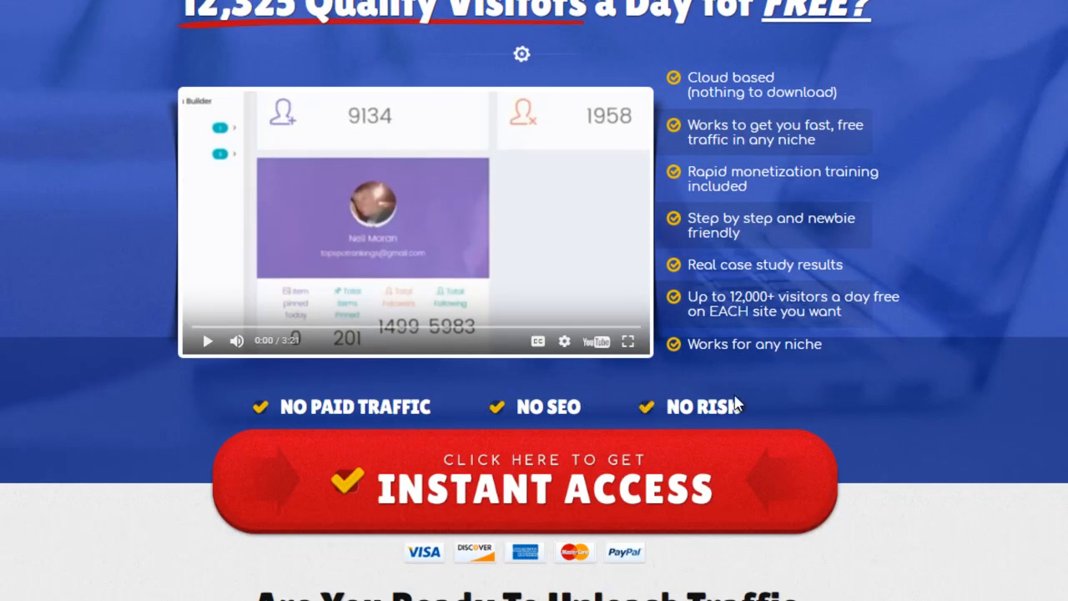
{"action": "scroll", "scroll_direction": "down", "scroll_amount": 3}
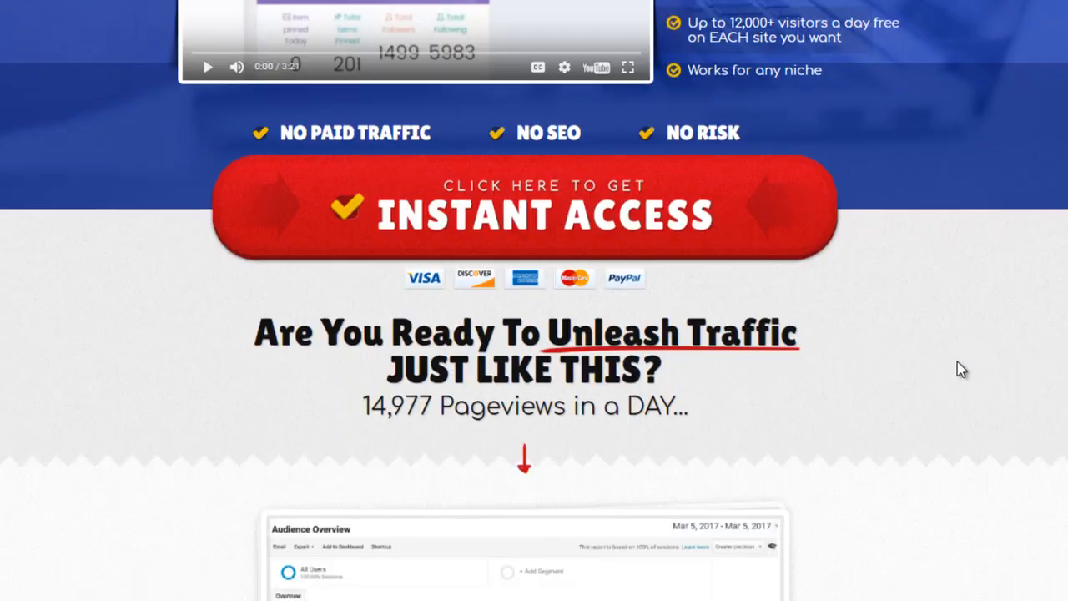
{"action": "scroll", "scroll_direction": "down", "scroll_amount": 3}
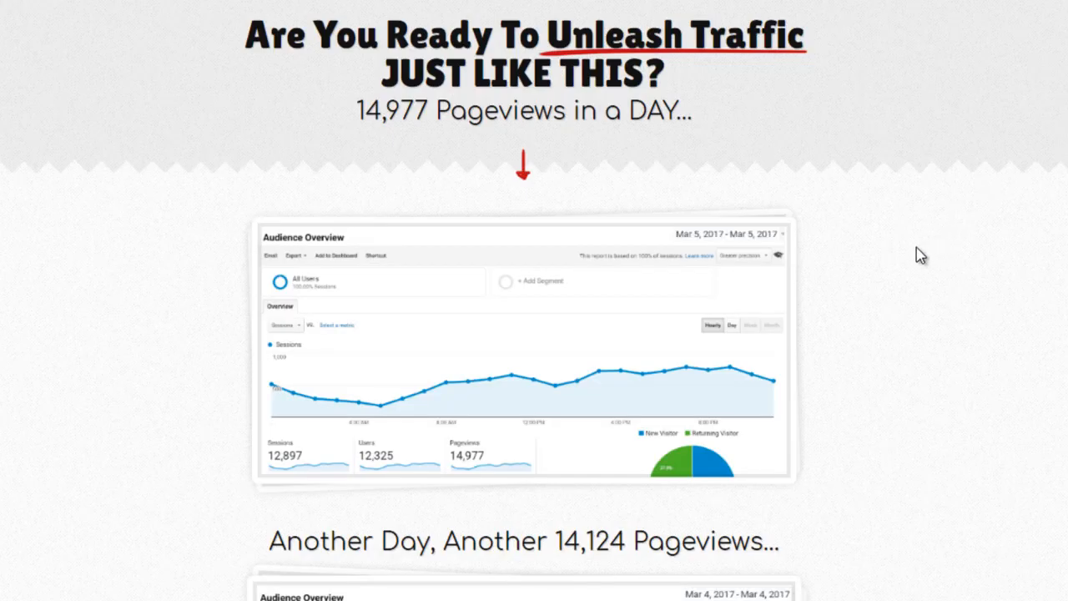
{"action": "scroll", "scroll_direction": "down", "scroll_amount": 3}
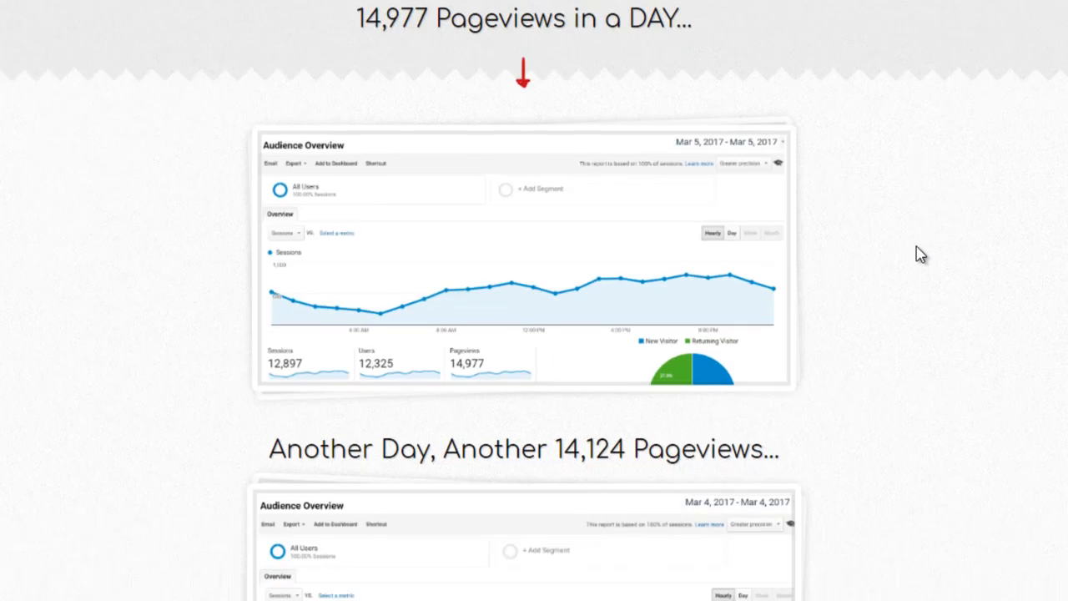
{"action": "scroll", "scroll_direction": "down", "scroll_amount": 3}
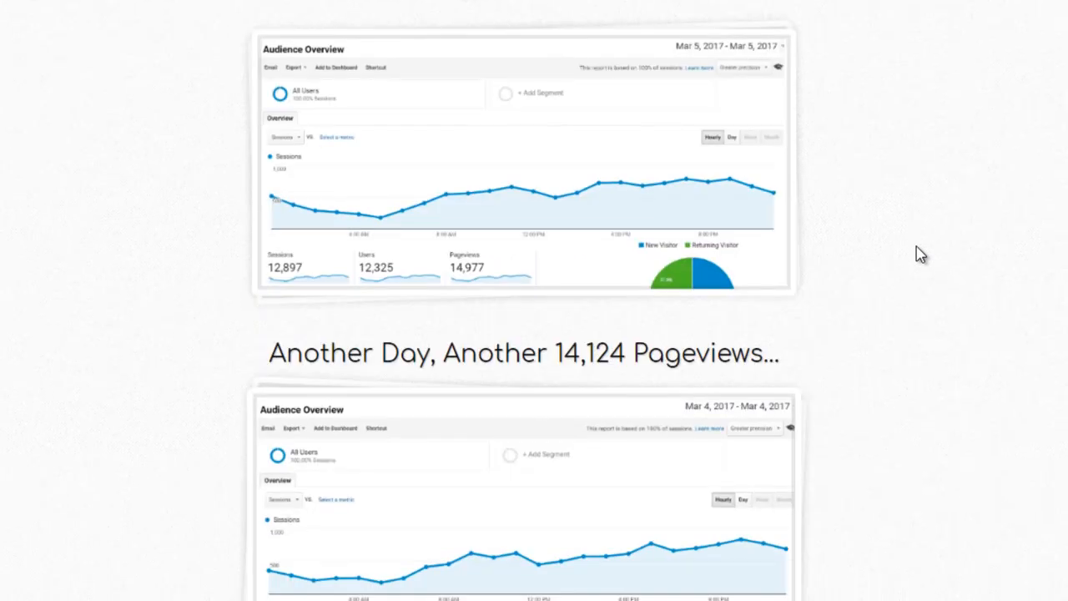
{"action": "scroll", "scroll_direction": "down", "scroll_amount": 3}
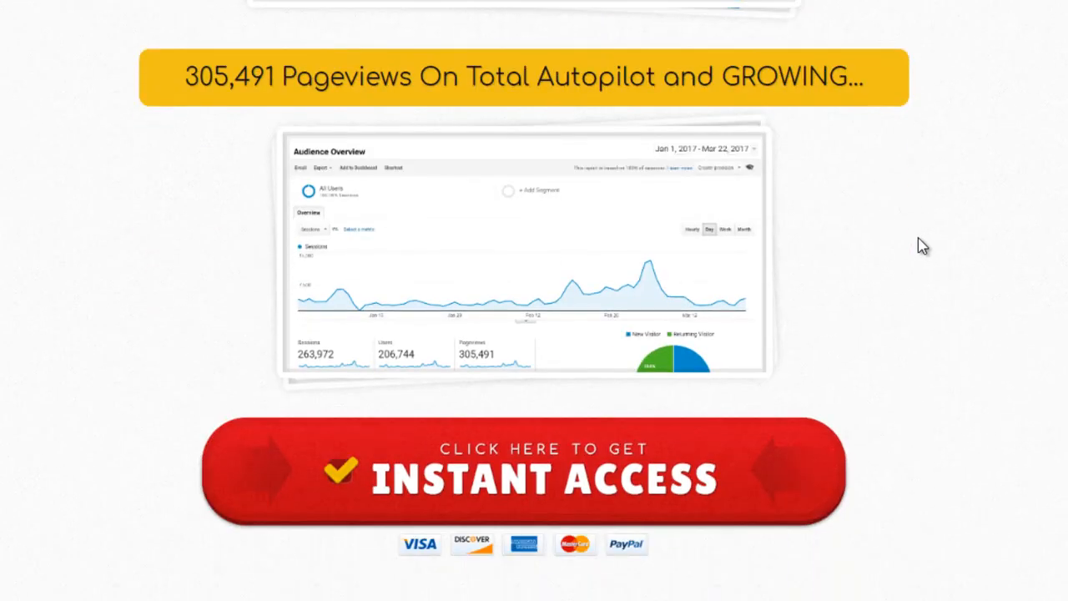
Scroll down to the 'From 2 Followers to 470 followers Fast!' testimonial video.
{"action": "scroll", "scroll_direction": "down", "scroll_amount": 3}
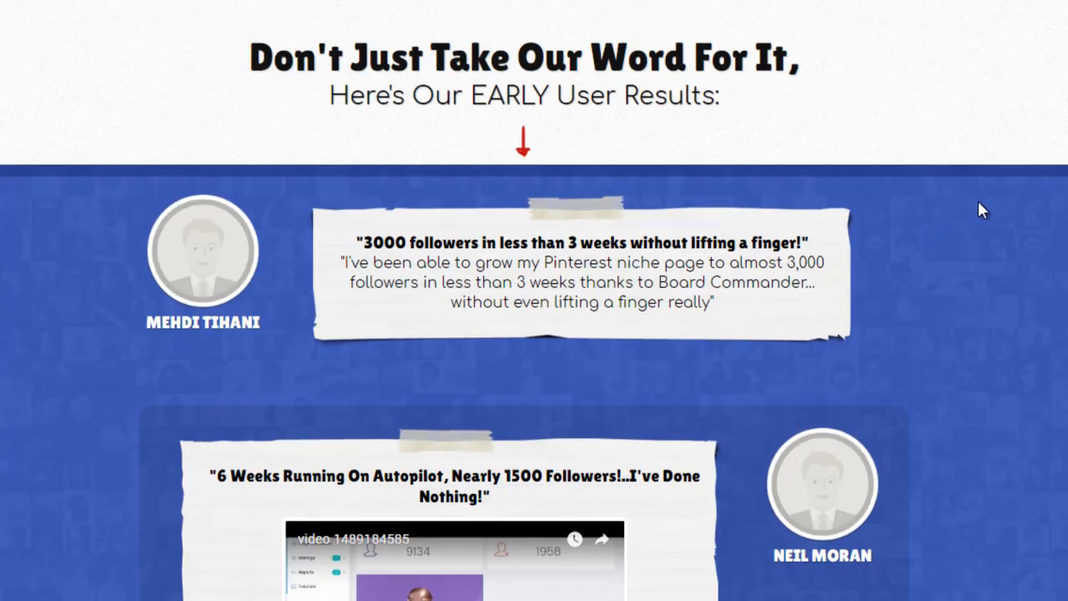
{"action": "scroll", "scroll_direction": "down", "scroll_amount": 3}
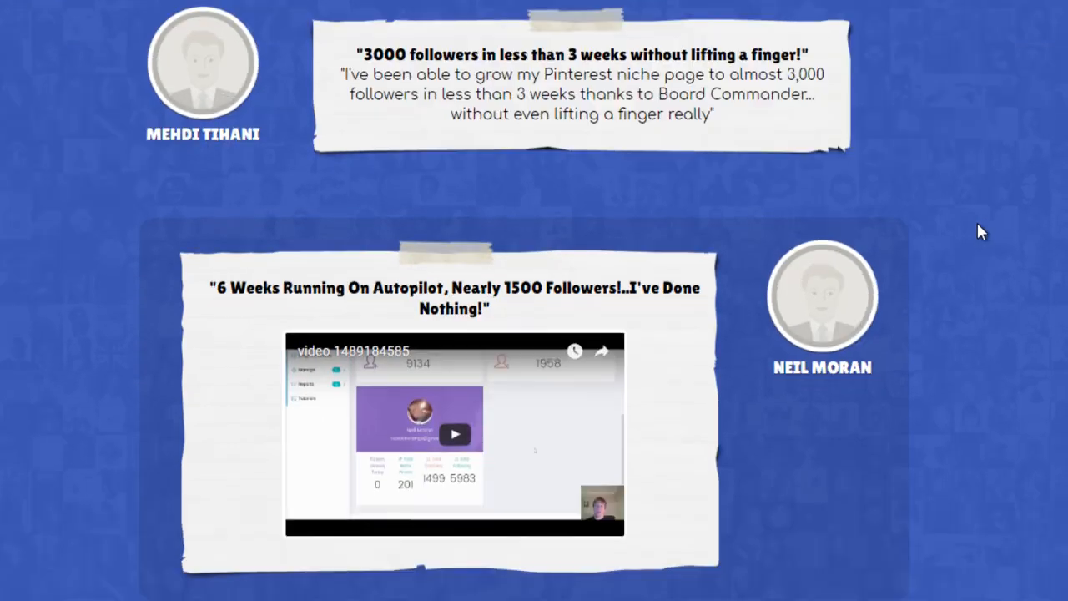
{"action": "mouse_move", "coordinate": [372, 167]}
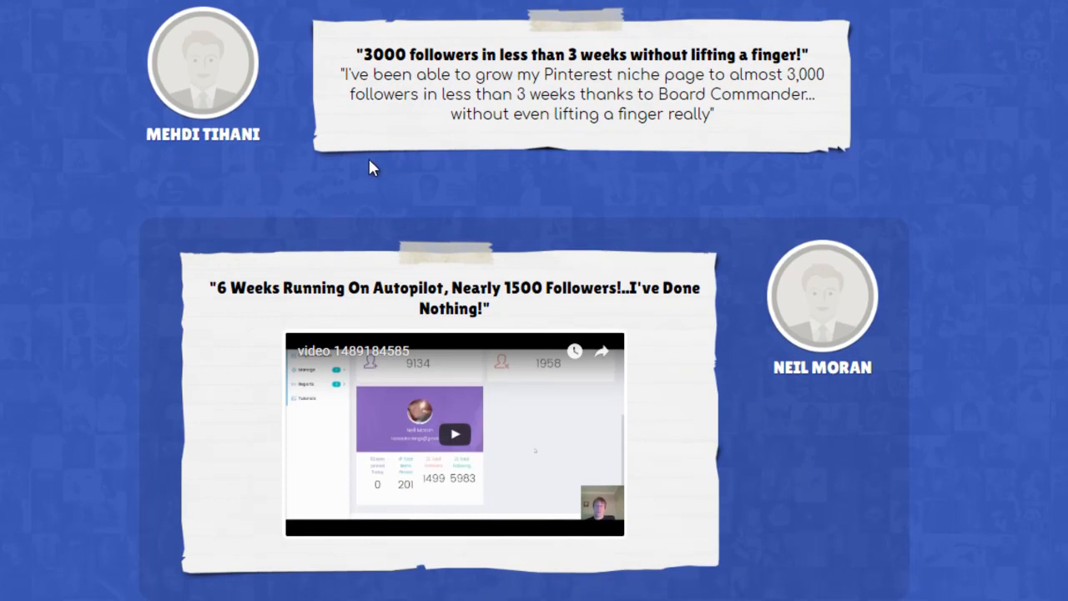
{"action": "scroll", "scroll_direction": "down", "scroll_amount": 3}
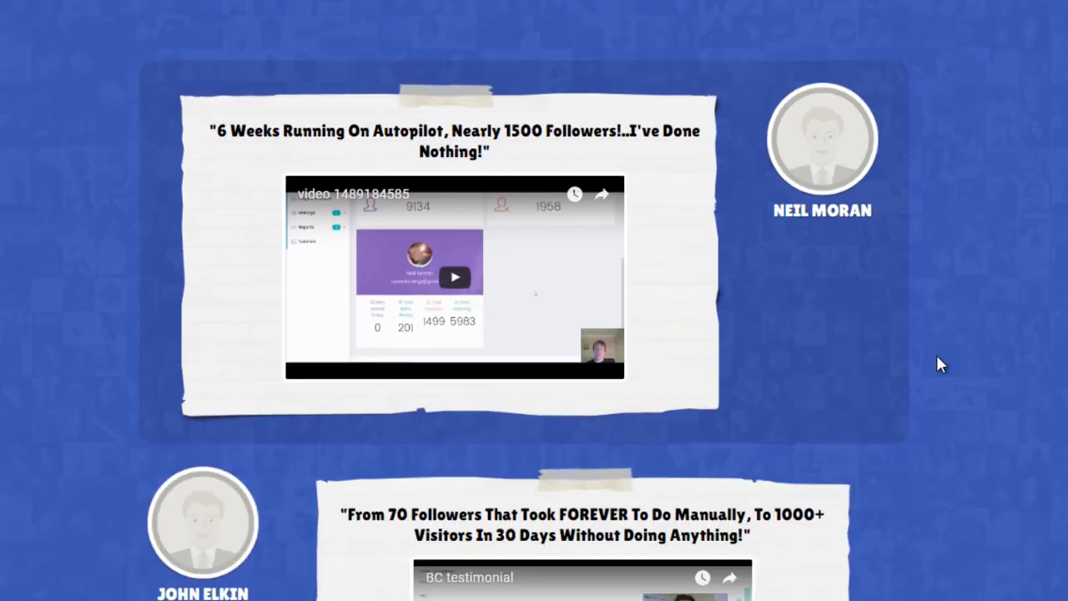
{"action": "scroll", "scroll_direction": "down", "scroll_amount": 3}
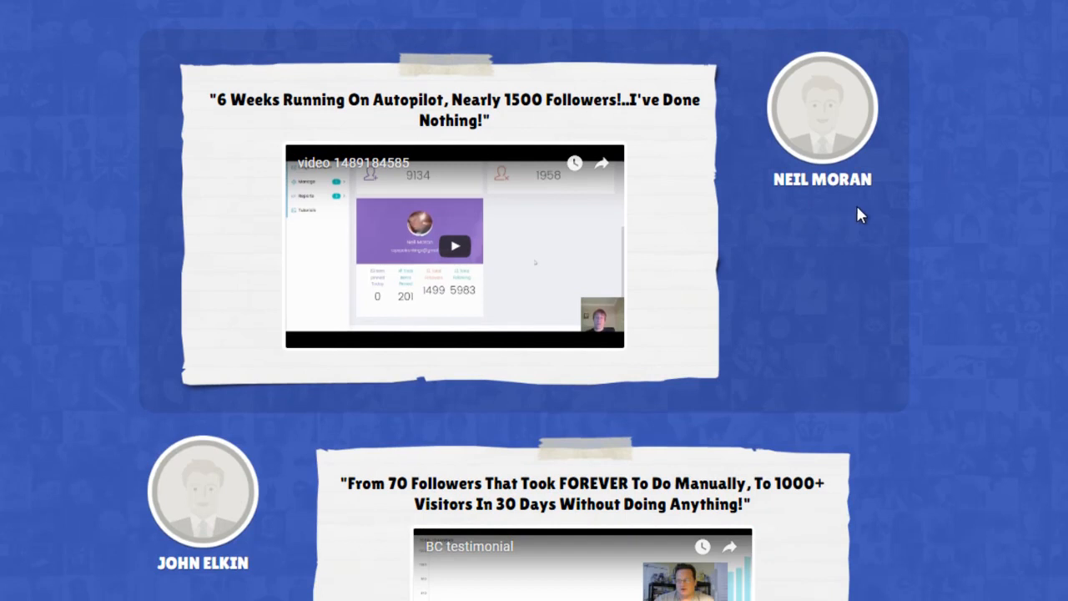
{"action": "mouse_move", "coordinate": [866, 214]}
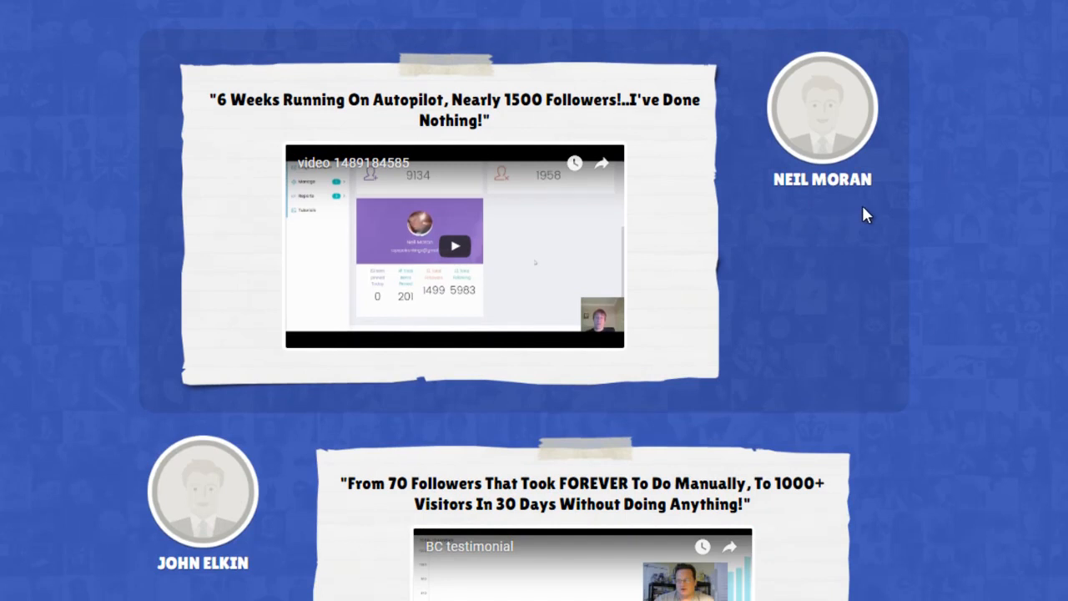
{"action": "scroll", "scroll_direction": "down", "scroll_amount": 3}
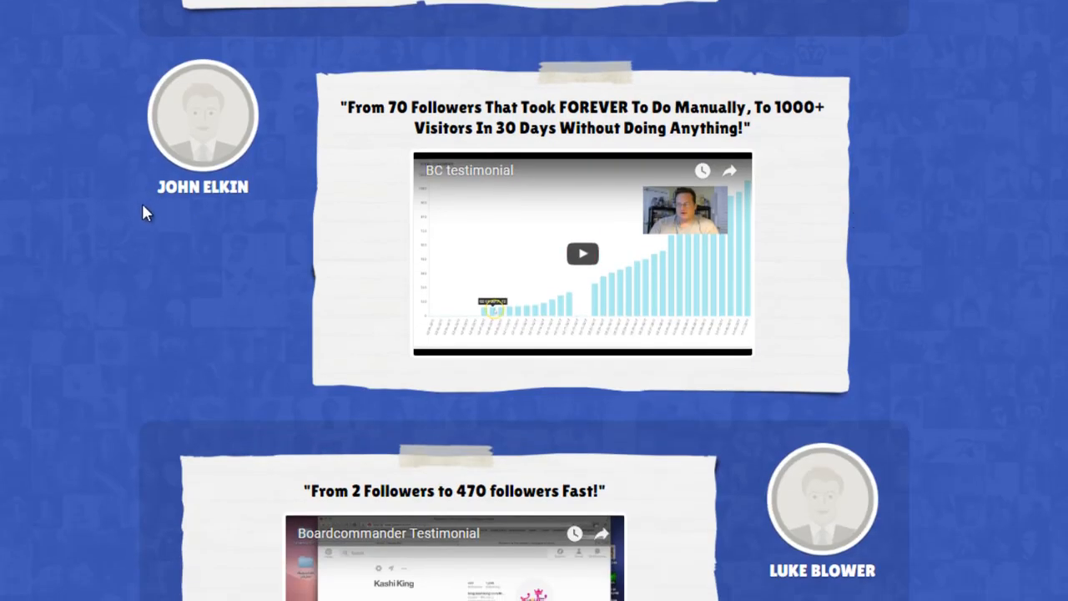
{"action": "mouse_move", "coordinate": [795, 150]}
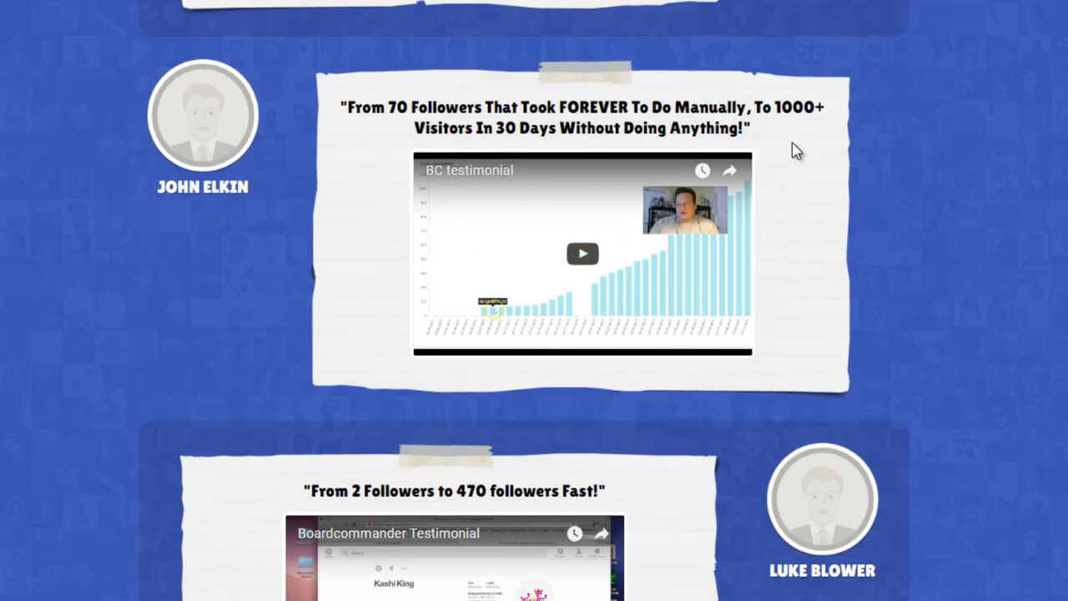
{"action": "scroll", "scroll_direction": "down", "scroll_amount": 3}
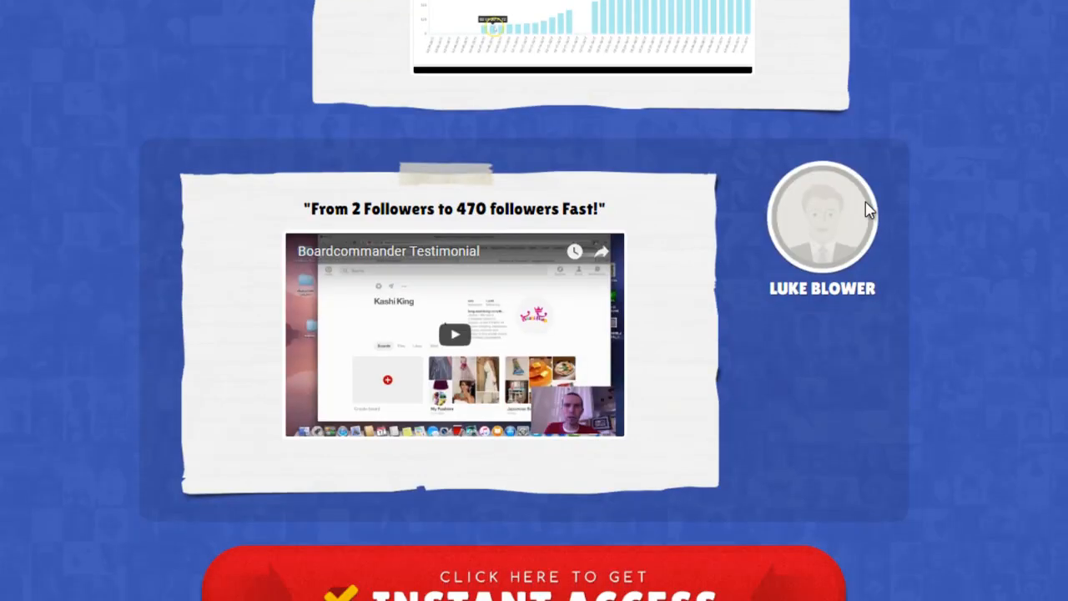
{"action": "mouse_move", "coordinate": [831, 324]}
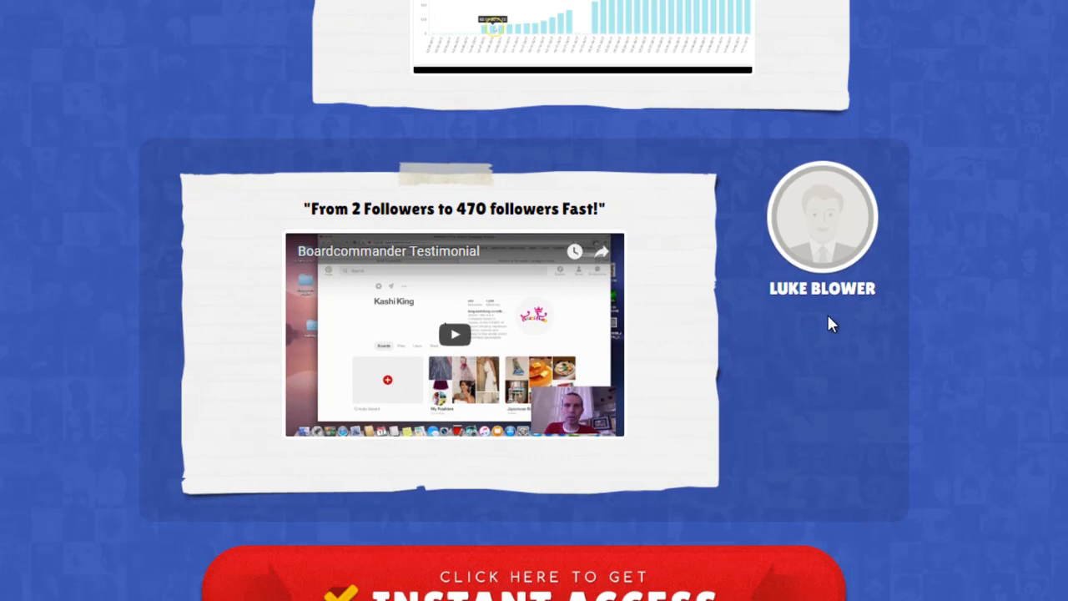
{"action": "mouse_move", "coordinate": [990, 293]}
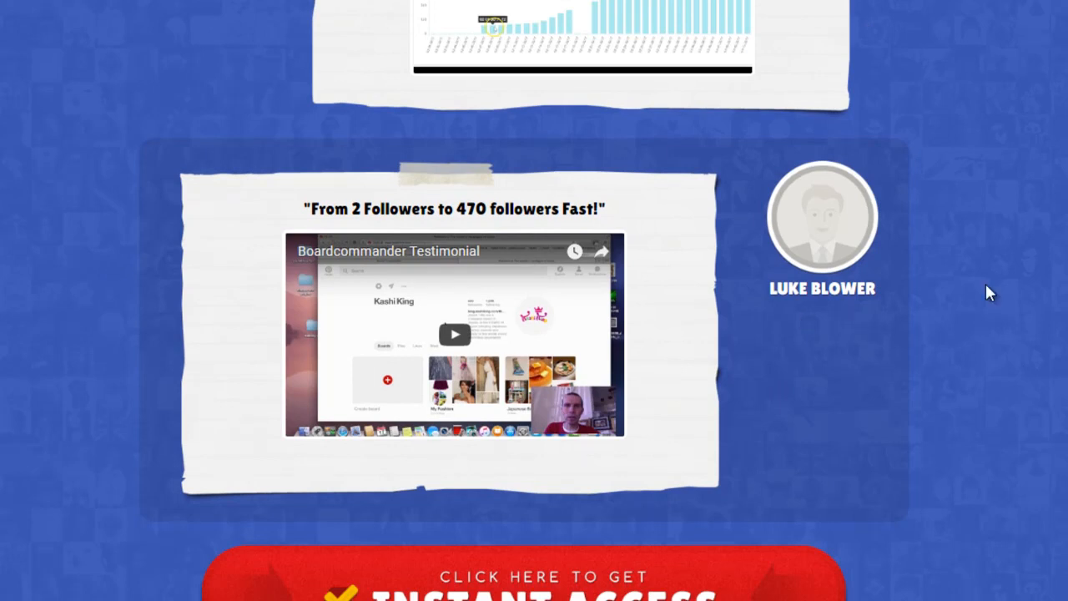
{"action": "scroll", "scroll_direction": "down", "scroll_amount": 3}
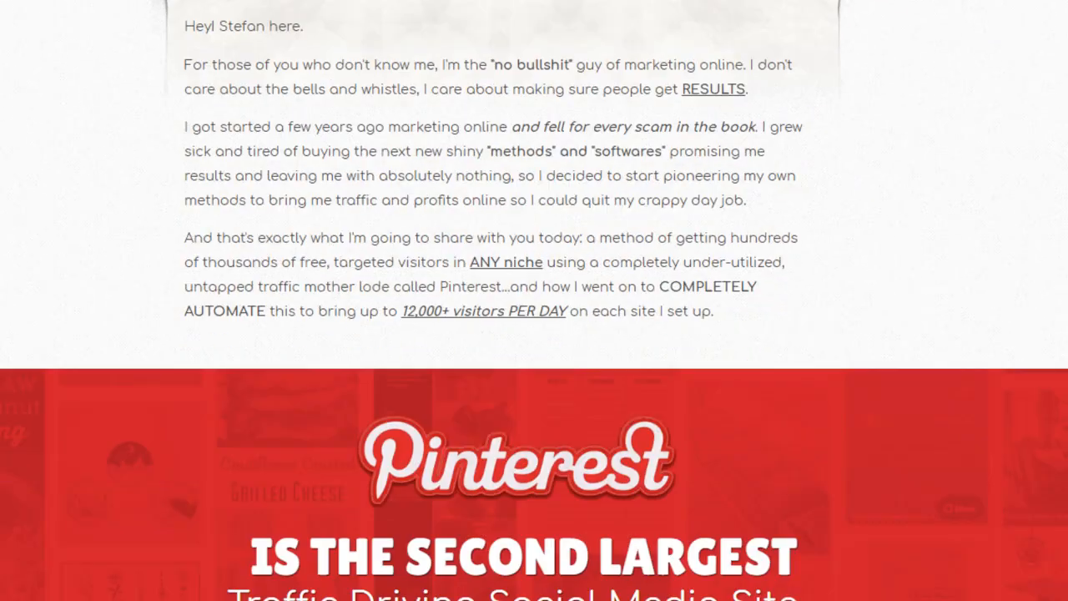
Scroll through the intro letter and Pinterest facts to the 12,325-visitor Instant Traffic chart.
{"action": "scroll", "scroll_direction": "down", "scroll_amount": 3}
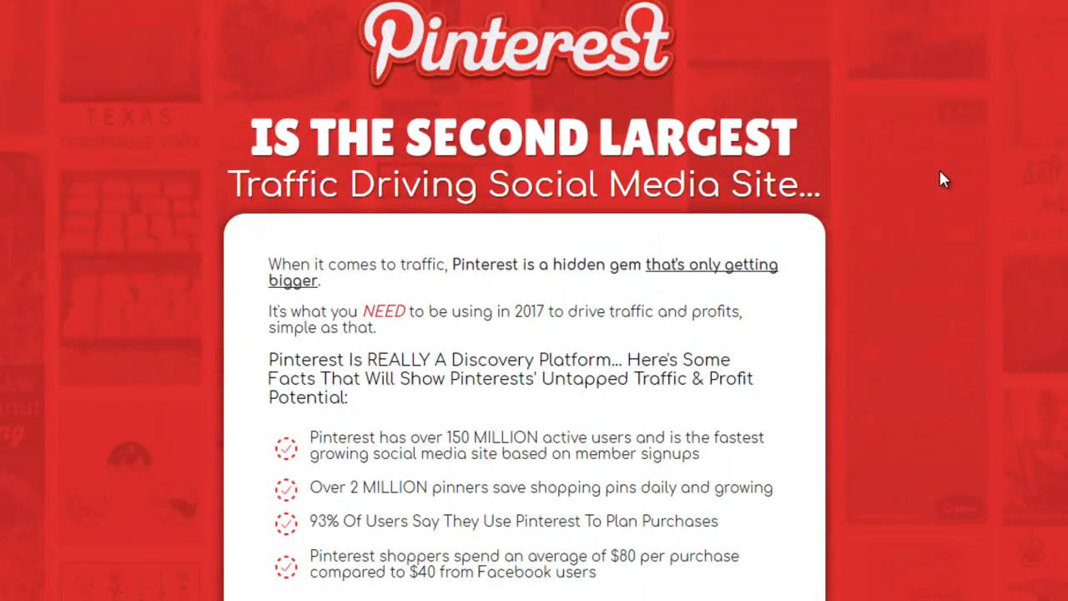
{"action": "mouse_move", "coordinate": [954, 184]}
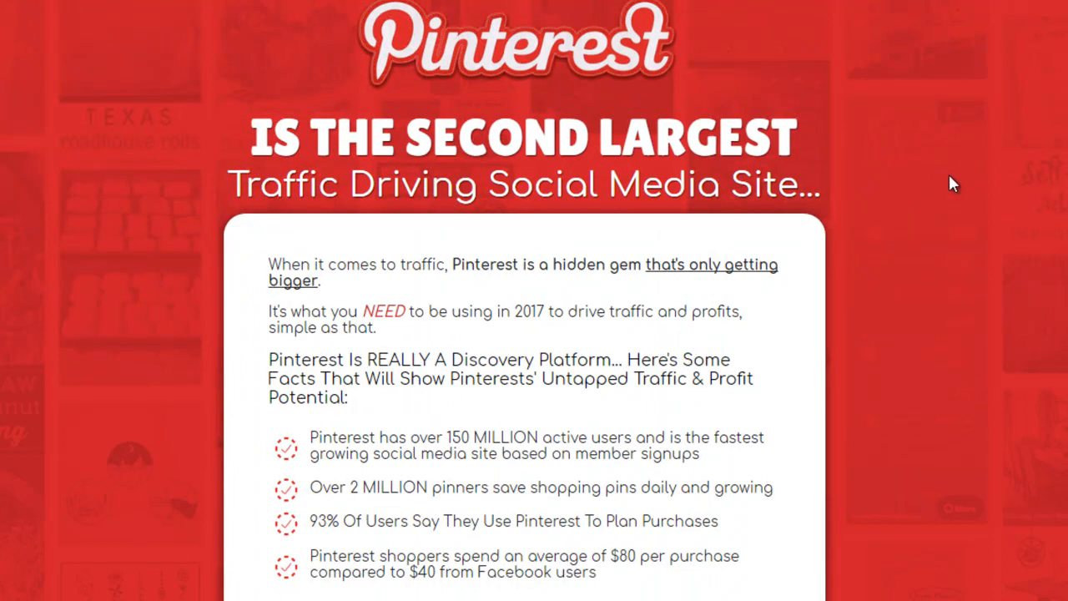
{"action": "mouse_move", "coordinate": [964, 187]}
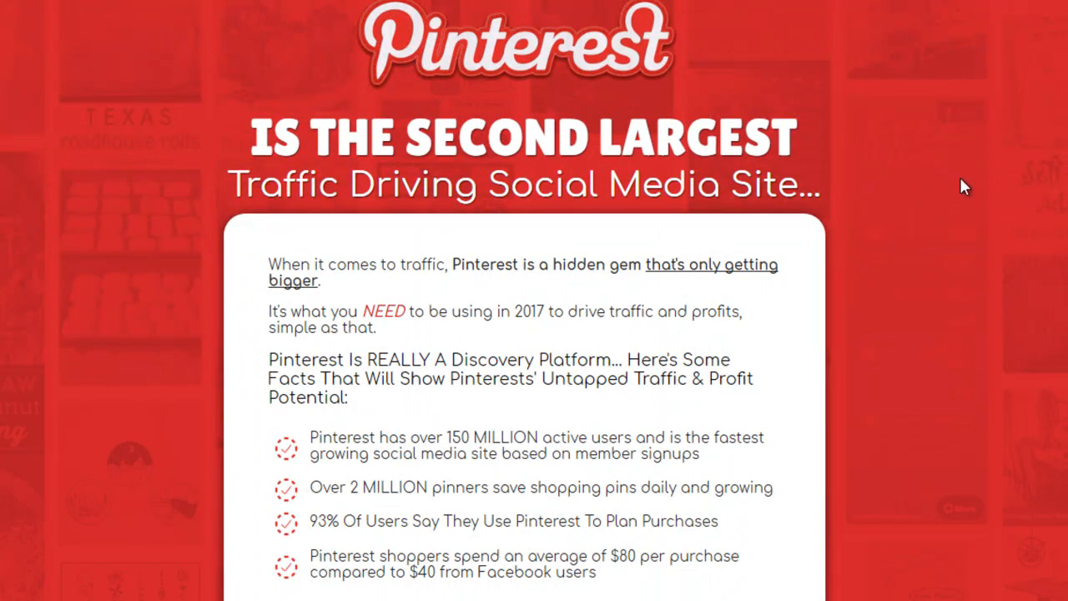
{"action": "scroll", "scroll_direction": "down", "scroll_amount": 3}
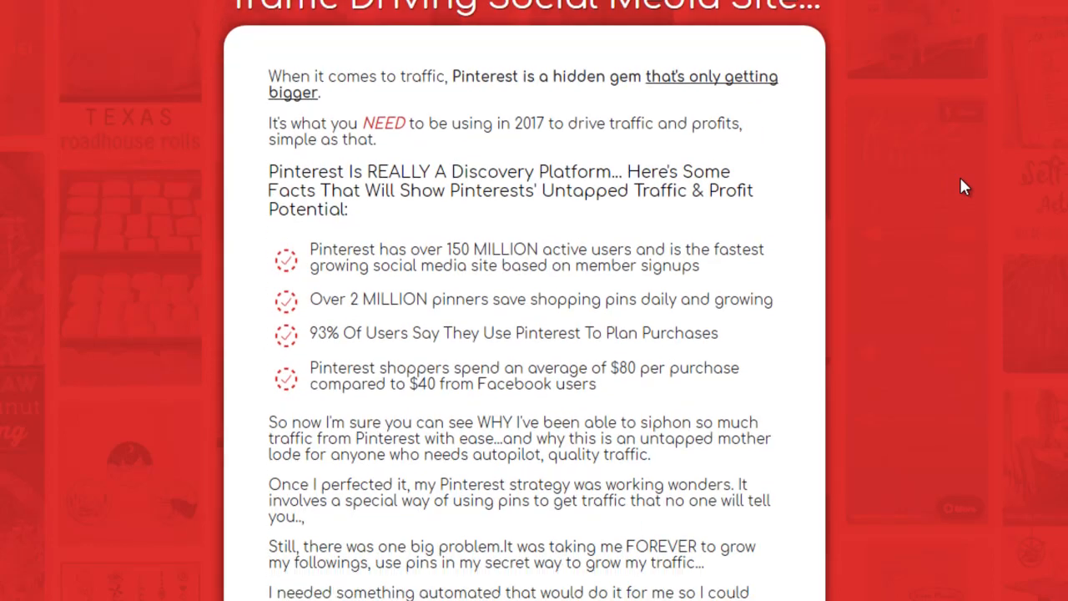
{"action": "scroll", "scroll_direction": "up", "scroll_amount": 3}
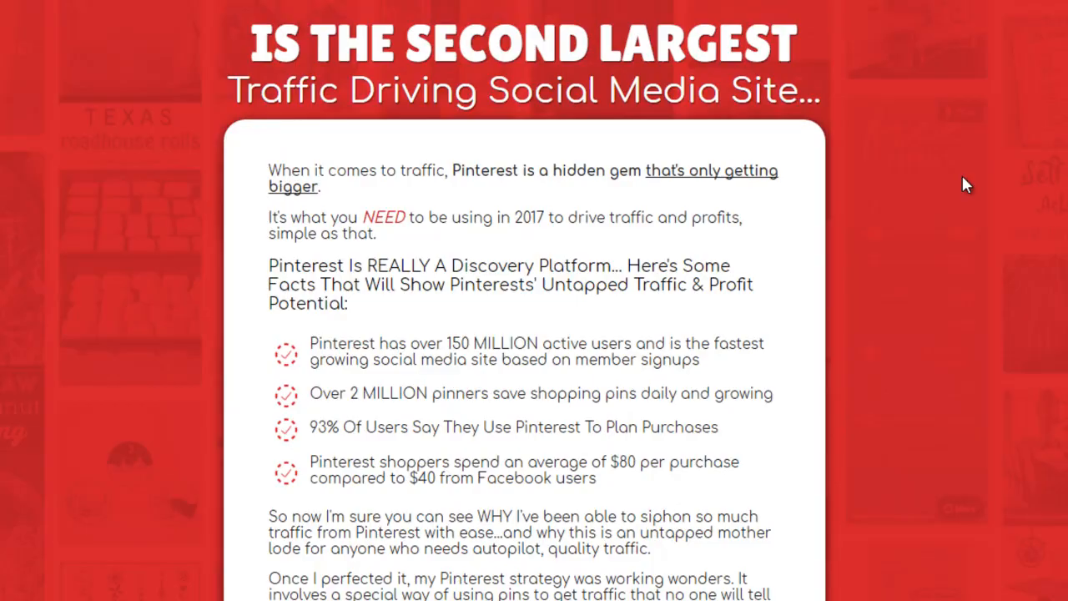
{"action": "scroll", "scroll_direction": "down", "scroll_amount": 3}
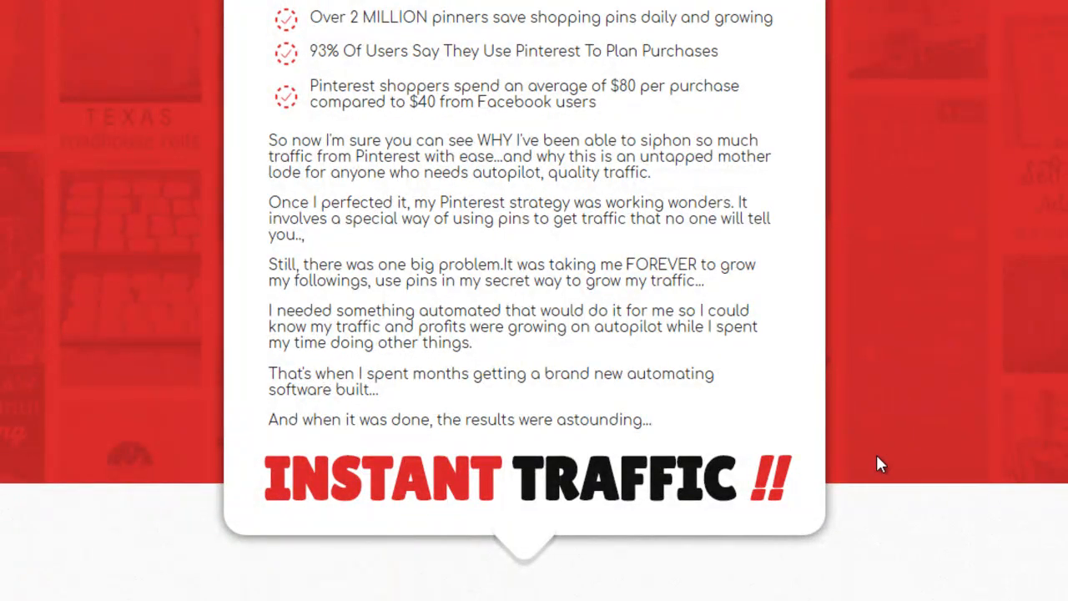
{"action": "mouse_move", "coordinate": [883, 477]}
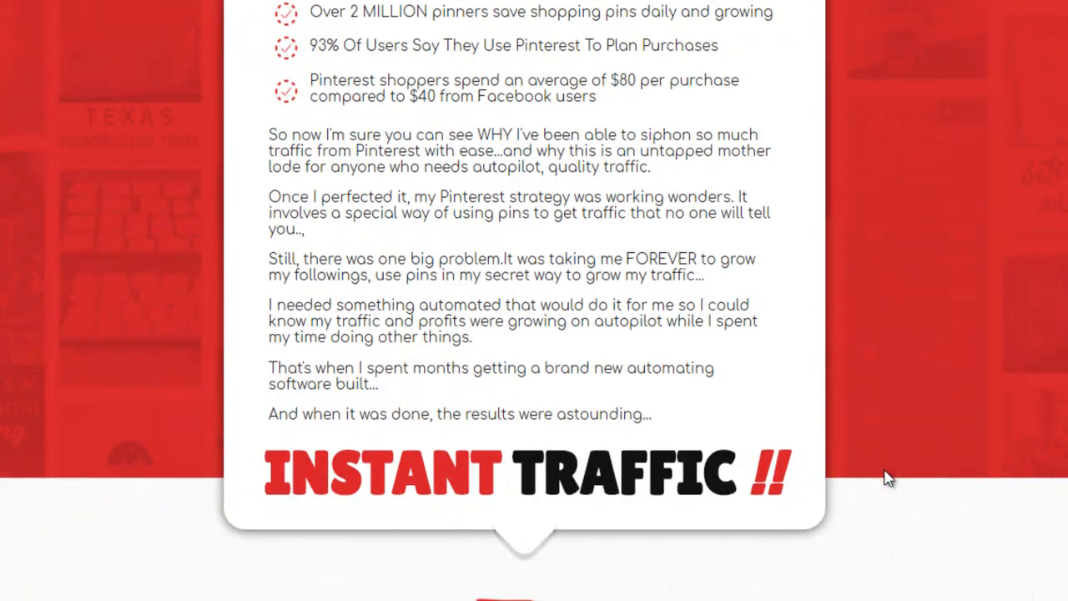
{"action": "scroll", "scroll_direction": "down", "scroll_amount": 3}
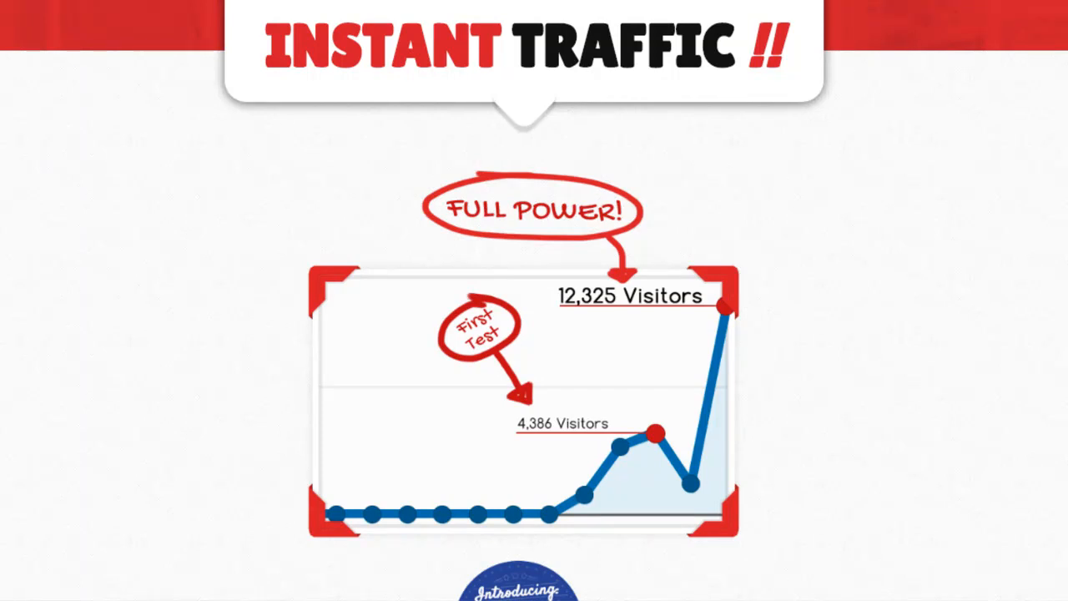
{"action": "scroll", "scroll_direction": "down", "scroll_amount": 3}
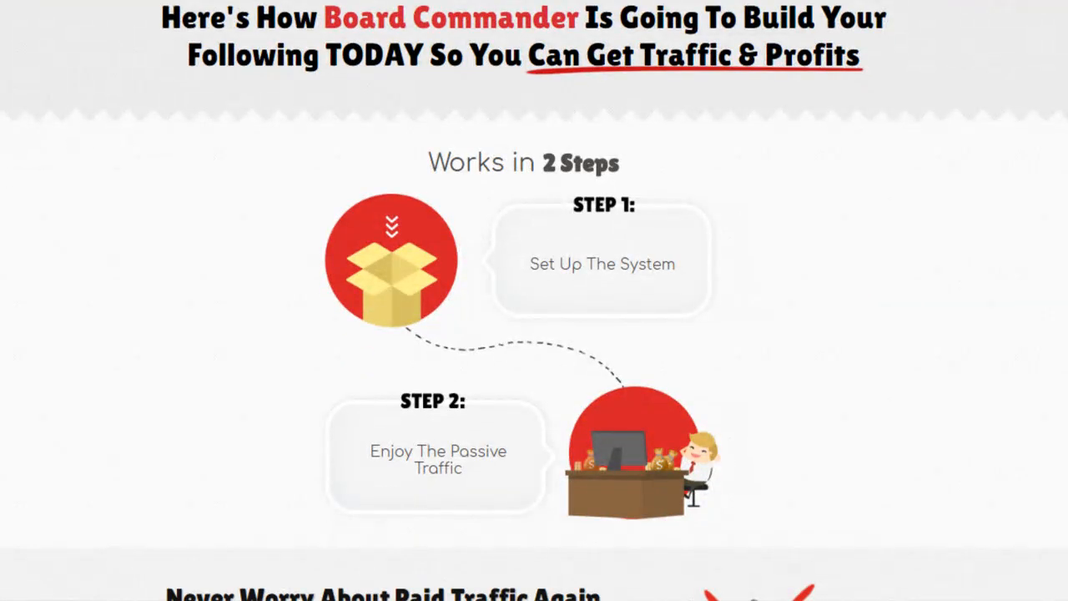
{"action": "mouse_move", "coordinate": [772, 255]}
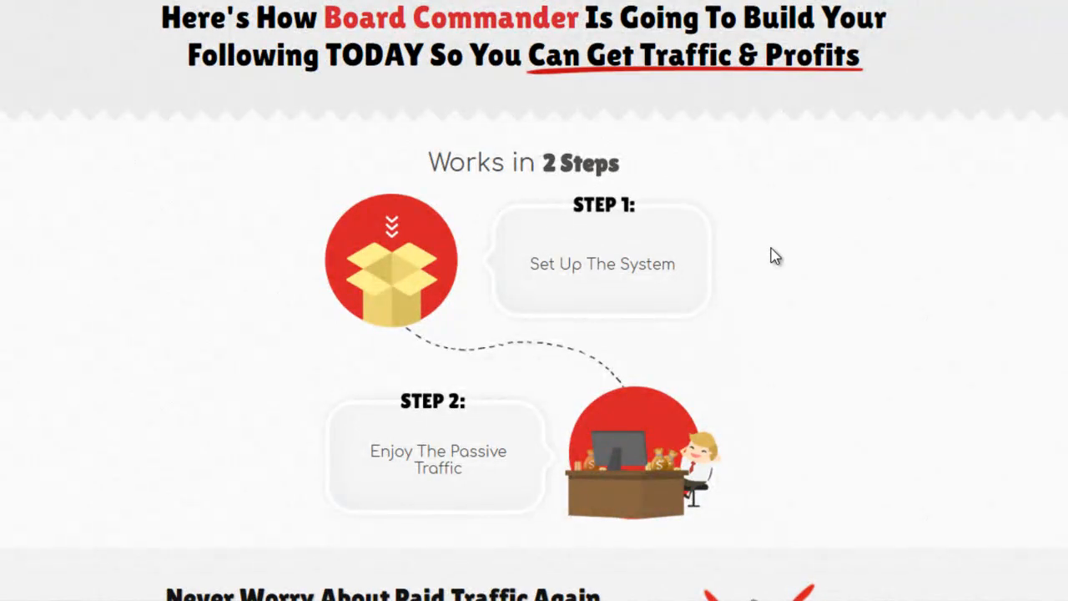
{"action": "mouse_move", "coordinate": [782, 255]}
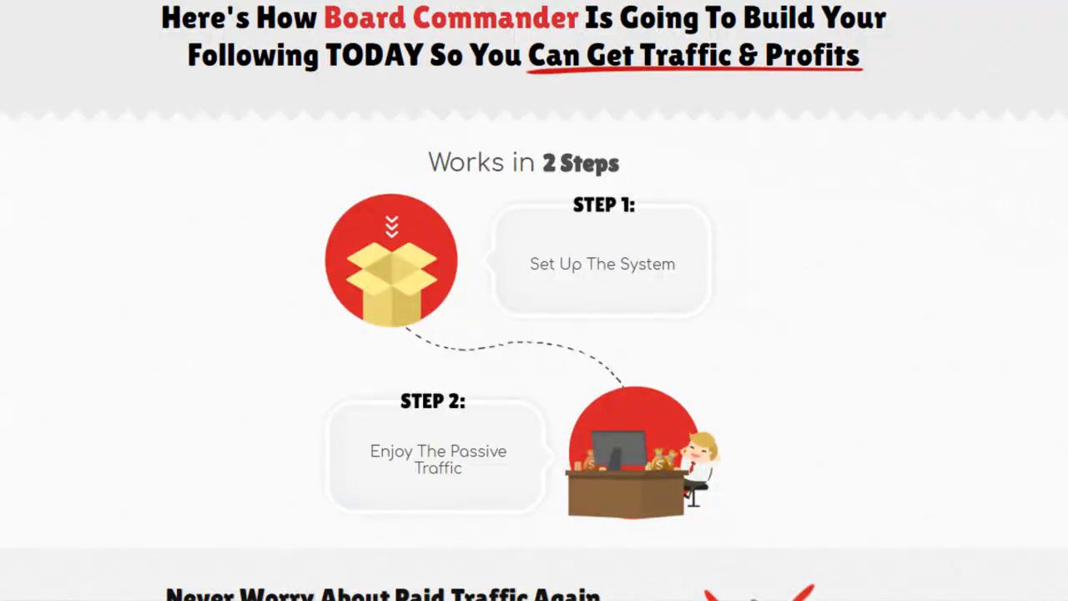
Scroll past 'Works in 2 Steps' and the bonus sections to the F.A.Q. box.
{"action": "scroll", "scroll_direction": "down", "scroll_amount": 3}
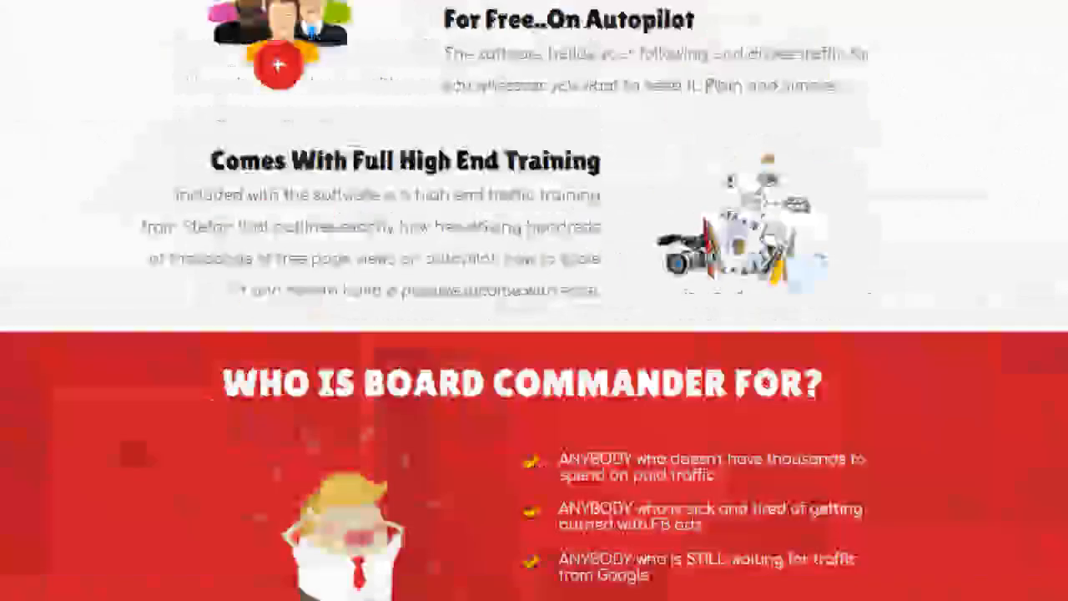
{"action": "scroll", "scroll_direction": "down", "scroll_amount": 3}
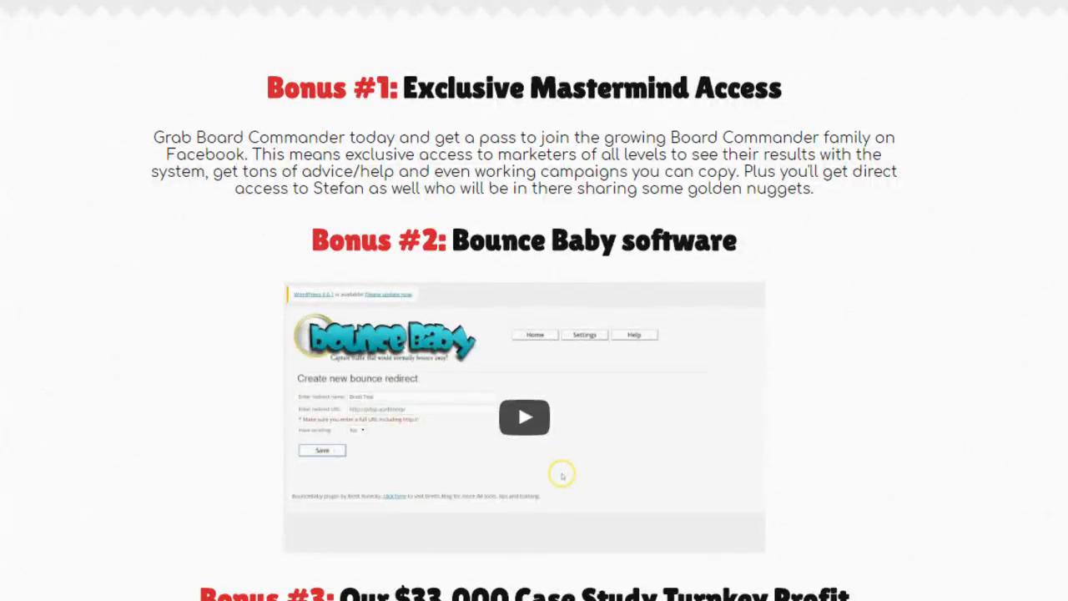
{"action": "mouse_move", "coordinate": [780, 131]}
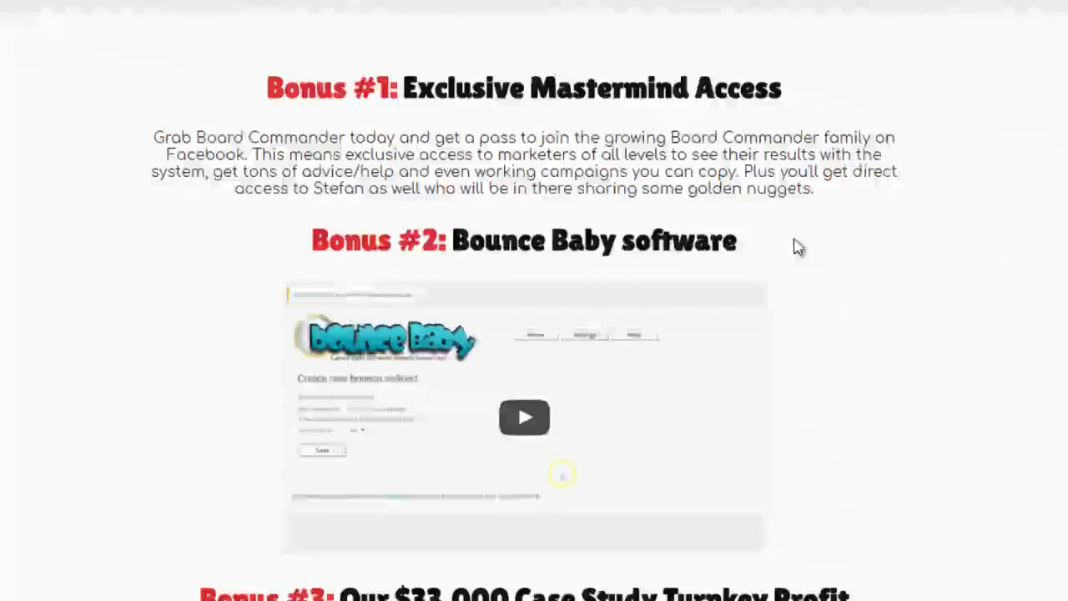
{"action": "scroll", "scroll_direction": "down", "scroll_amount": 3}
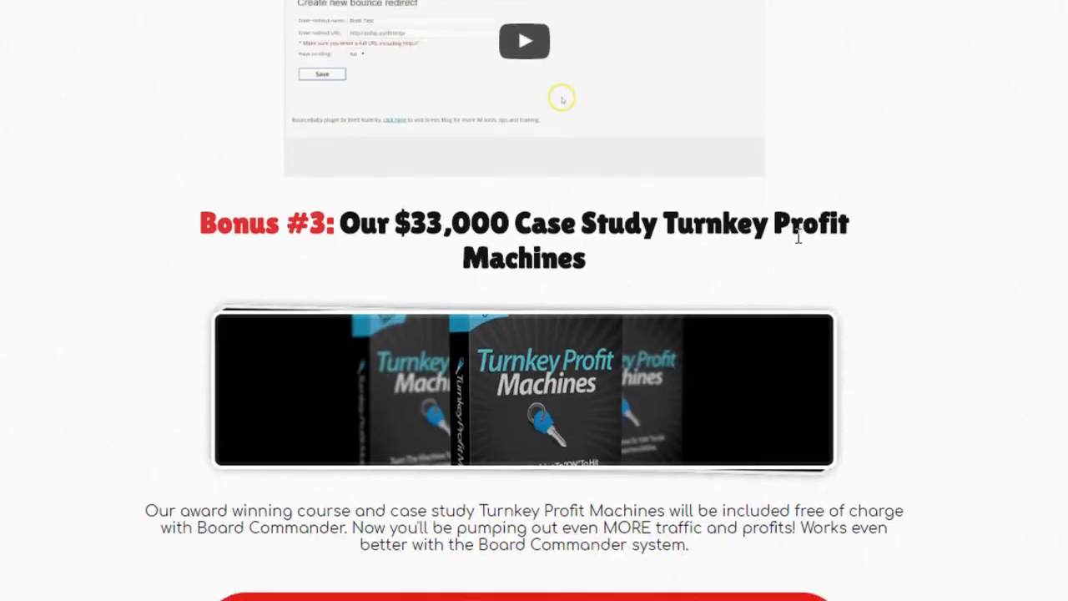
{"action": "mouse_move", "coordinate": [870, 244]}
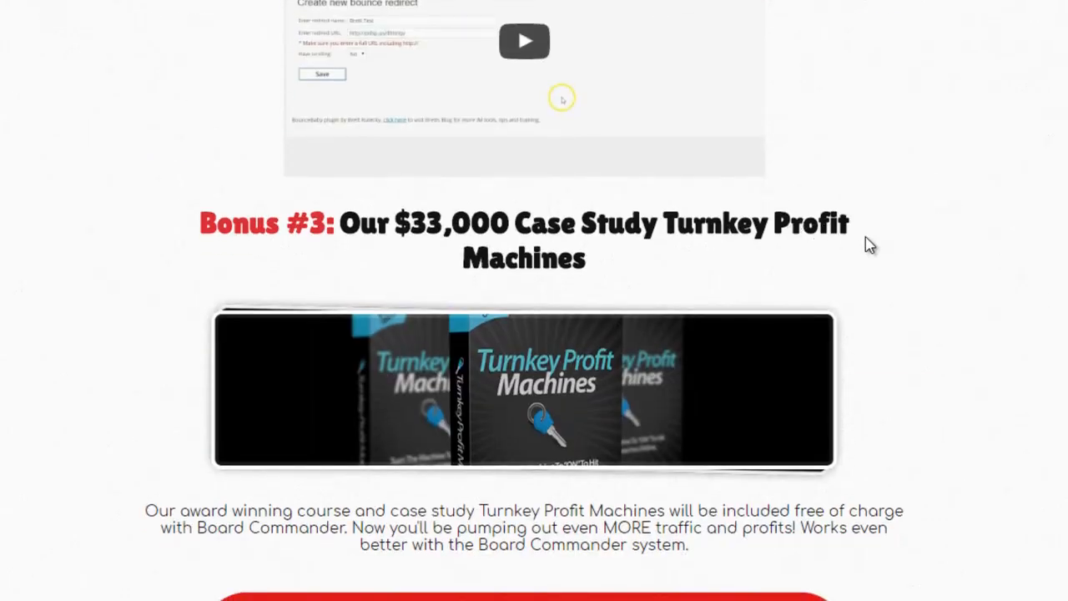
{"action": "mouse_move", "coordinate": [915, 257]}
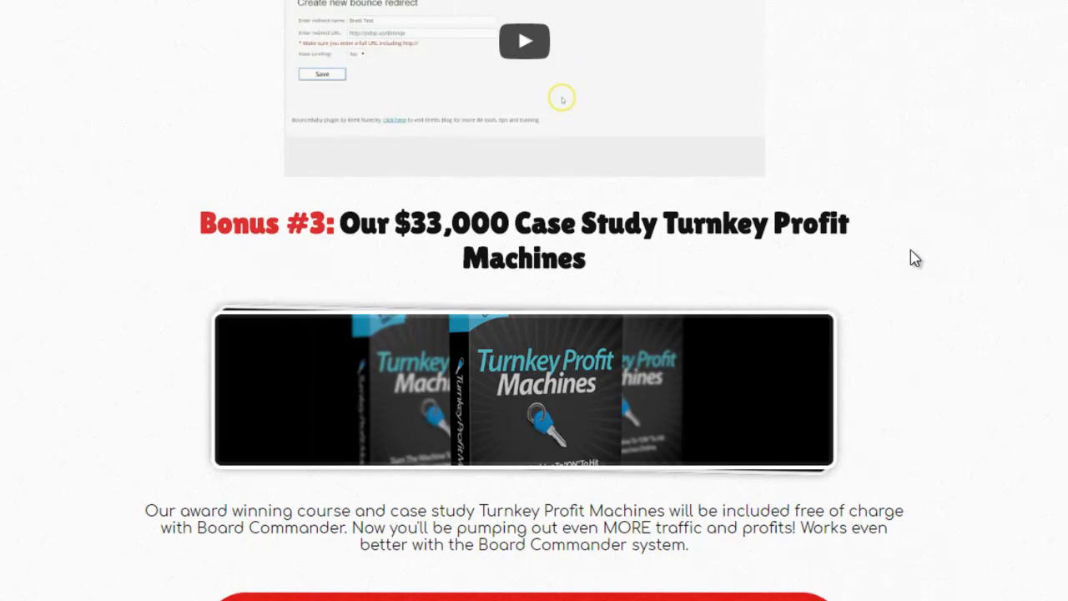
{"action": "scroll", "scroll_direction": "down", "scroll_amount": 3}
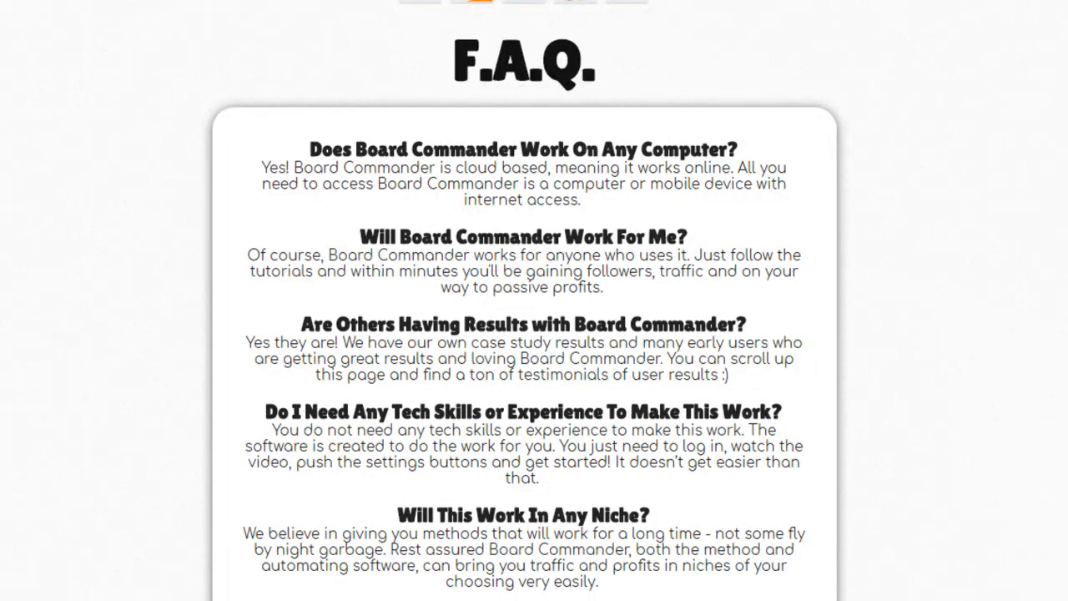
{"action": "scroll", "scroll_direction": "down", "scroll_amount": 3}
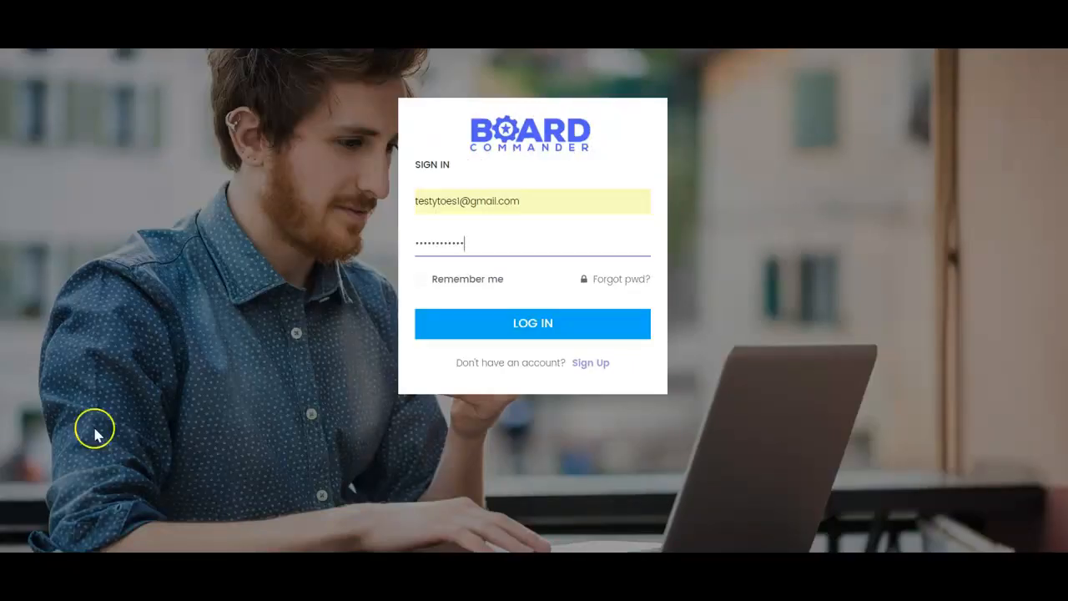
Log into Board Commander with the pre-filled email and password.
{"action": "left_click", "coordinate": [532, 323]}
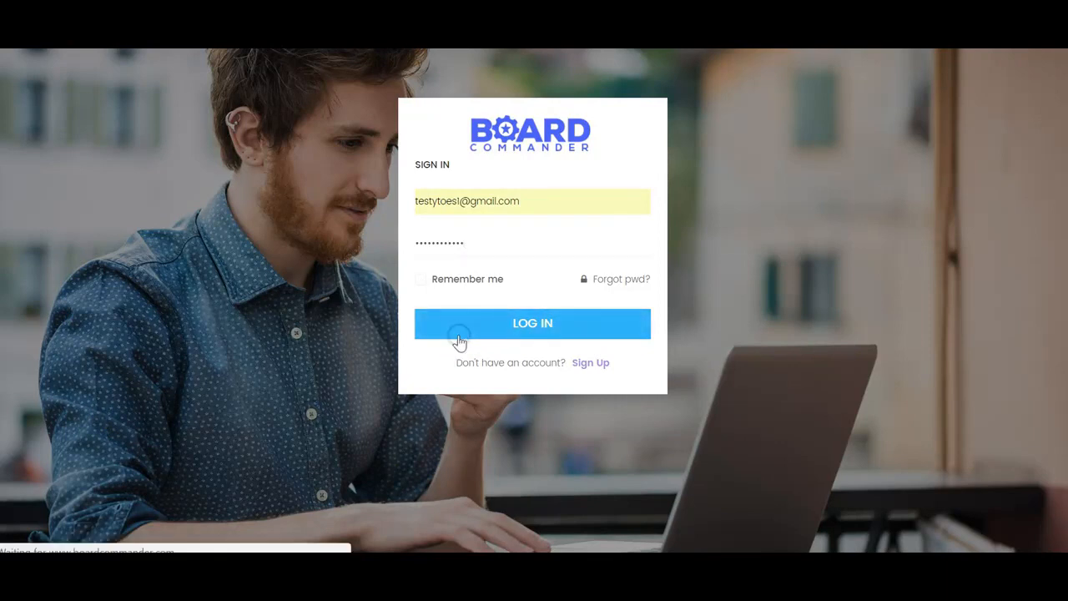
{"action": "left_click", "coordinate": [533, 323]}
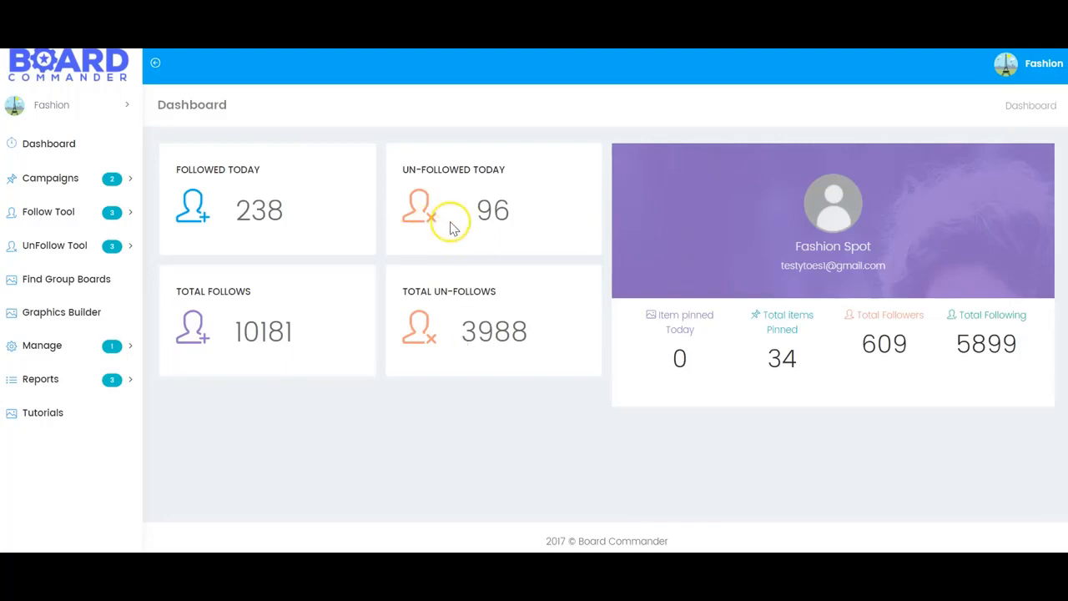
{"action": "mouse_move", "coordinate": [233, 170]}
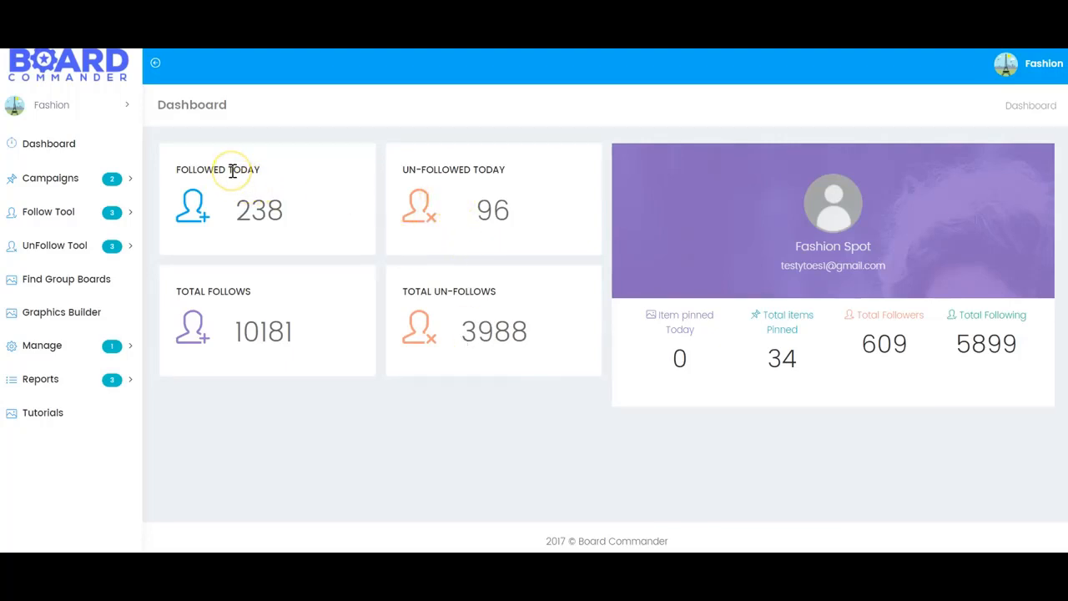
{"action": "mouse_move", "coordinate": [680, 357]}
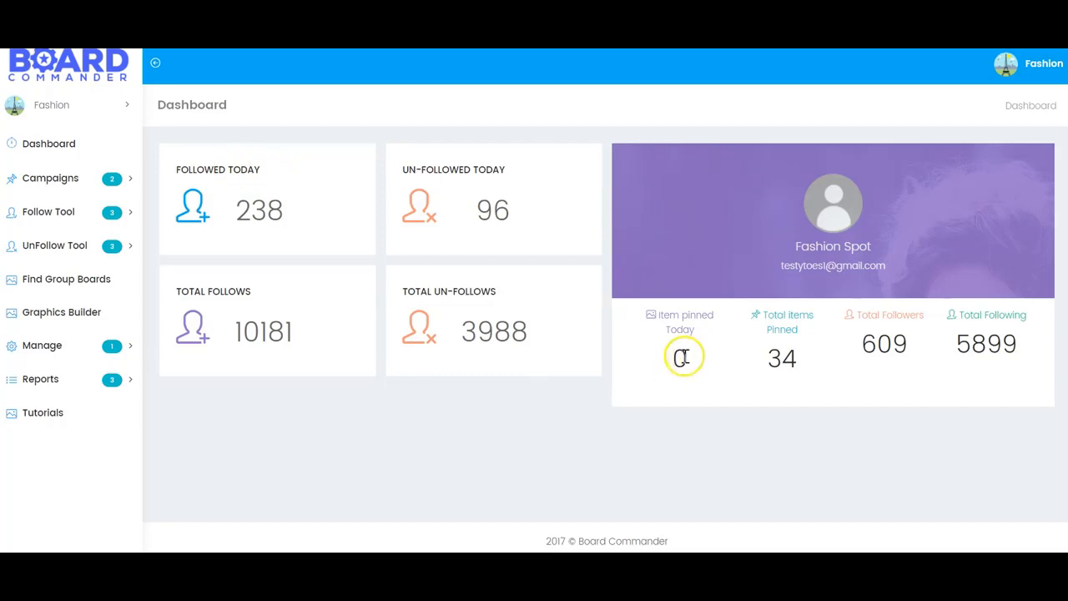
{"action": "mouse_move", "coordinate": [795, 361]}
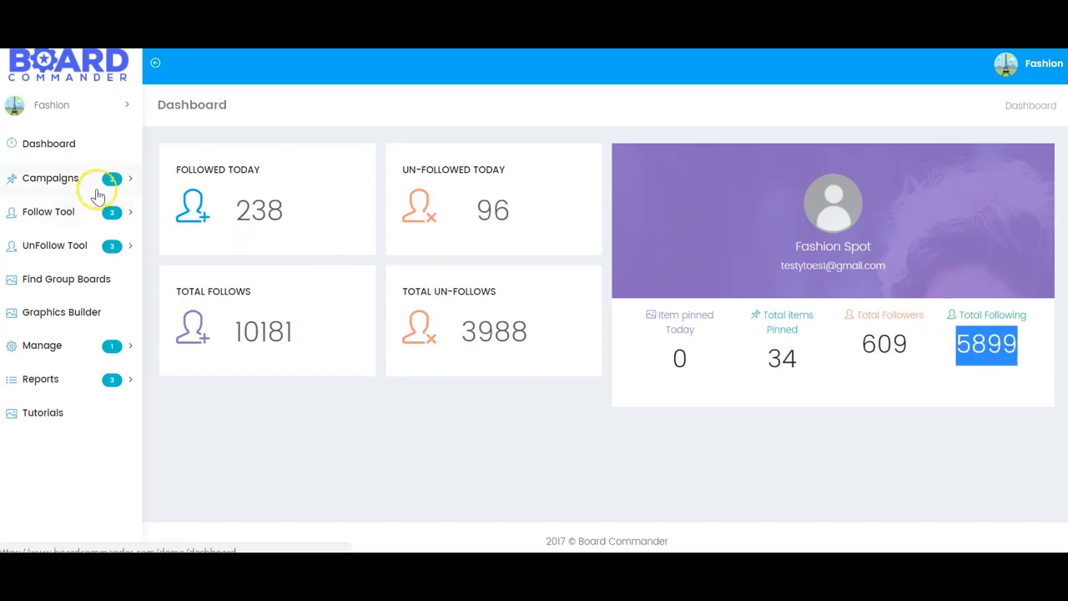
{"action": "mouse_move", "coordinate": [98, 216]}
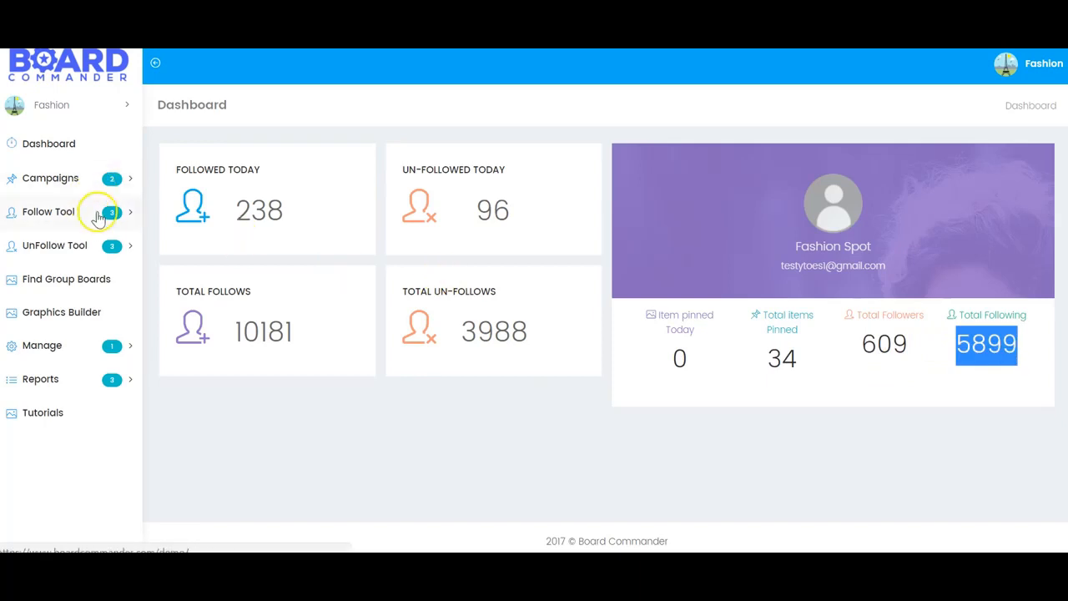
Expand the Follow Tool sidebar menu to reveal its task pages.
{"action": "left_click", "coordinate": [48, 211]}
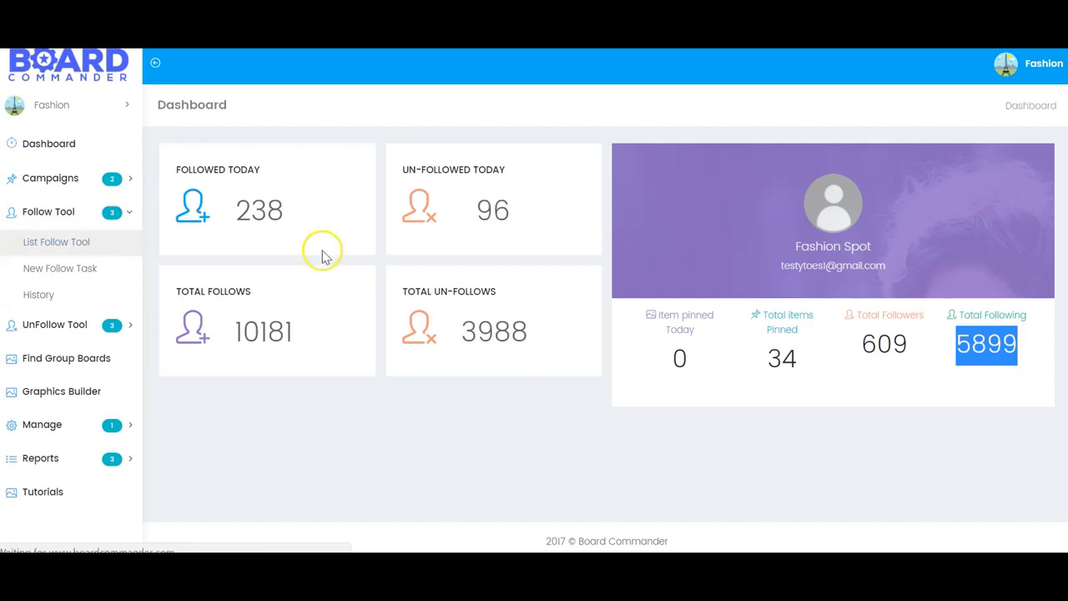
Go from the follow task list to a new follow task and browse its settings form.
{"action": "left_click", "coordinate": [58, 241]}
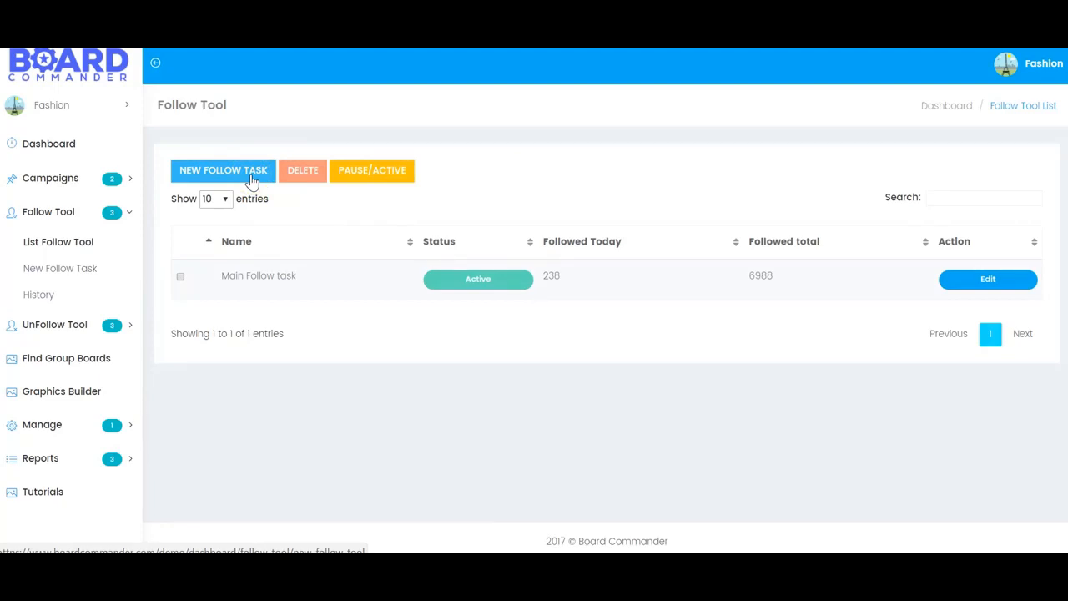
{"action": "left_click", "coordinate": [222, 170]}
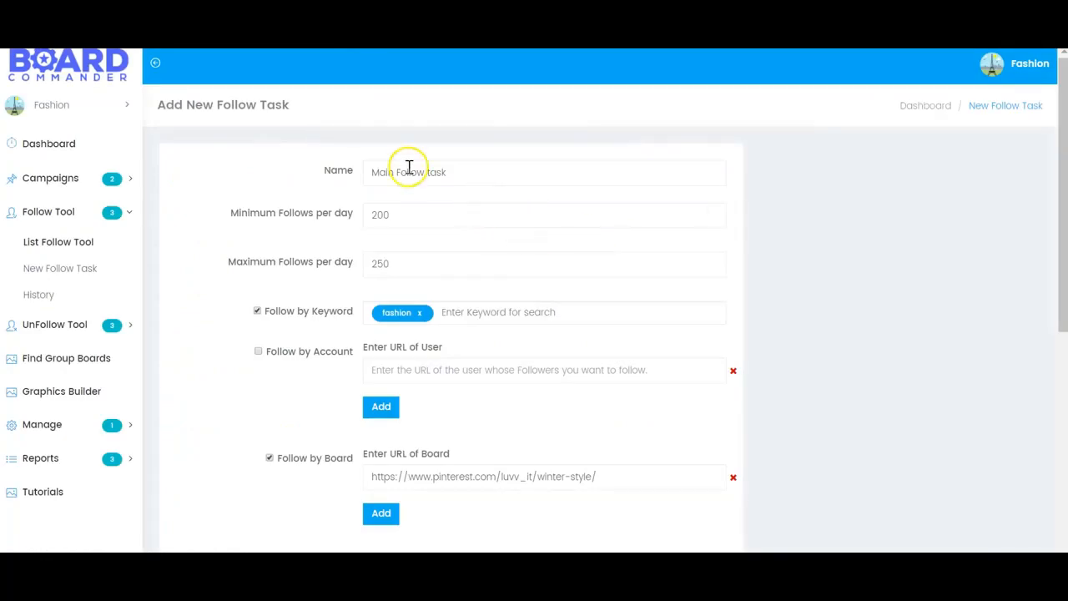
{"action": "scroll", "scroll_direction": "down", "scroll_amount": 3}
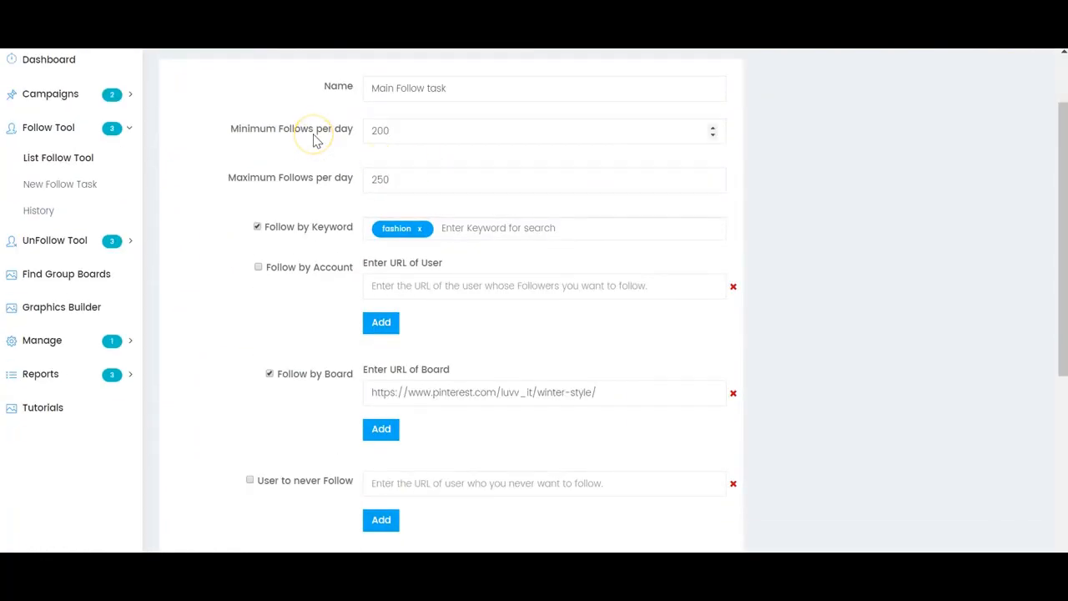
{"action": "mouse_move", "coordinate": [331, 232]}
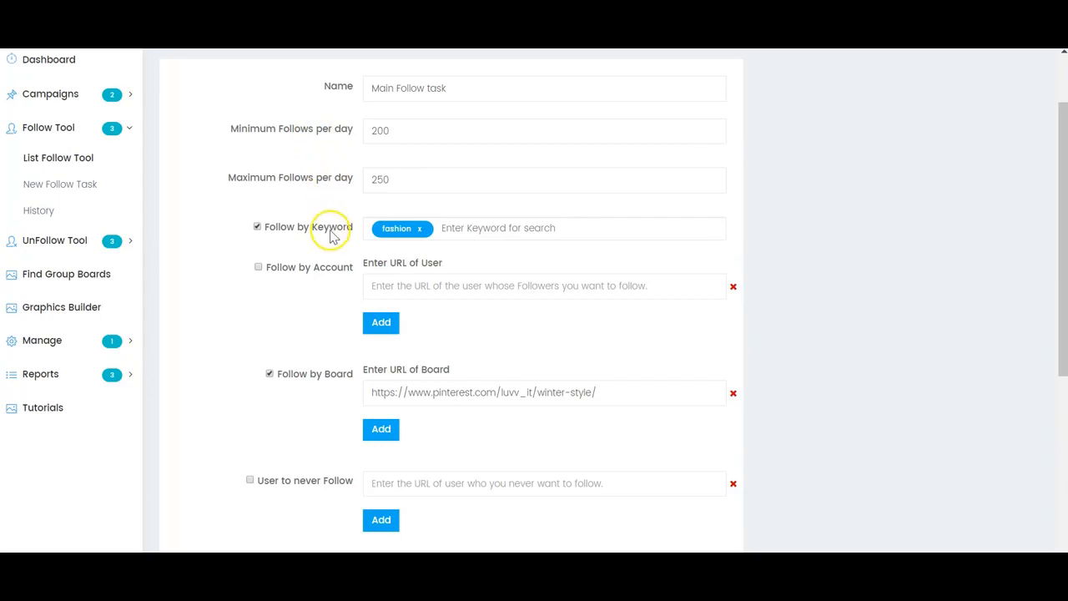
{"action": "mouse_move", "coordinate": [333, 274]}
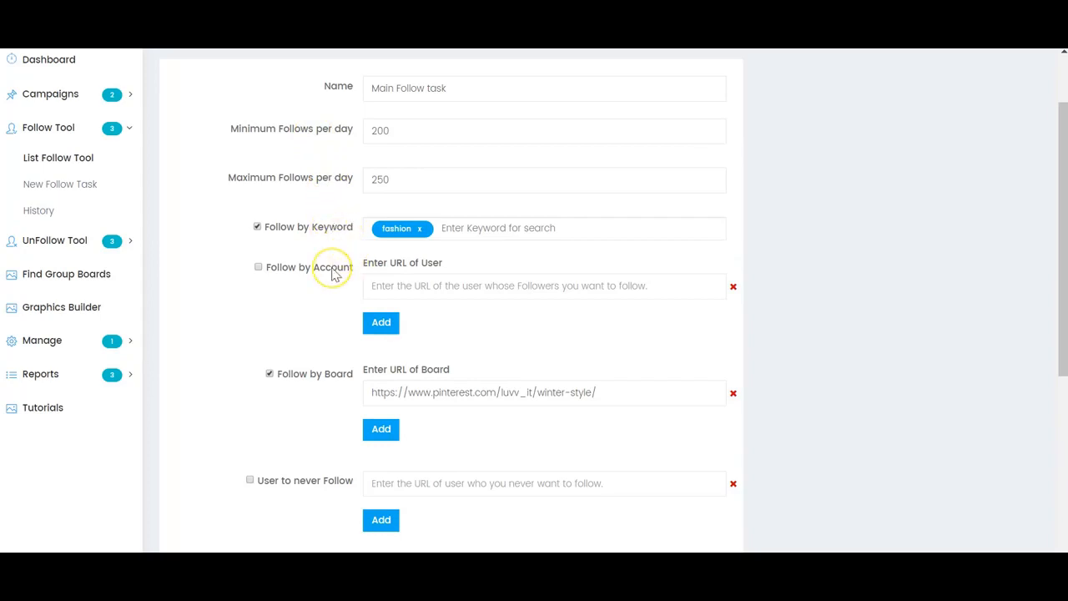
{"action": "scroll", "scroll_direction": "down", "scroll_amount": 3}
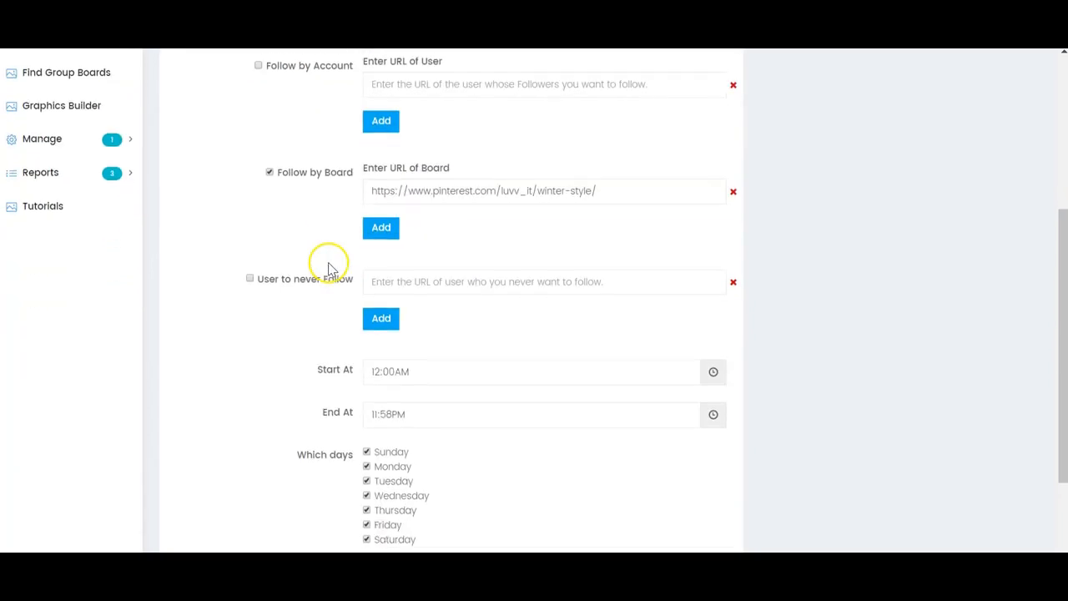
{"action": "scroll", "scroll_direction": "down", "scroll_amount": 3}
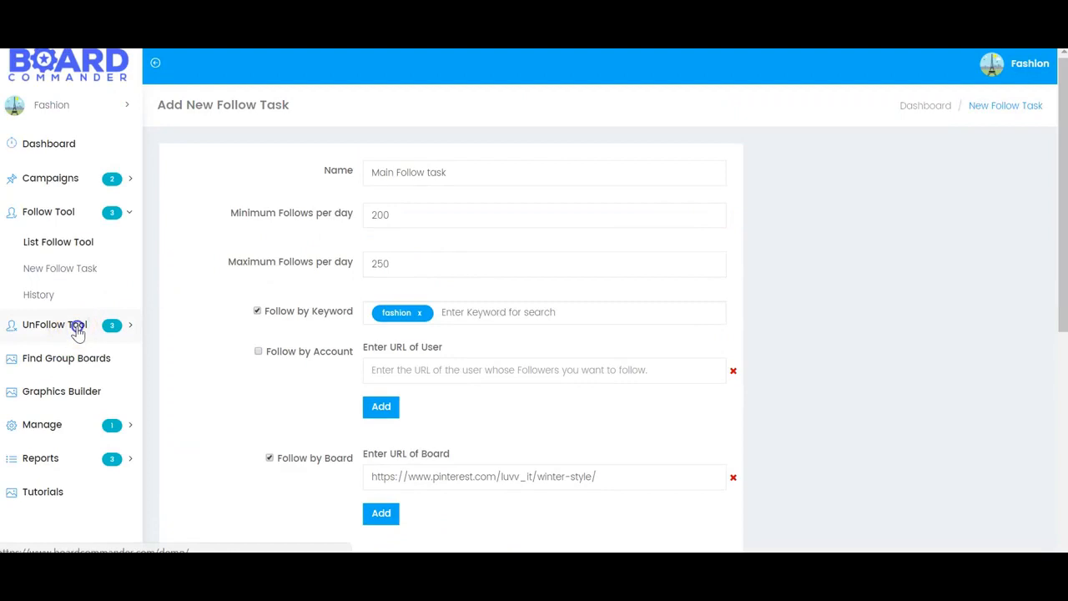
Edit the Main Unfollow Task and review its 2-day delay, 50–100 daily limit and schedule.
{"action": "left_click", "coordinate": [55, 325]}
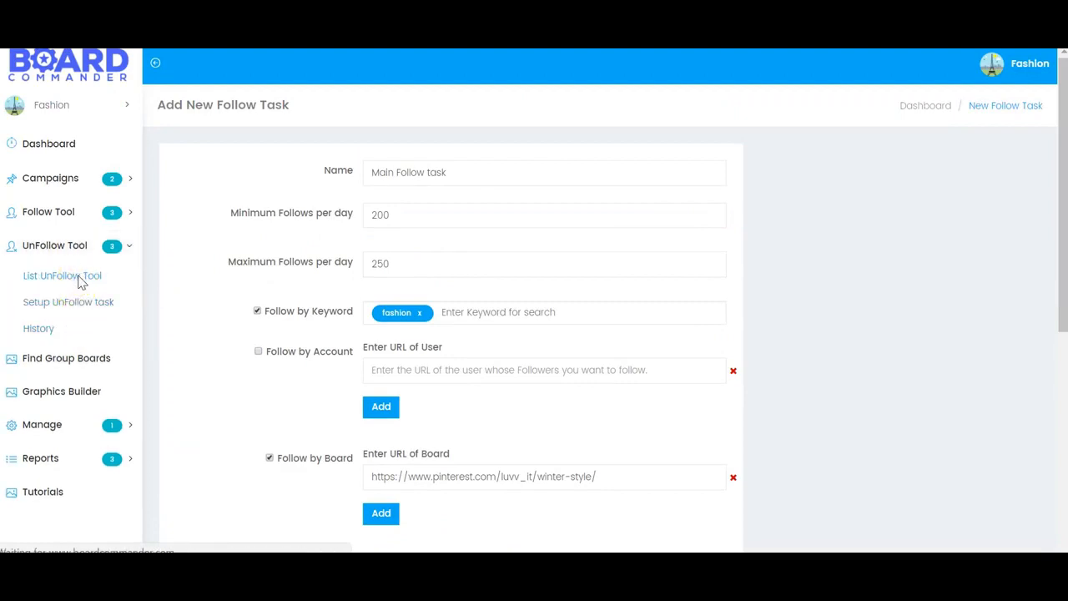
{"action": "left_click", "coordinate": [62, 275]}
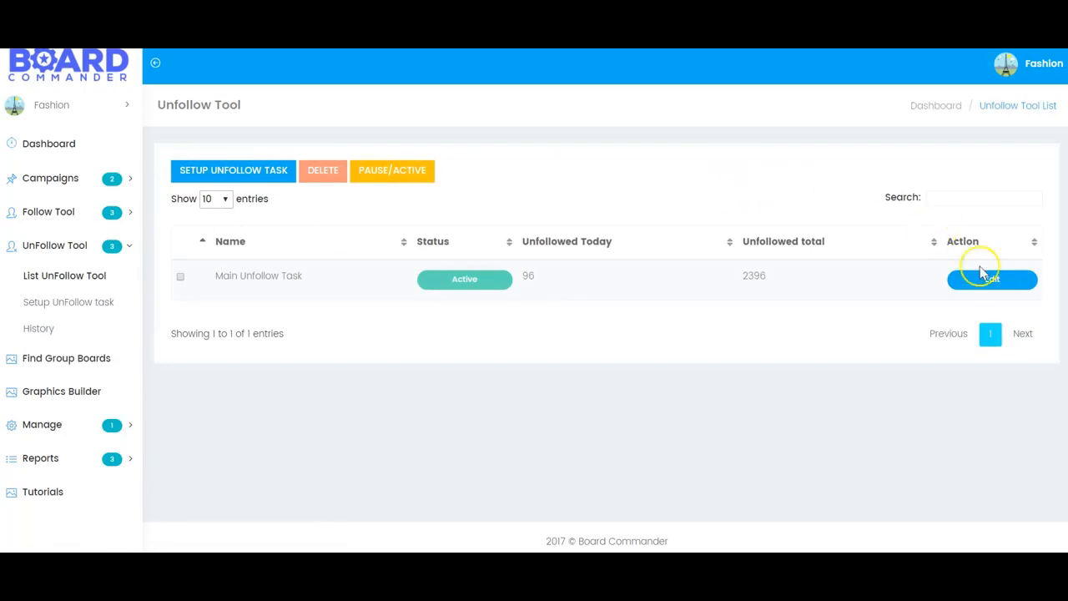
{"action": "left_click", "coordinate": [991, 278]}
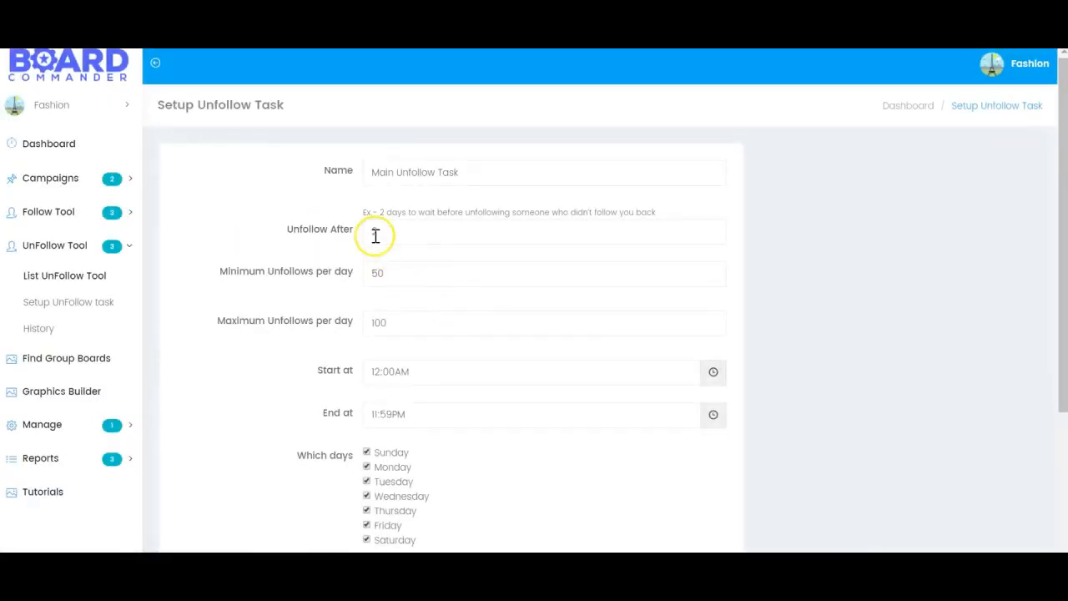
{"action": "left_click", "coordinate": [542, 231]}
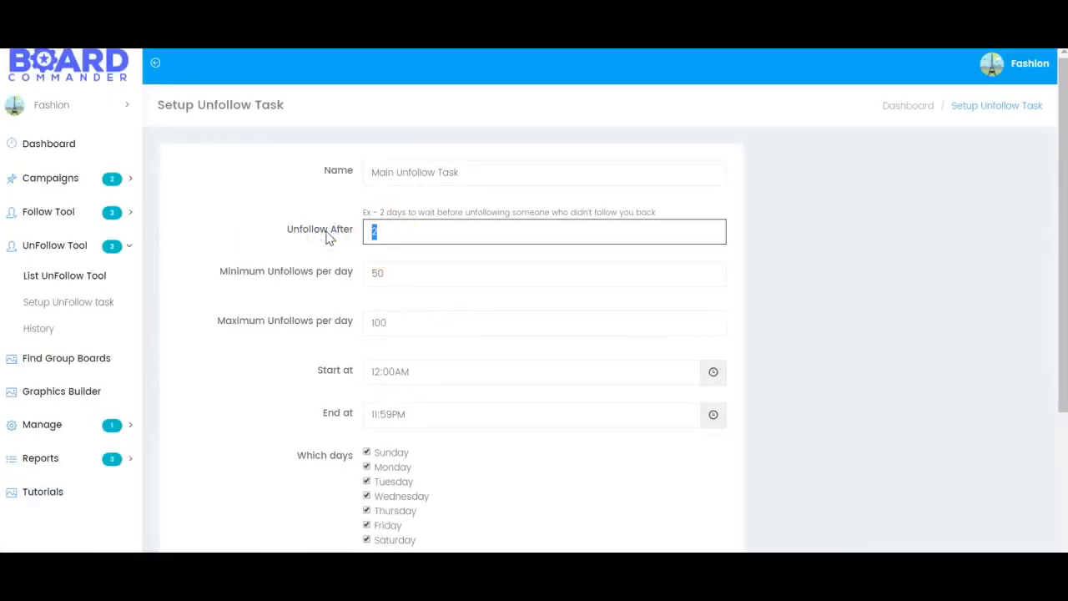
{"action": "mouse_move", "coordinate": [407, 231]}
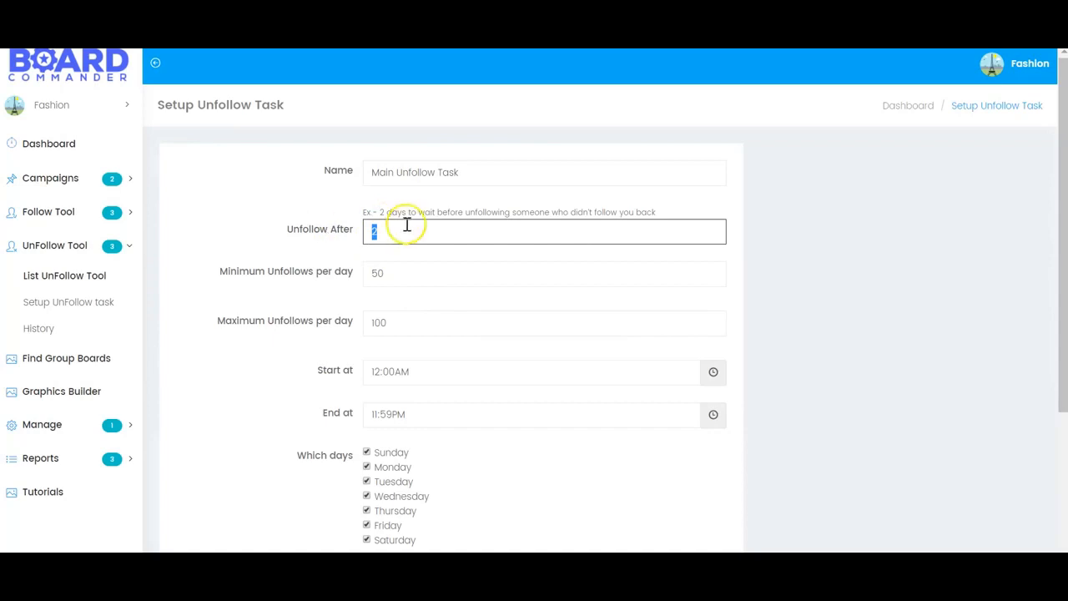
{"action": "scroll", "scroll_direction": "down", "scroll_amount": 3}
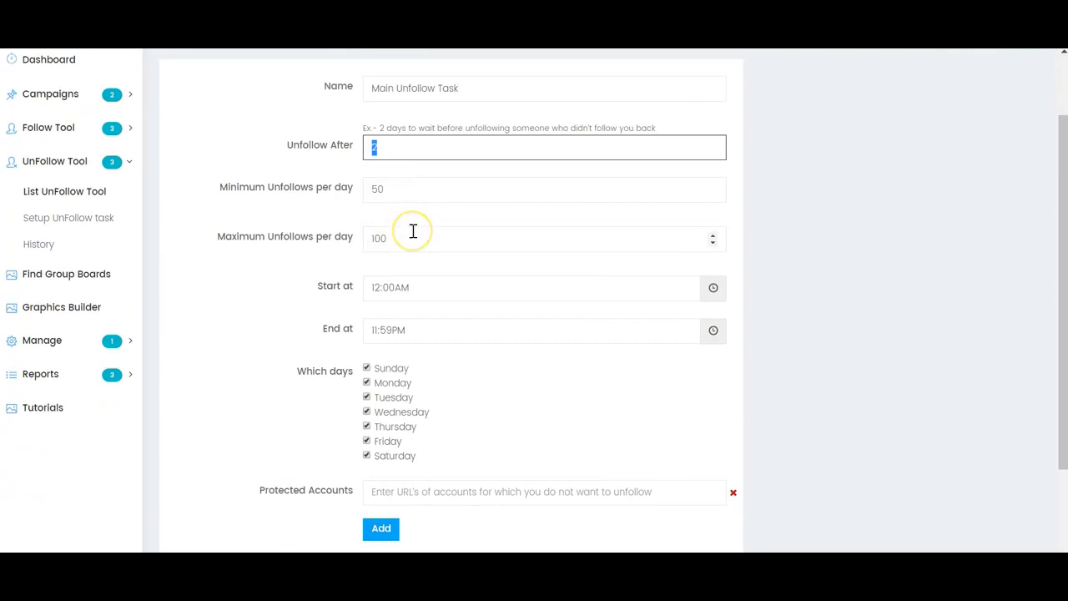
{"action": "mouse_move", "coordinate": [434, 317]}
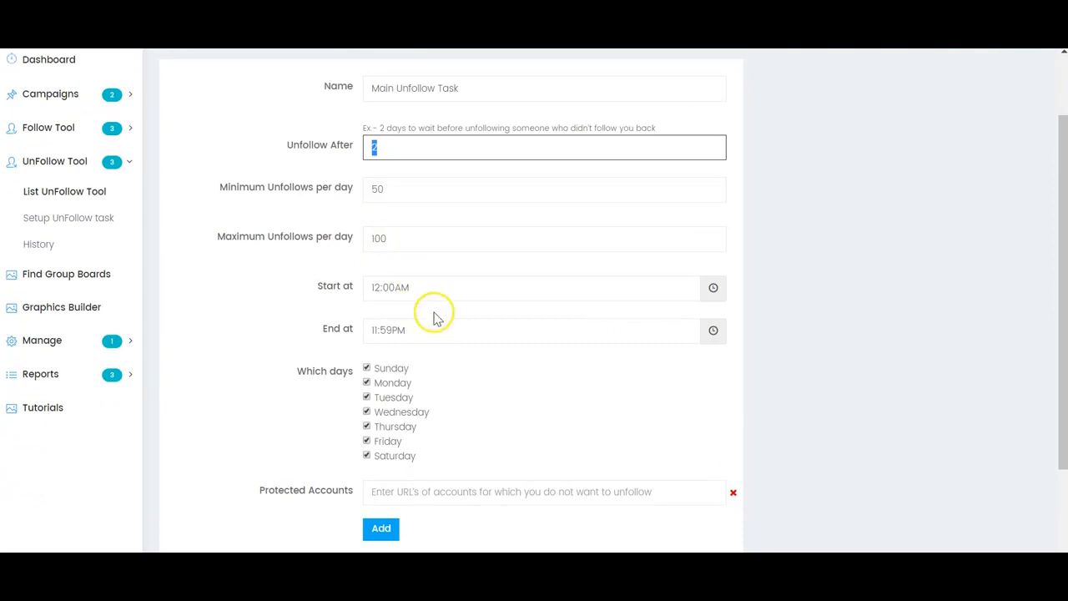
{"action": "scroll", "scroll_direction": "down", "scroll_amount": 3}
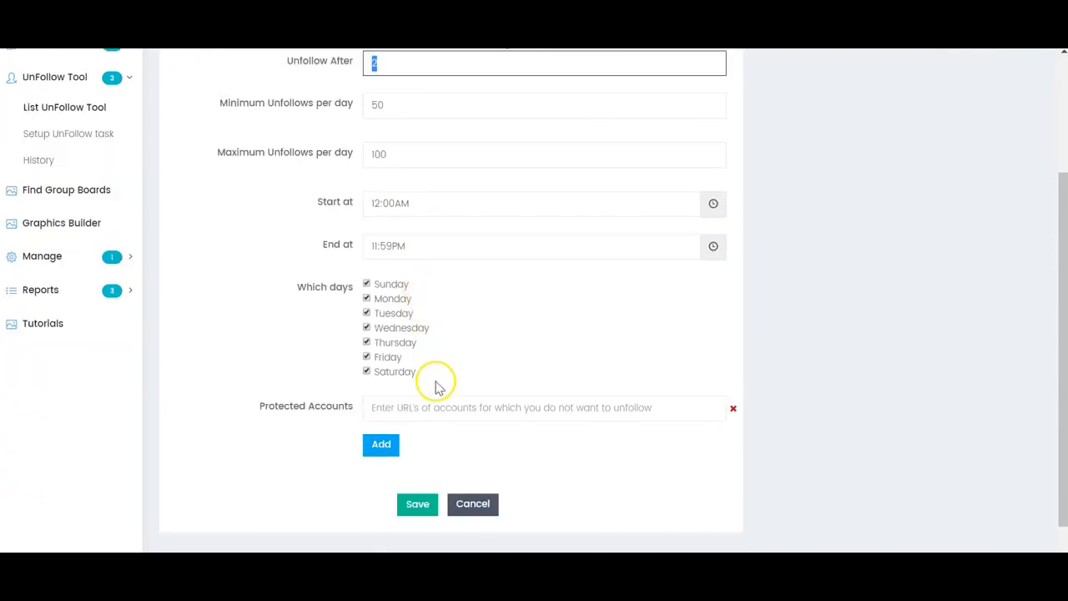
{"action": "mouse_move", "coordinate": [455, 417]}
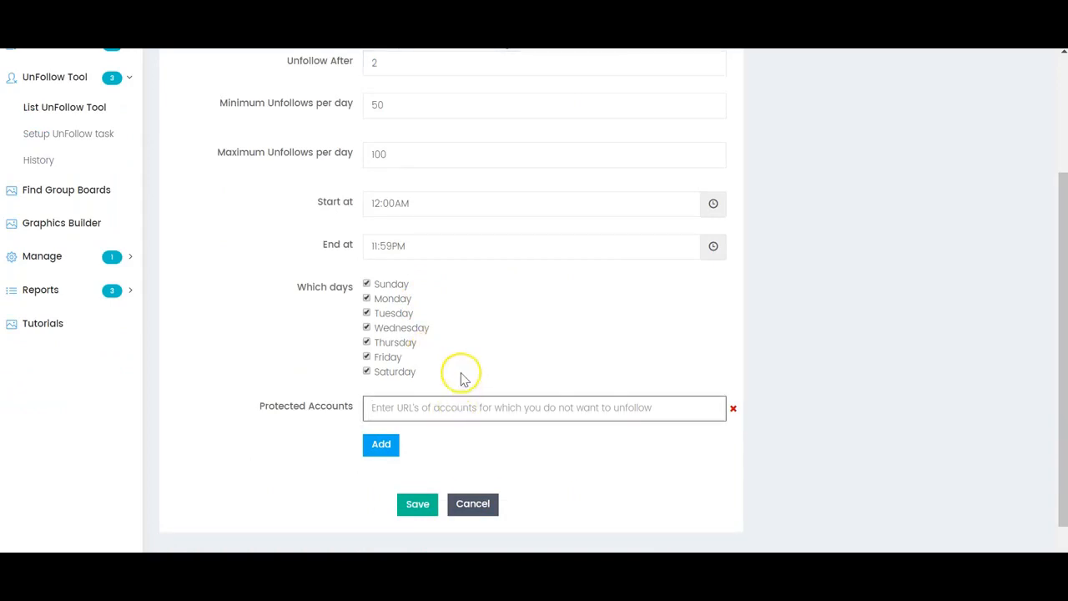
{"action": "scroll", "scroll_direction": "up", "scroll_amount": 3}
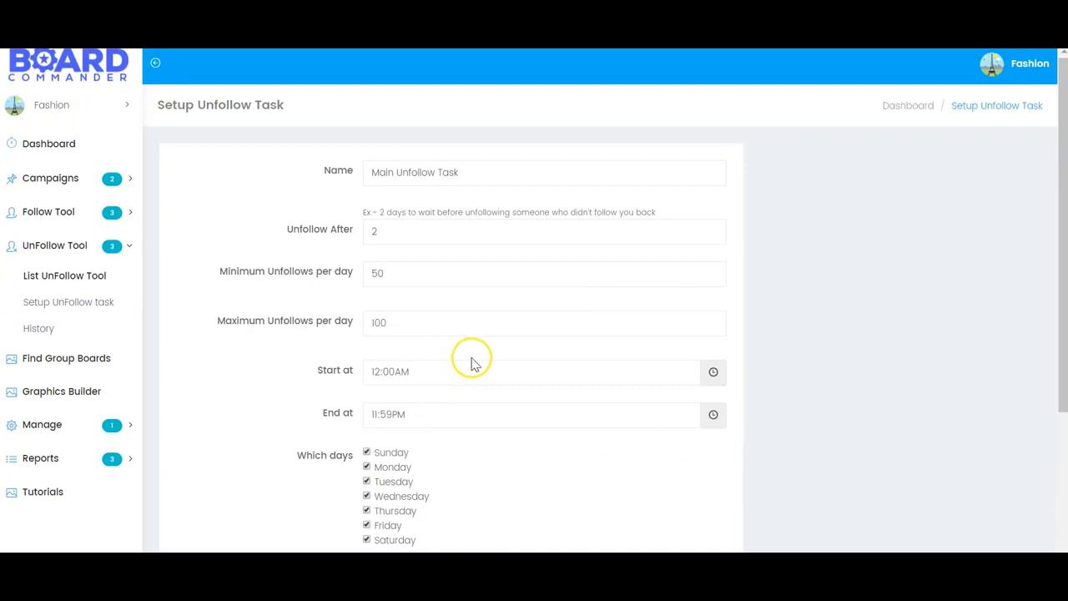
{"action": "left_click", "coordinate": [65, 358]}
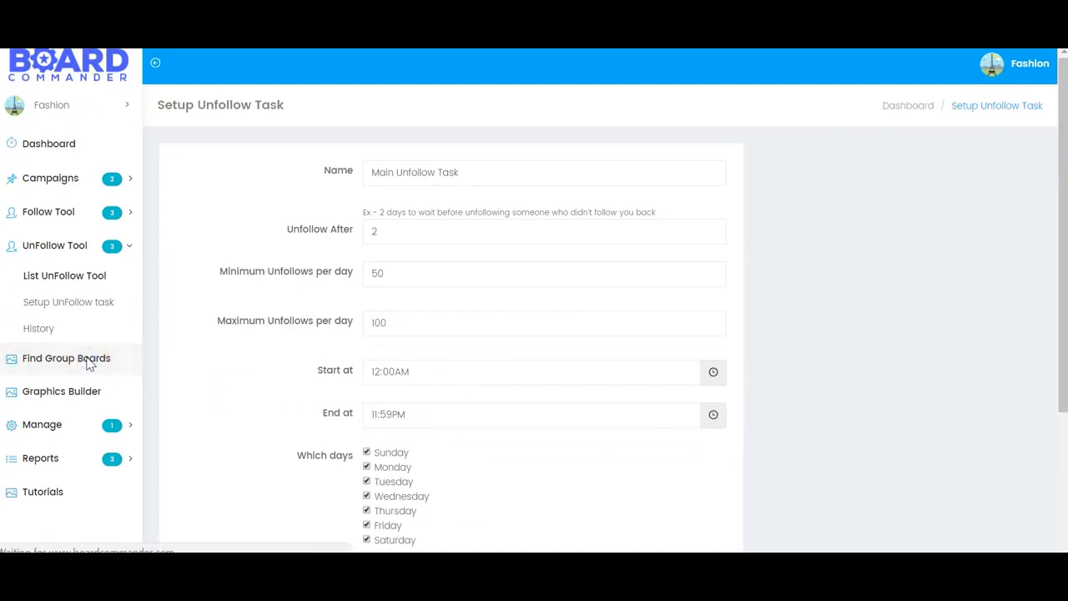
Filter the group board finder to Business boards in ascending order, 25 per page.
{"action": "left_click", "coordinate": [66, 358]}
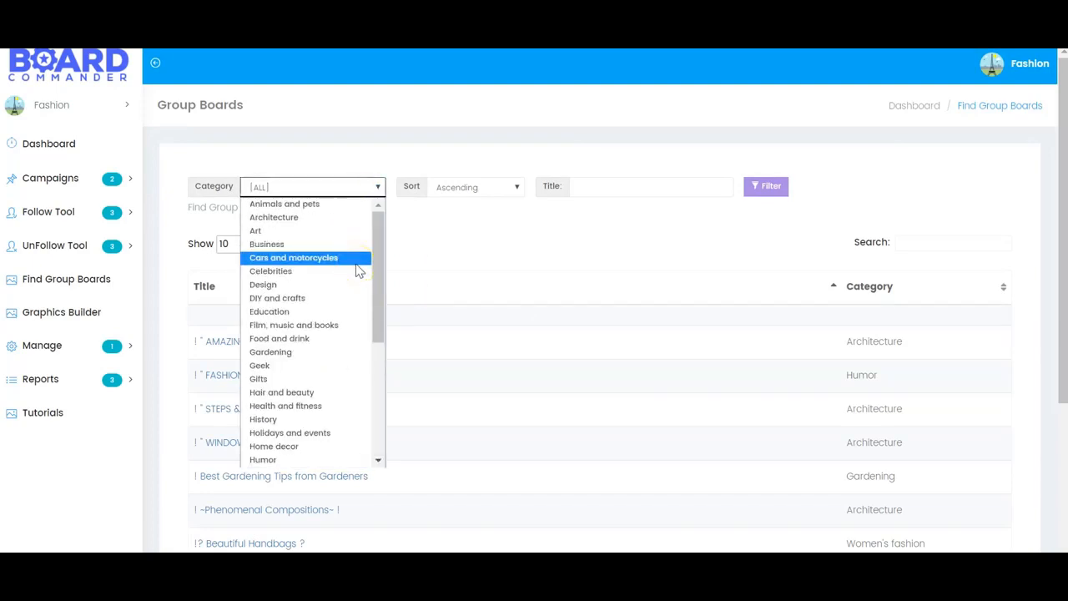
{"action": "mouse_move", "coordinate": [274, 217]}
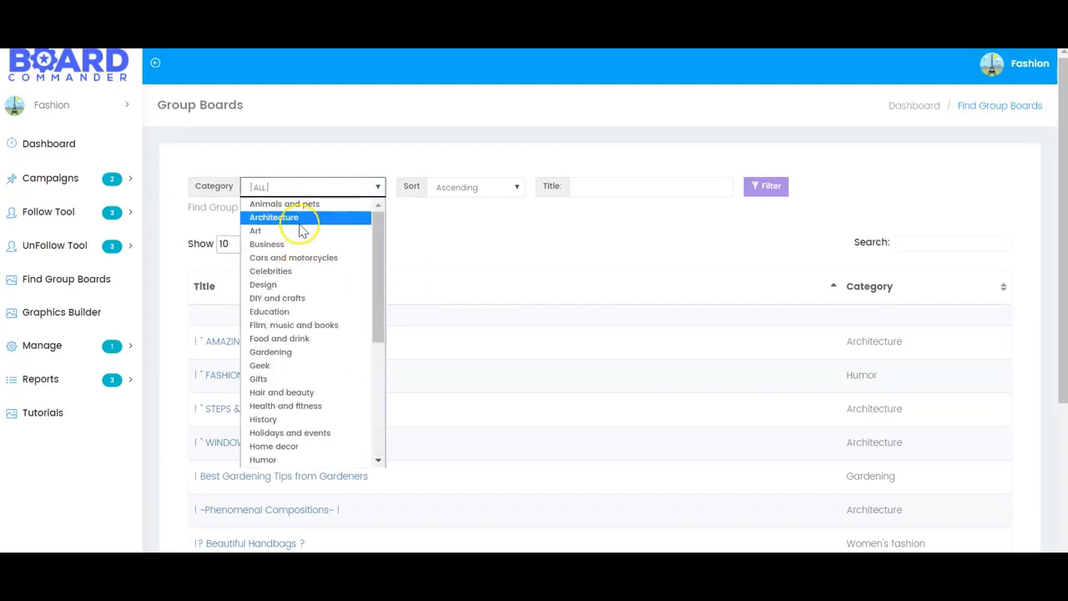
{"action": "mouse_move", "coordinate": [317, 244]}
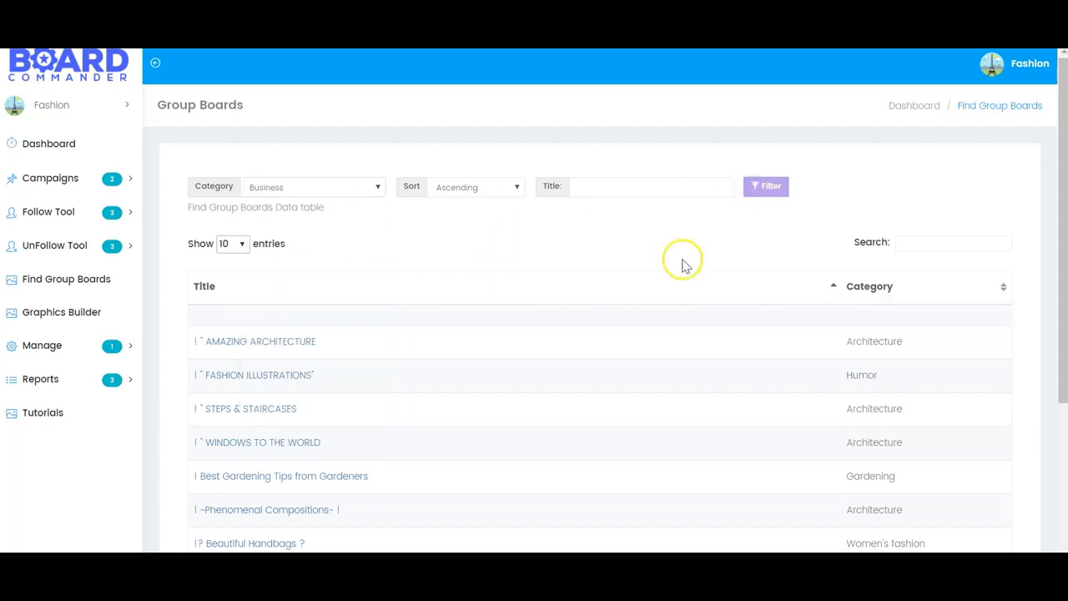
{"action": "left_click", "coordinate": [764, 186]}
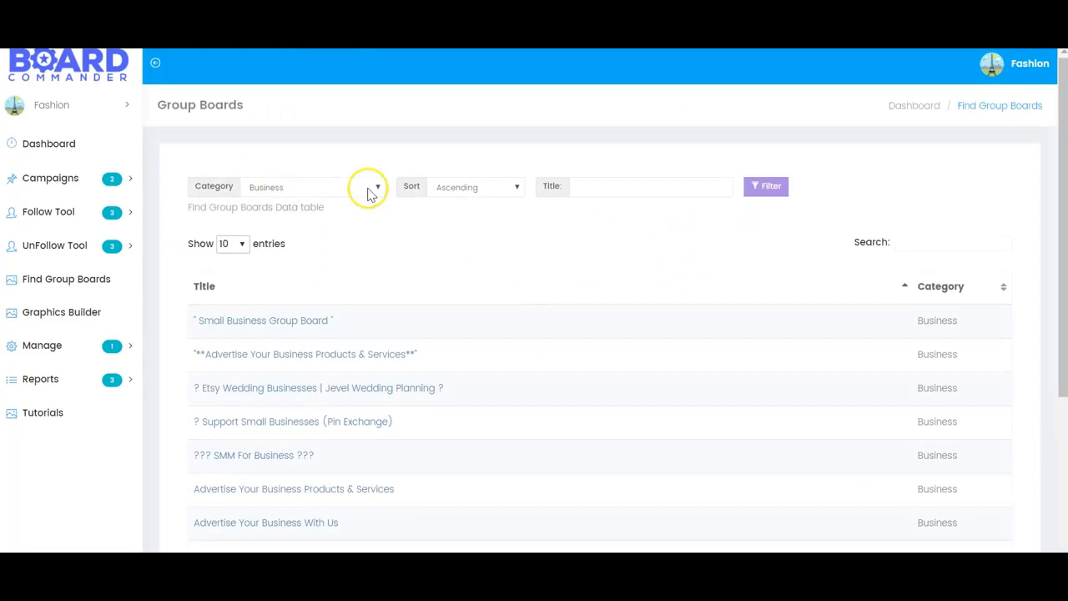
{"action": "left_click", "coordinate": [232, 243]}
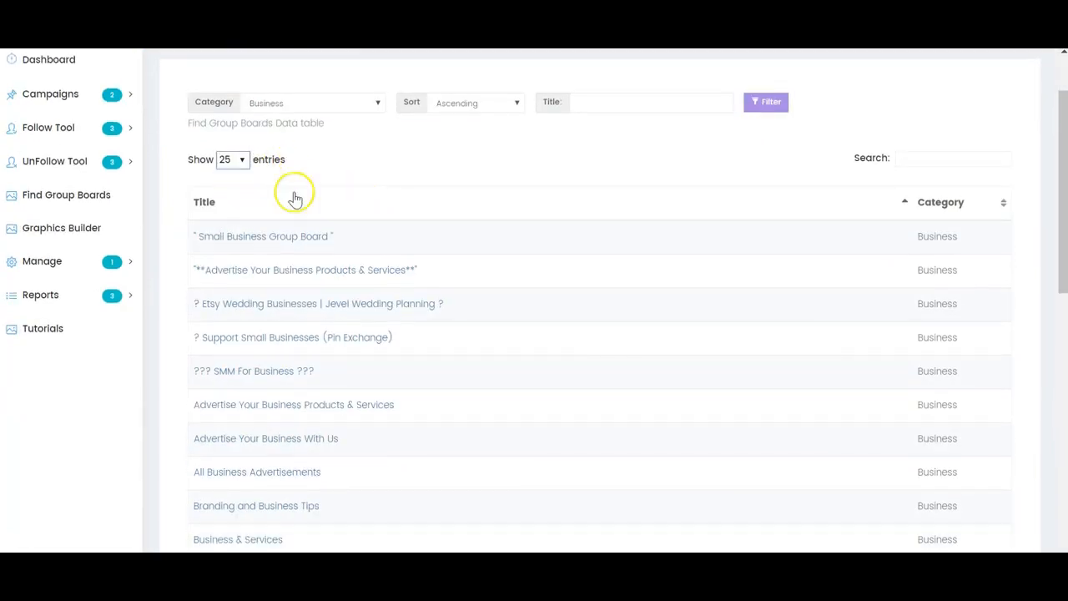
{"action": "scroll", "scroll_direction": "down", "scroll_amount": 3}
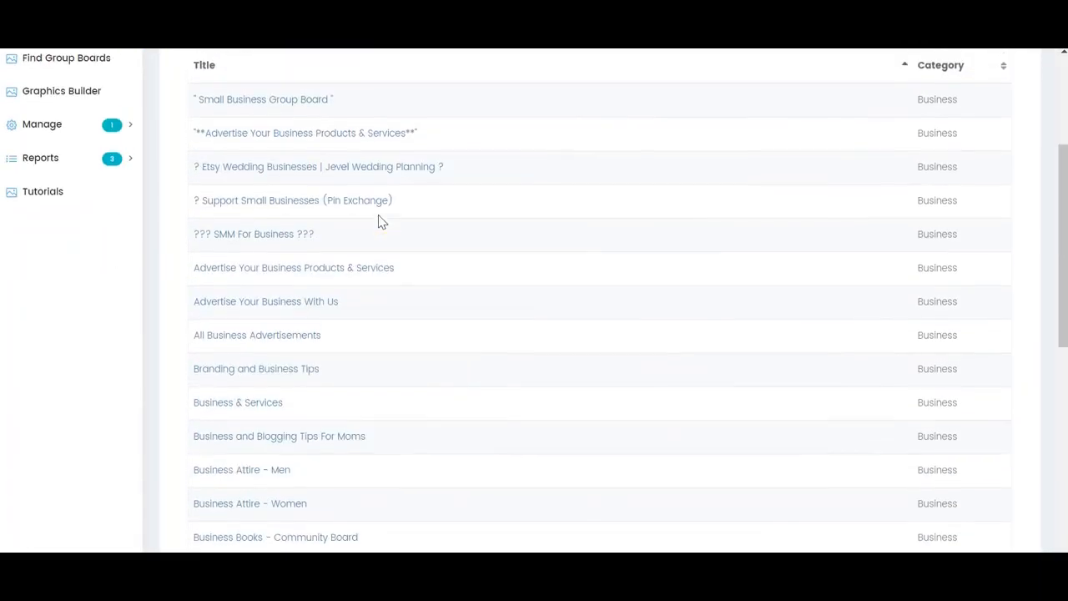
{"action": "scroll", "scroll_direction": "up", "scroll_amount": 3}
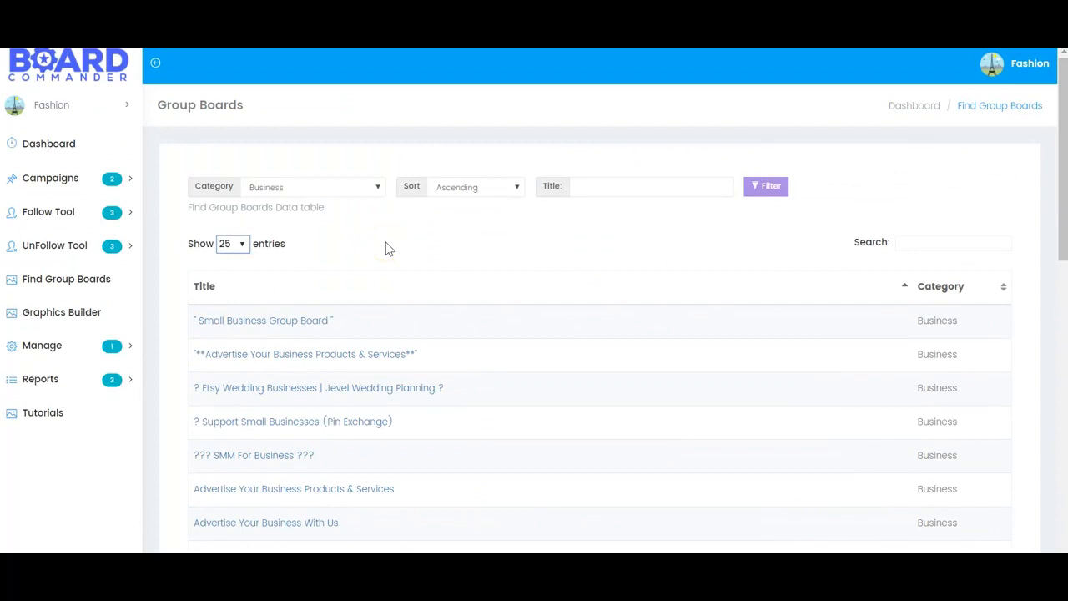
{"action": "left_click", "coordinate": [41, 345]}
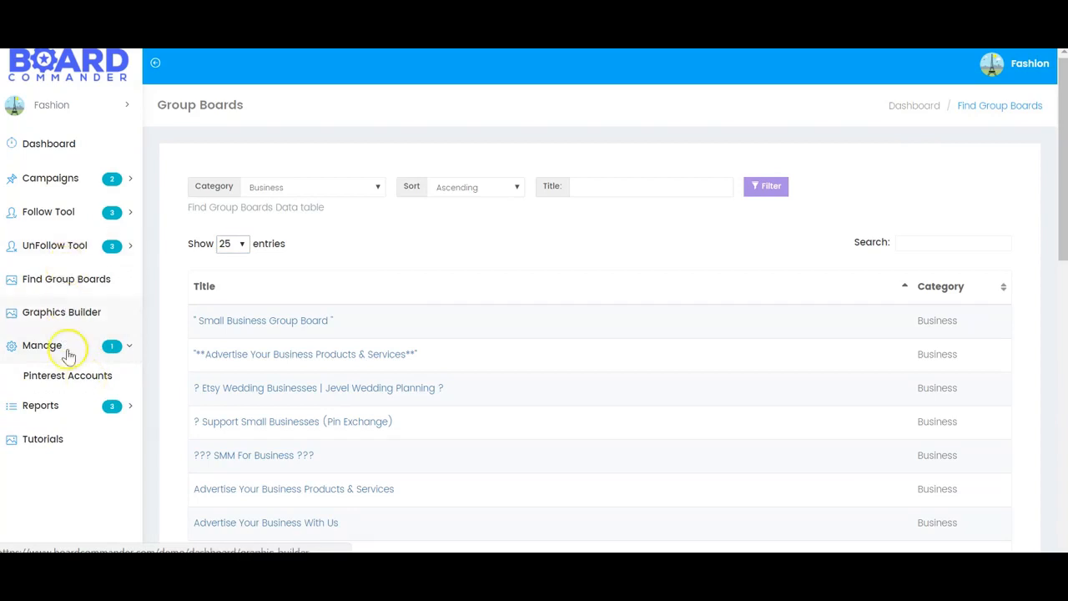
View the Pinning History, Board Performance, then 30-day Follower Growth reports.
{"action": "left_click", "coordinate": [41, 378]}
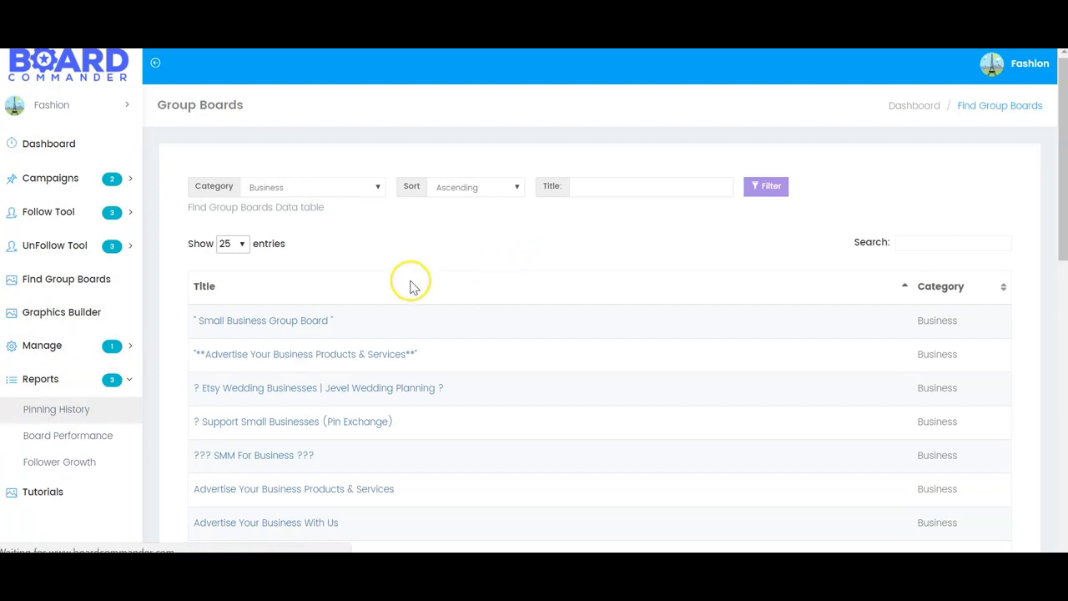
{"action": "left_click", "coordinate": [56, 409]}
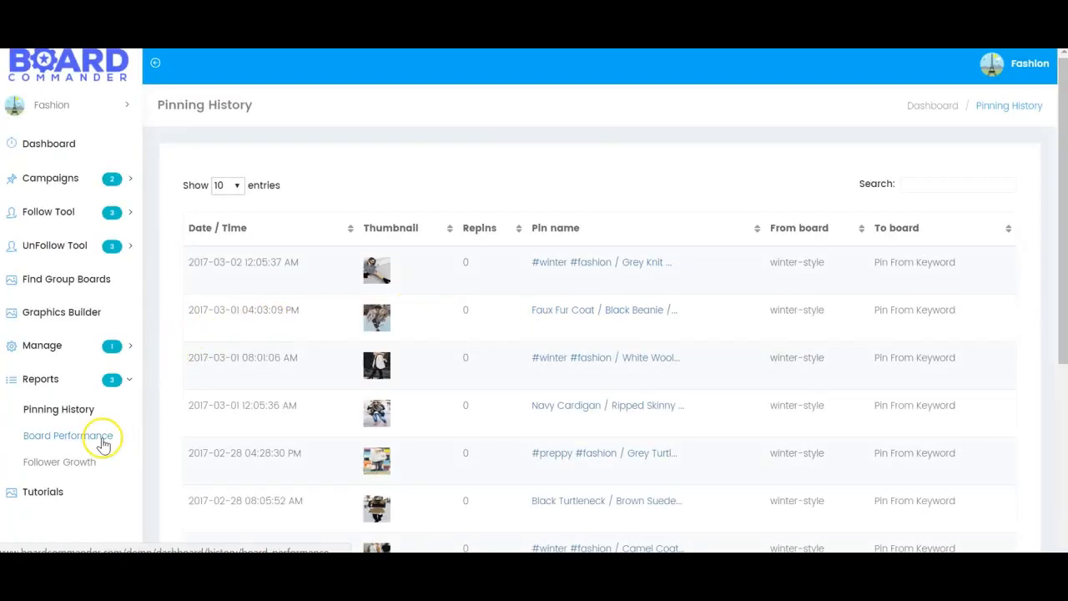
{"action": "left_click", "coordinate": [69, 435]}
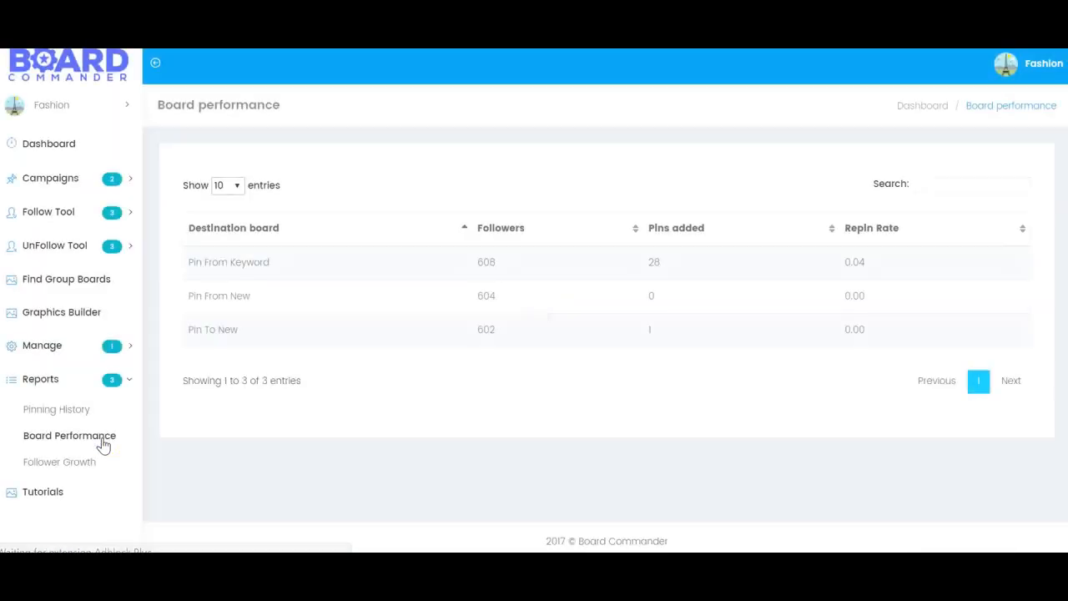
{"action": "mouse_move", "coordinate": [910, 271]}
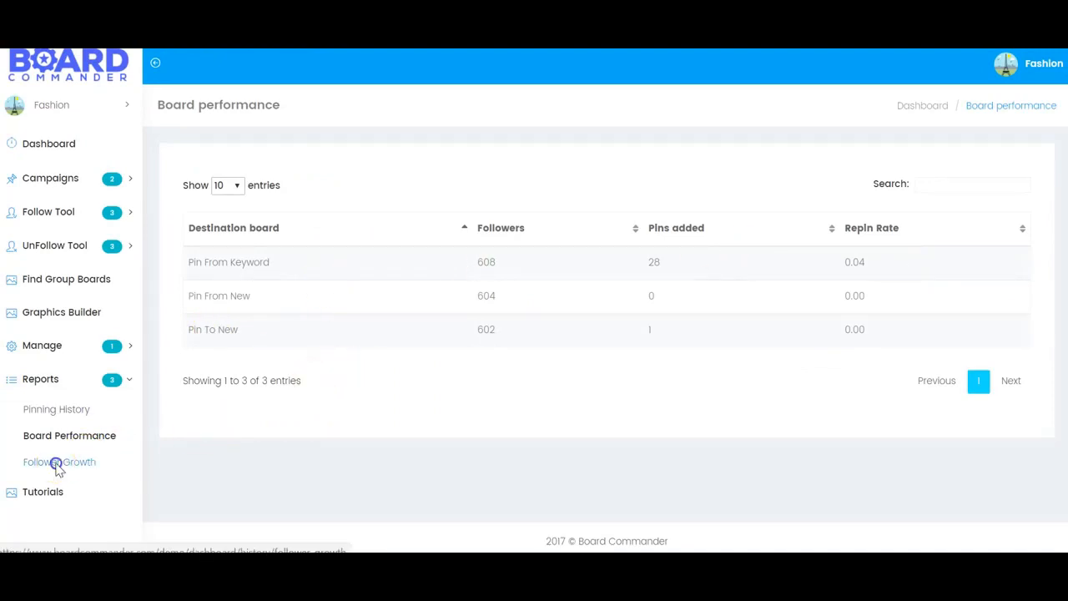
{"action": "left_click", "coordinate": [59, 461]}
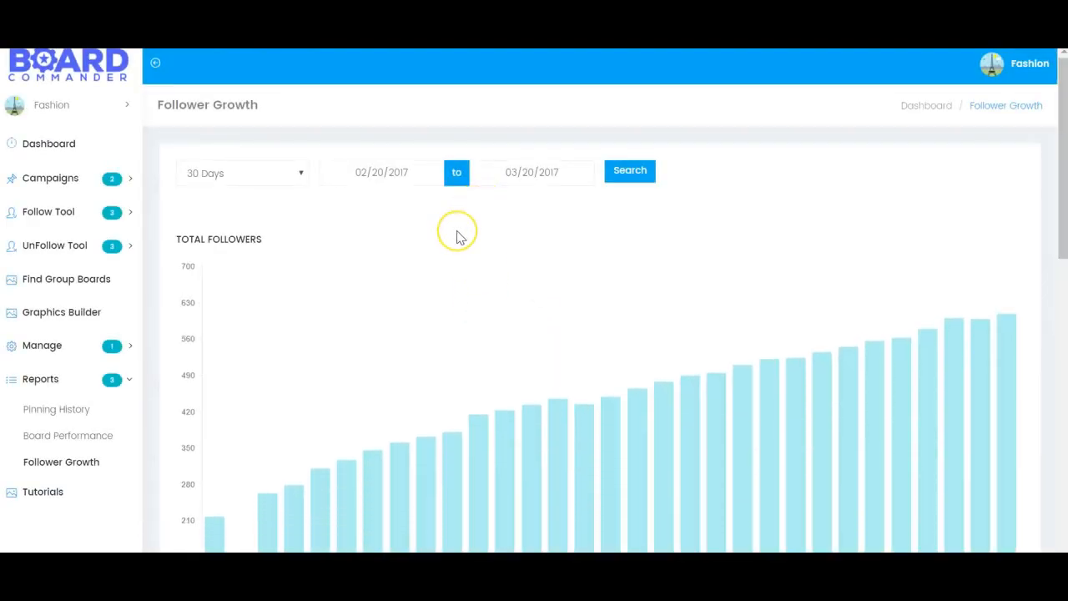
{"action": "scroll", "scroll_direction": "down", "scroll_amount": 3}
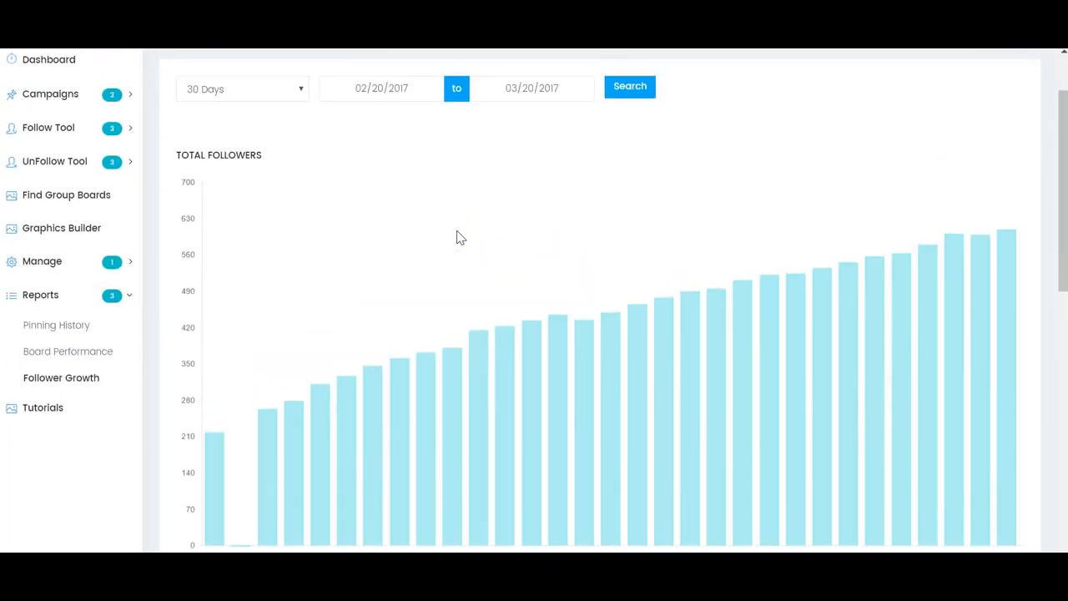
{"action": "scroll", "scroll_direction": "down", "scroll_amount": 3}
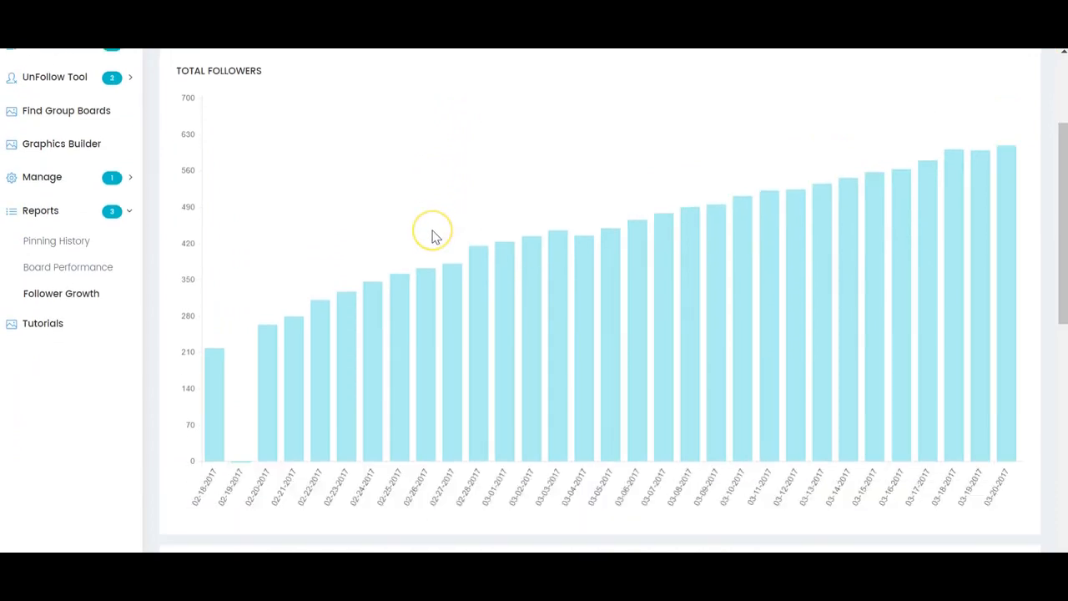
{"action": "scroll", "scroll_direction": "up", "scroll_amount": 3}
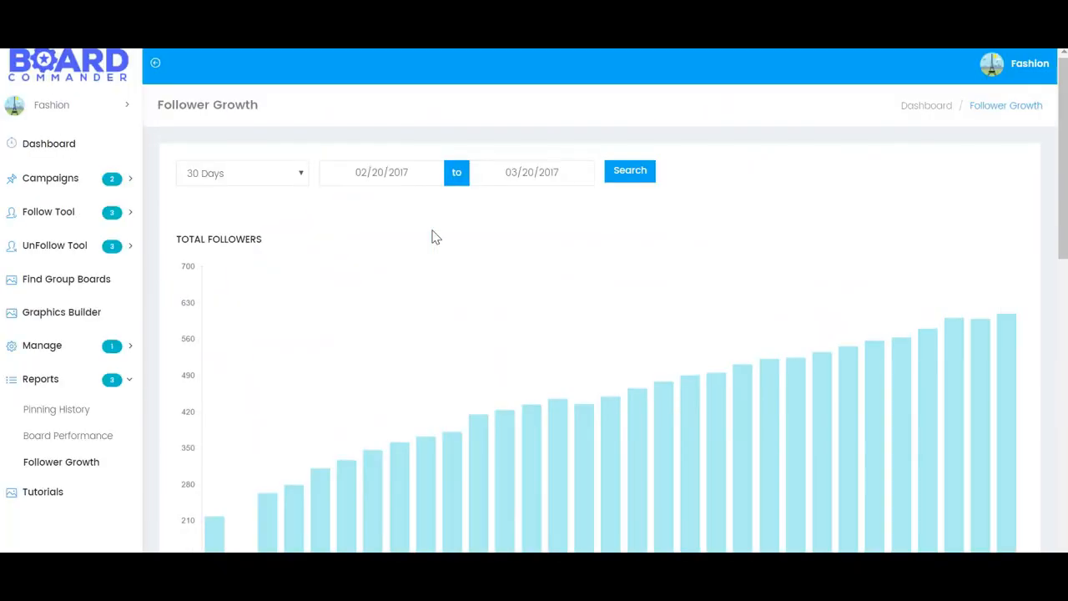
Open the Campaign List showing 'pin from board twice daily' and 'pin from keyword'.
{"action": "left_click", "coordinate": [50, 177]}
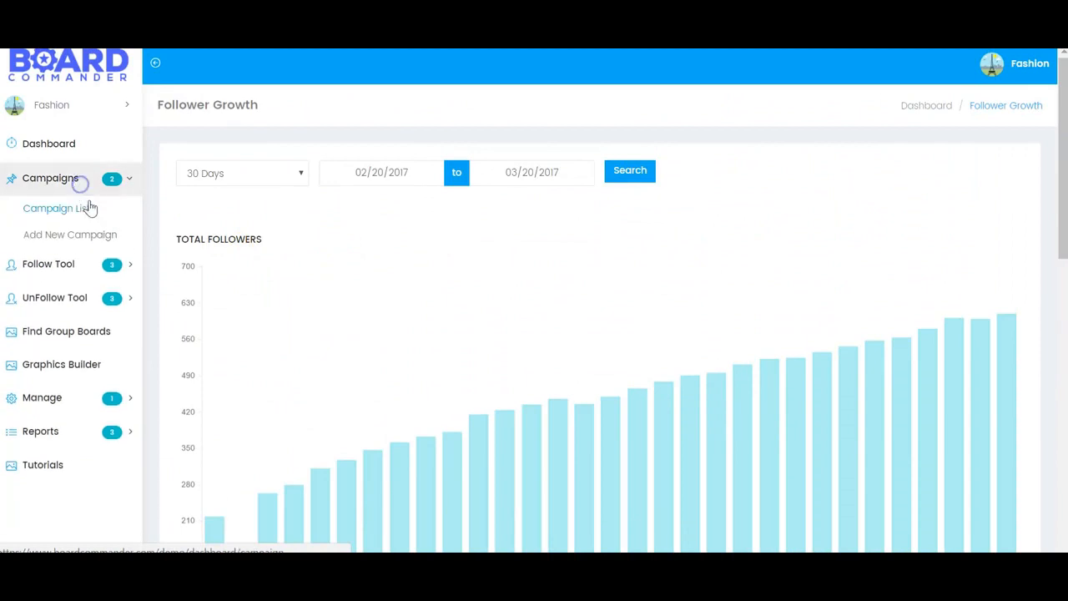
{"action": "left_click", "coordinate": [57, 208]}
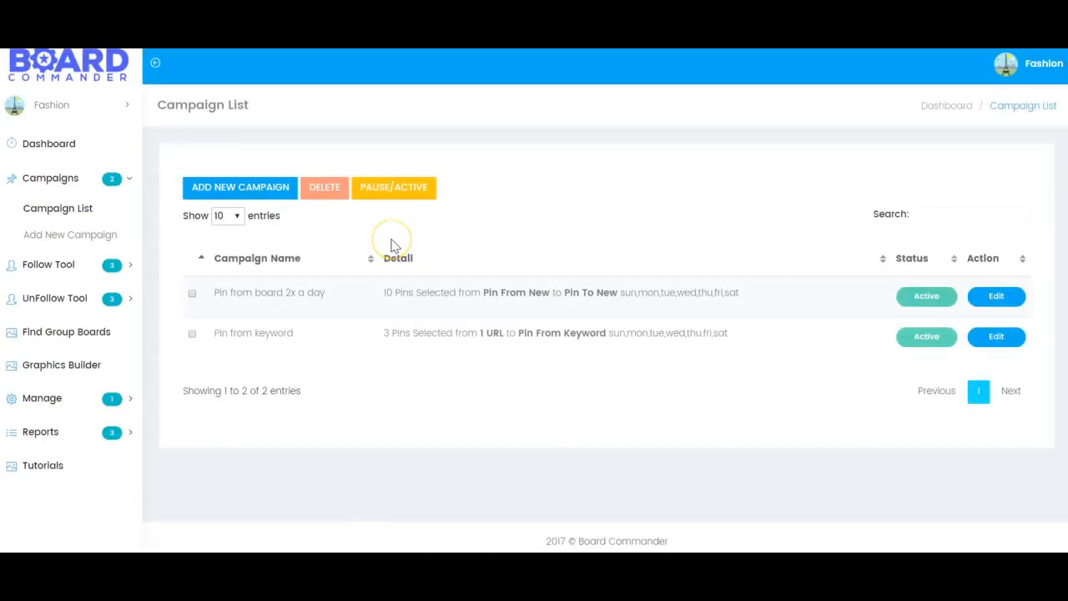
{"action": "mouse_move", "coordinate": [256, 187]}
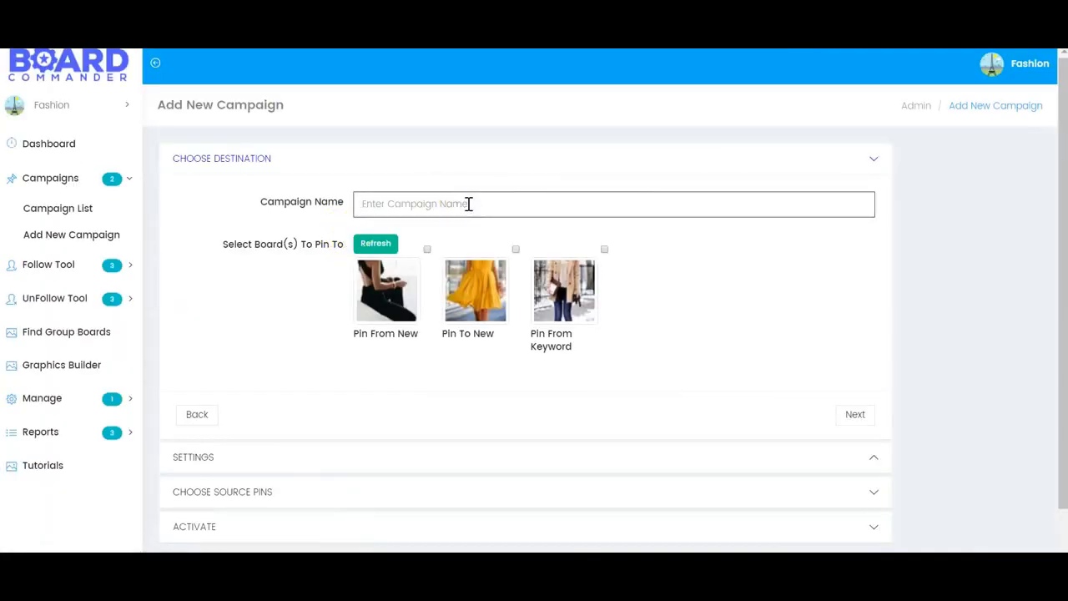
Name the campaign 'New Campaign' and choose the Pin From New board.
{"action": "type", "text": "New Ca"}
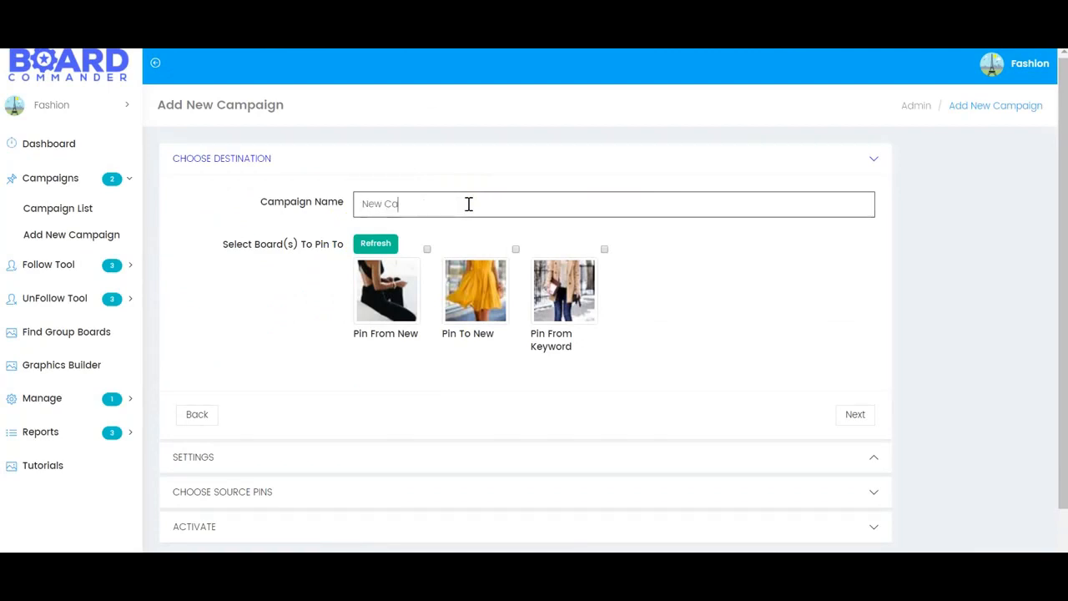
{"action": "type", "text": "mpaign"}
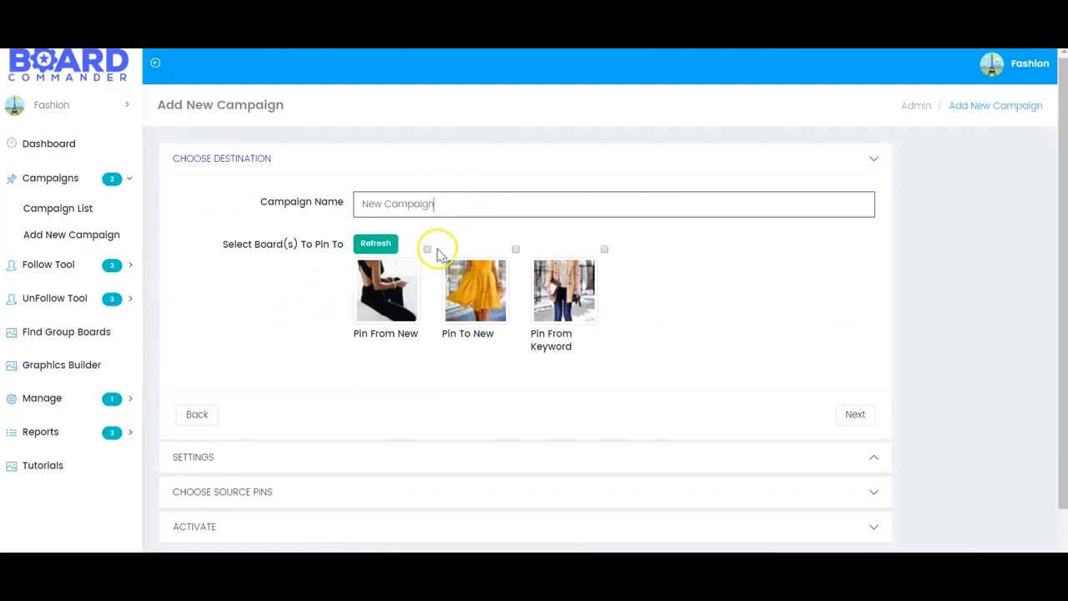
{"action": "left_click", "coordinate": [426, 249]}
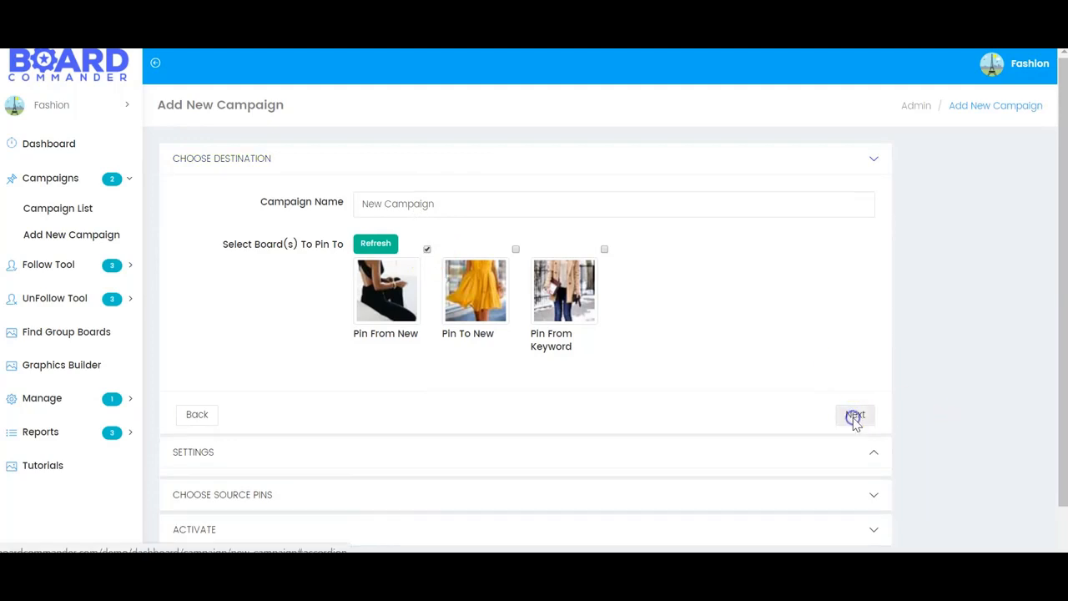
Schedule pinning 12:00 AM to 10:00 PM on all days, newest to oldest, entering 4.
{"action": "left_click", "coordinate": [855, 414]}
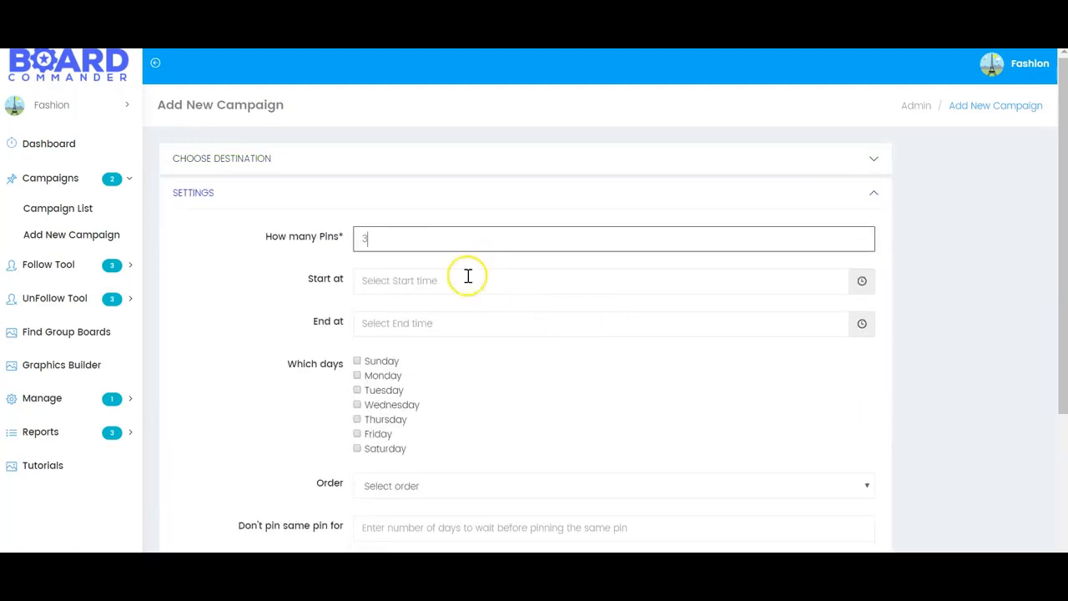
{"action": "left_click", "coordinate": [599, 280]}
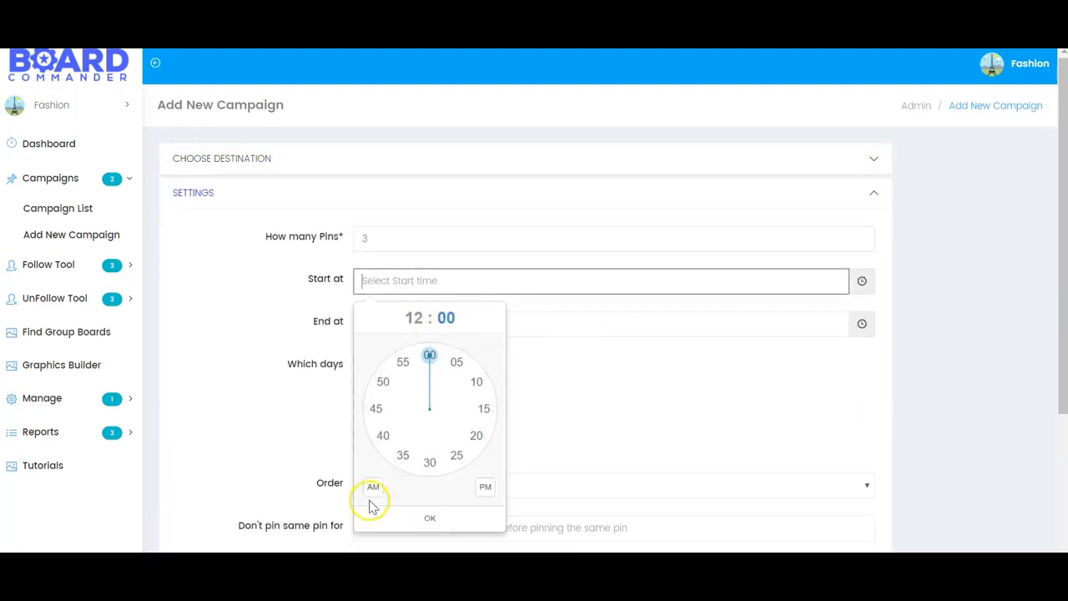
{"action": "left_click", "coordinate": [430, 517]}
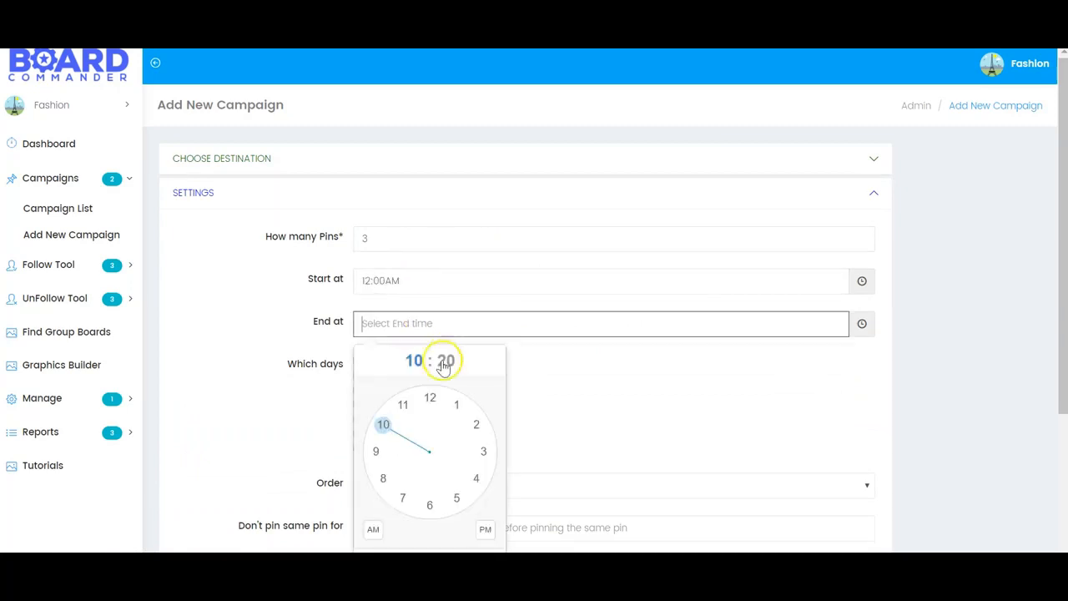
{"action": "left_click", "coordinate": [445, 360]}
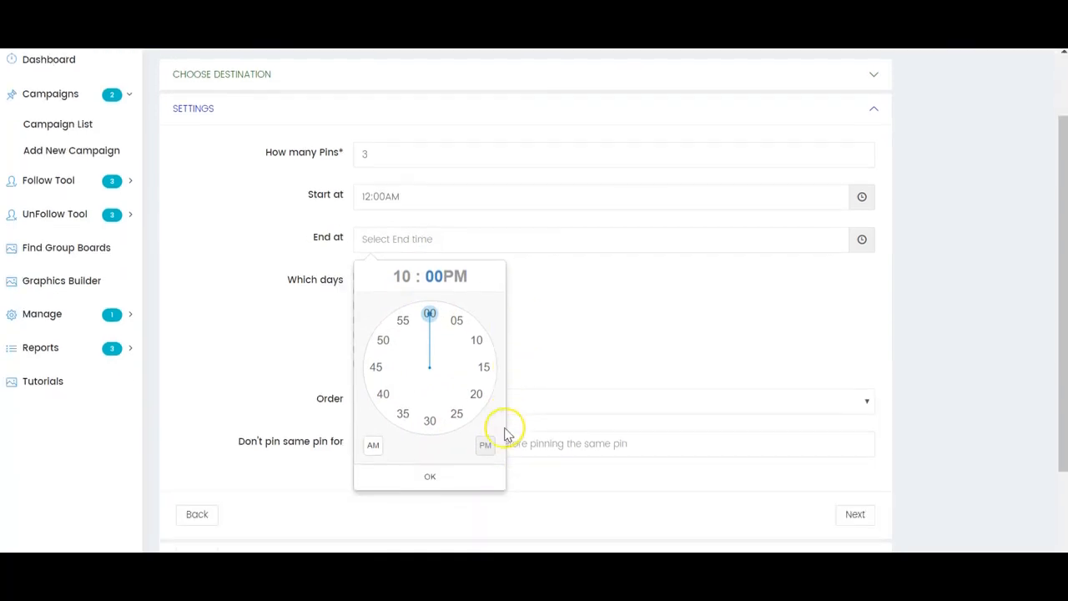
{"action": "left_click", "coordinate": [430, 475]}
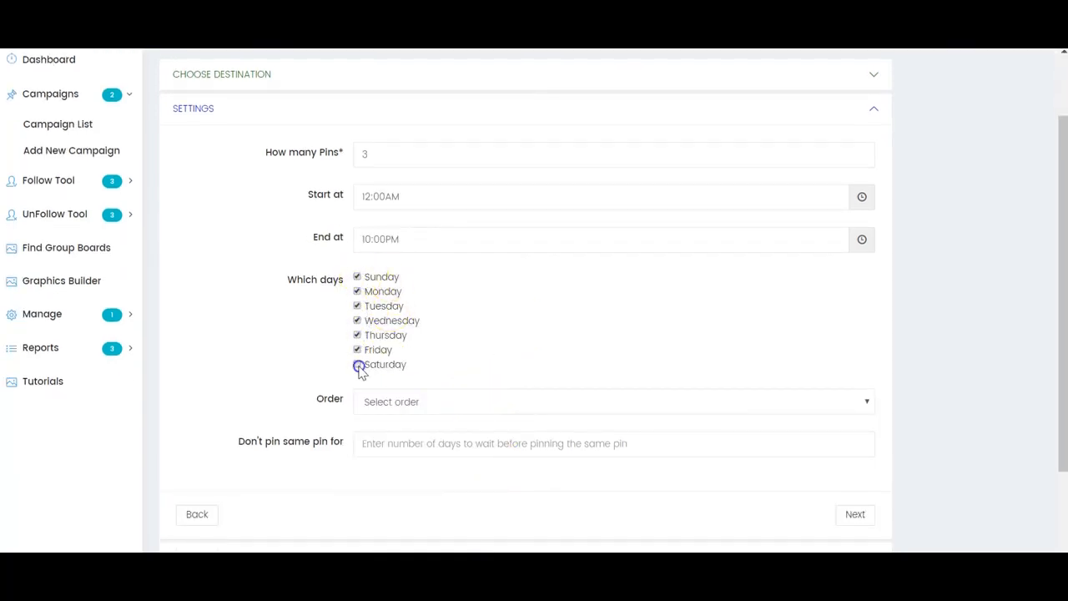
{"action": "left_click", "coordinate": [614, 401]}
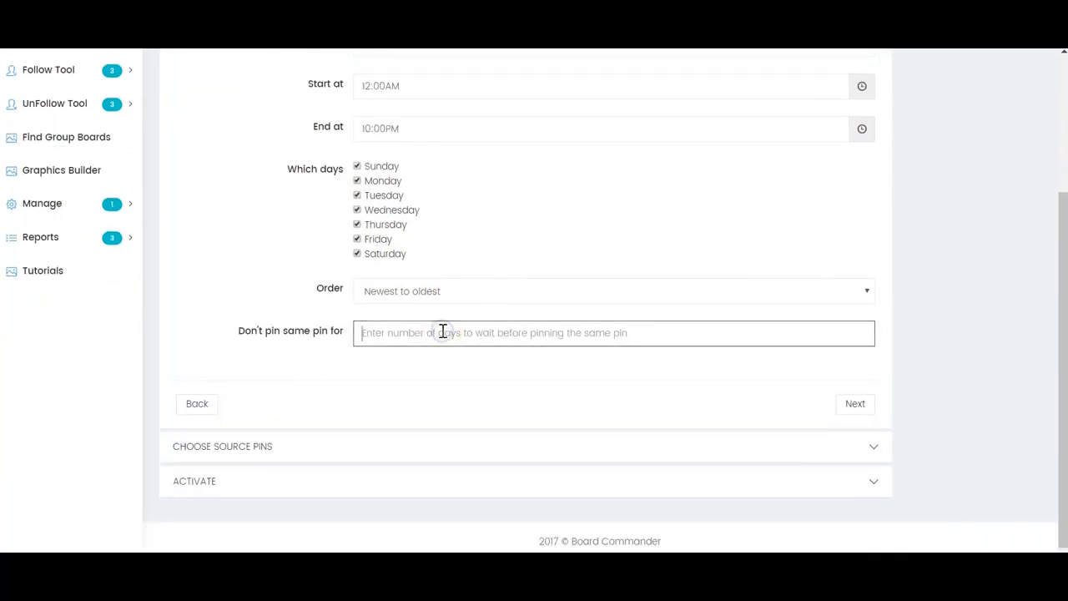
{"action": "type", "text": "4"}
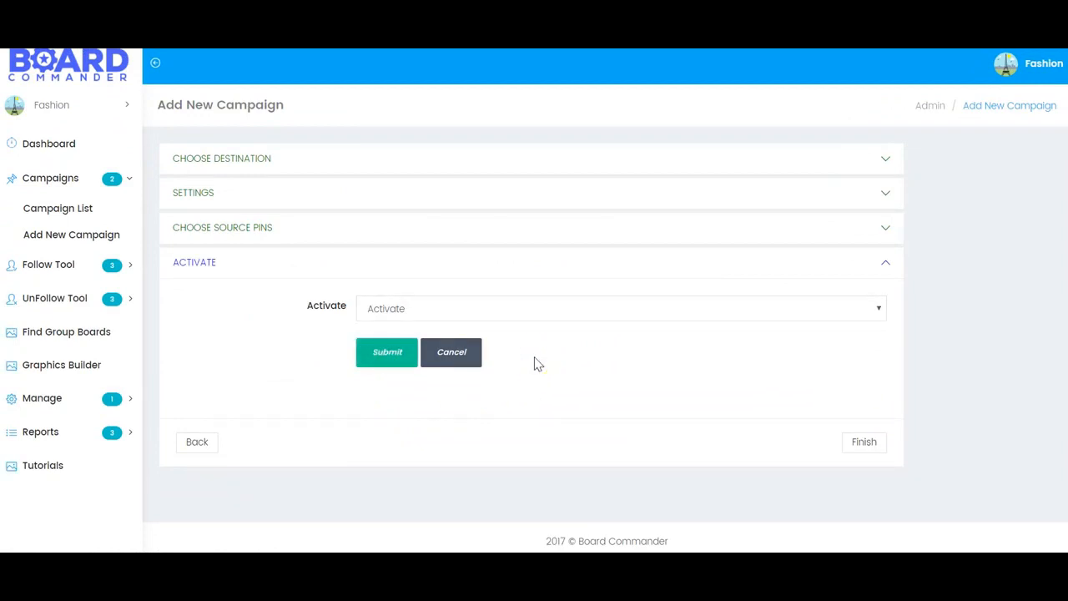
Submit the campaign with Activate left selected.
{"action": "left_click", "coordinate": [386, 352]}
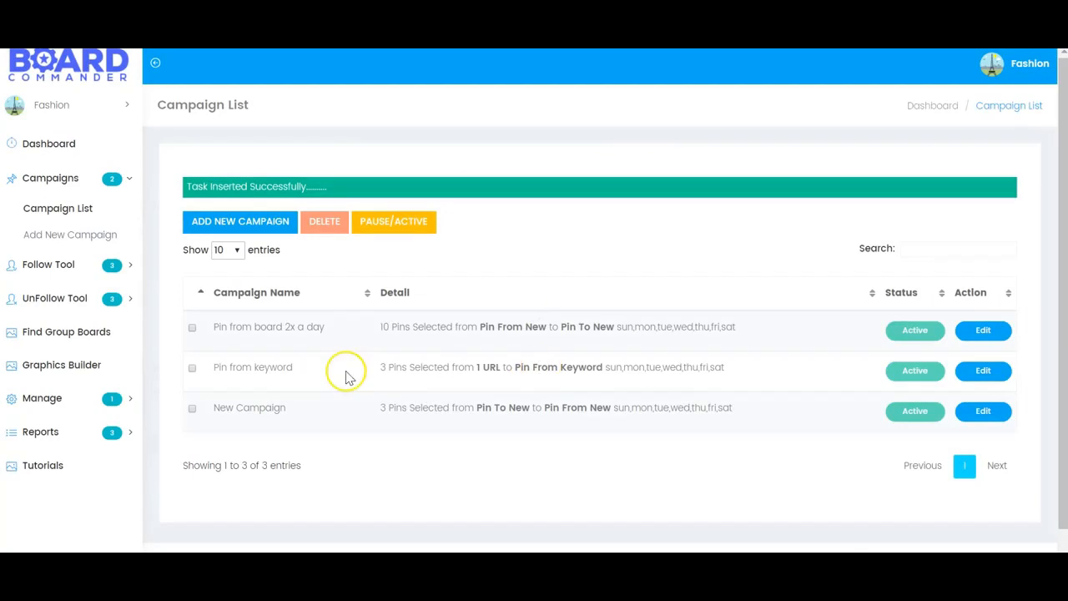
{"action": "mouse_move", "coordinate": [42, 465]}
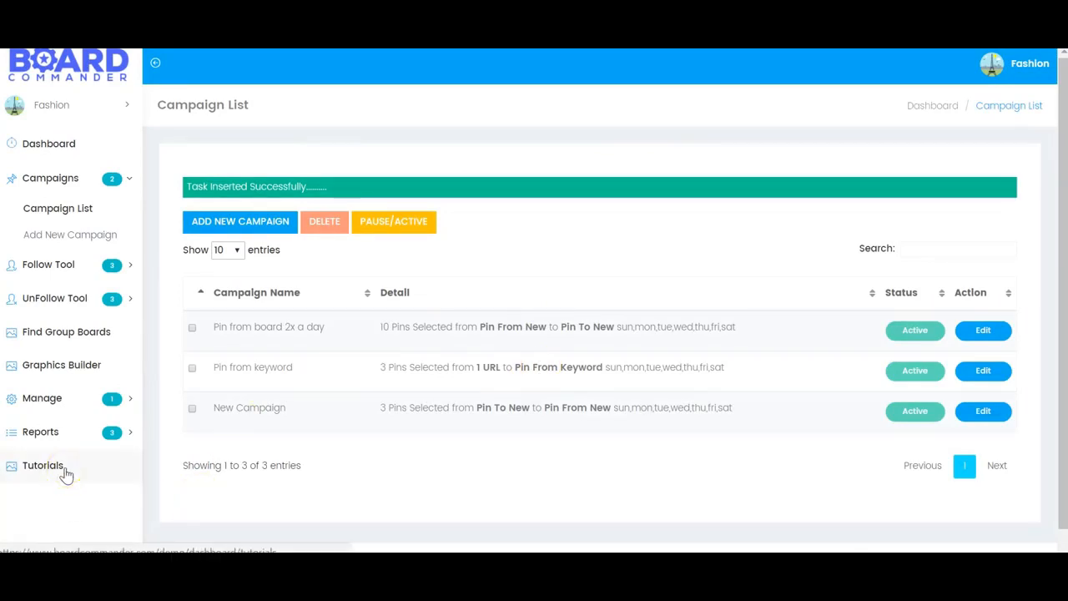